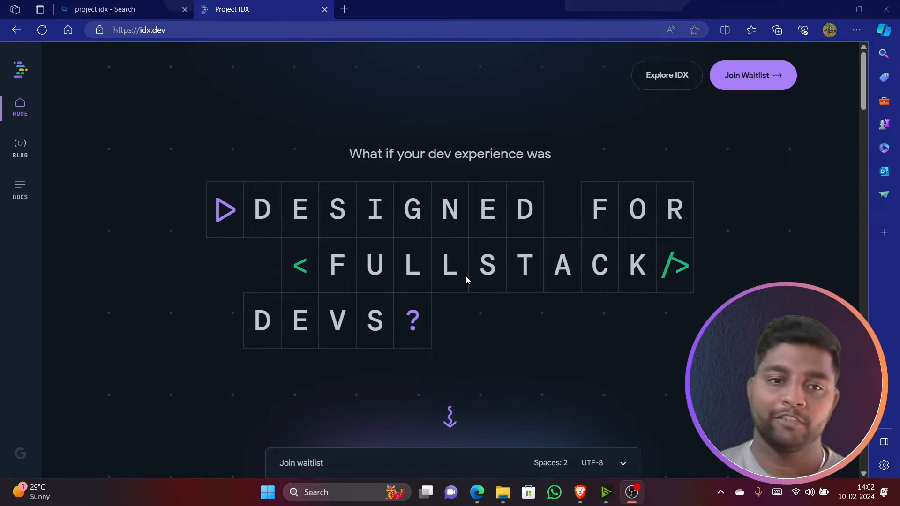
mouse_move(20, 68)
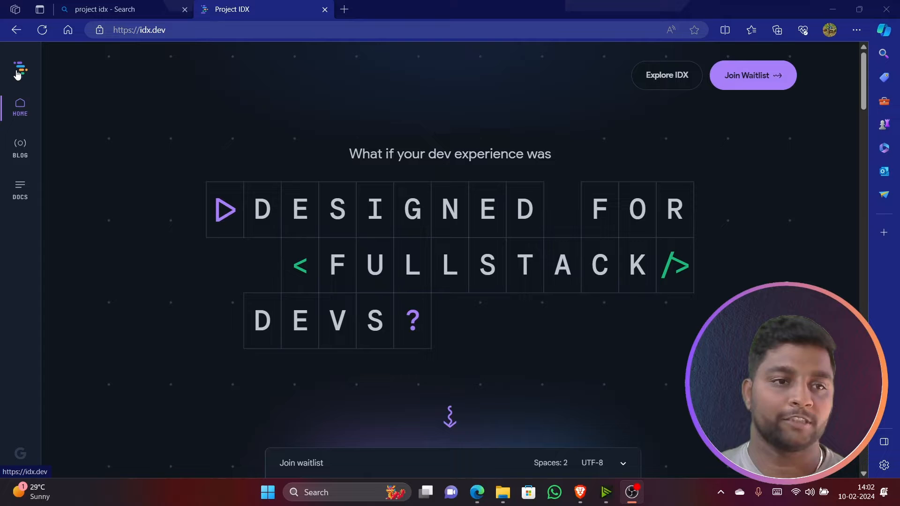
mouse_move(389, 231)
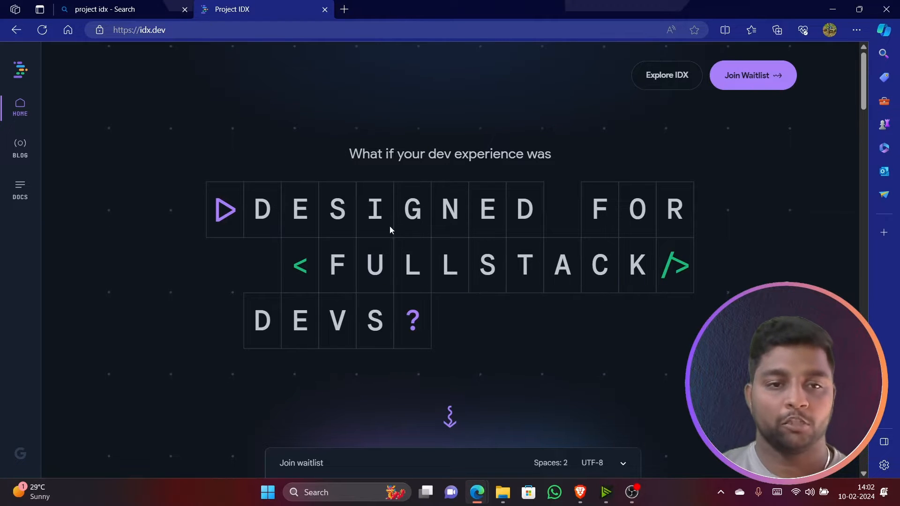
Step: Scroll down the idx.dev landing page to the Join waitlist panel with Connect your Google Account
scroll("down", 3)
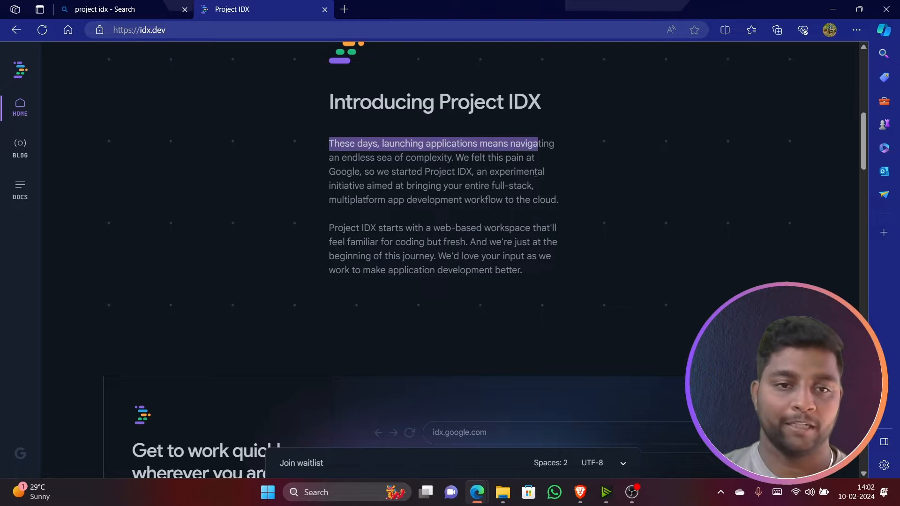
scroll("down", 3)
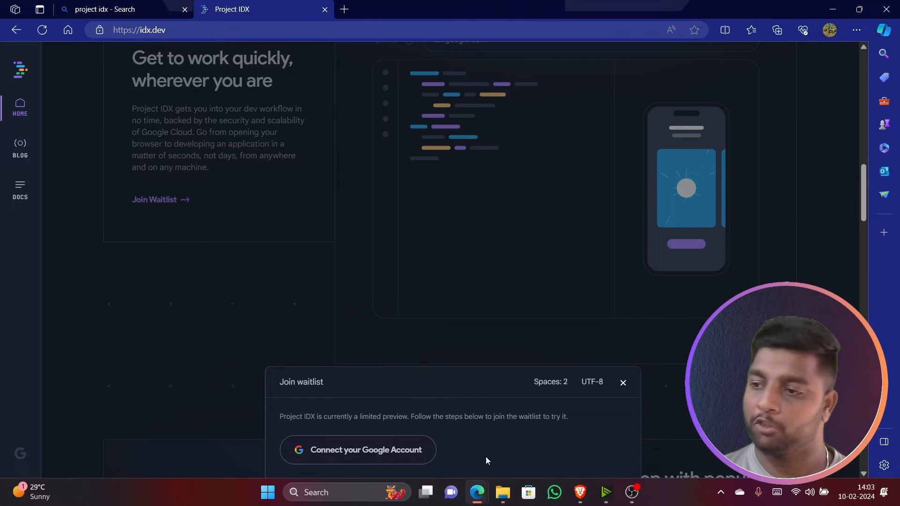
mouse_move(357, 450)
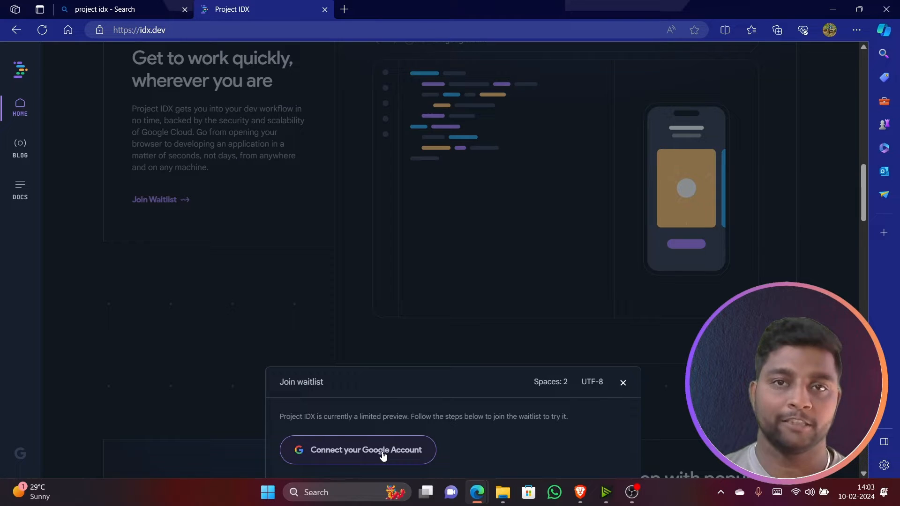
scroll("down", 3)
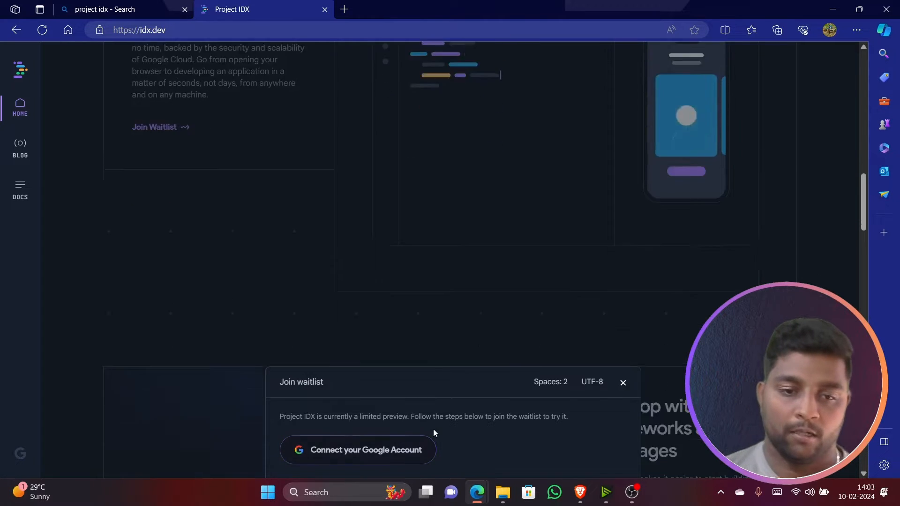
scroll("down", 3)
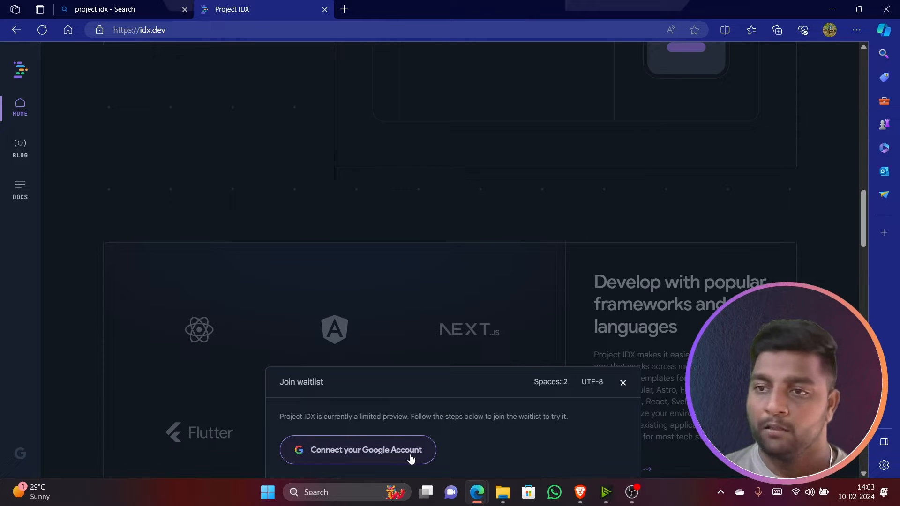
mouse_move(416, 446)
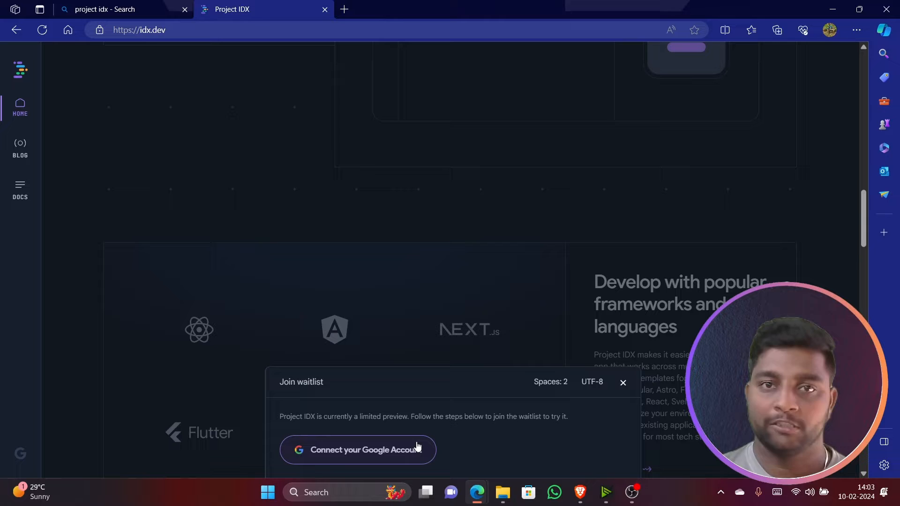
mouse_move(399, 453)
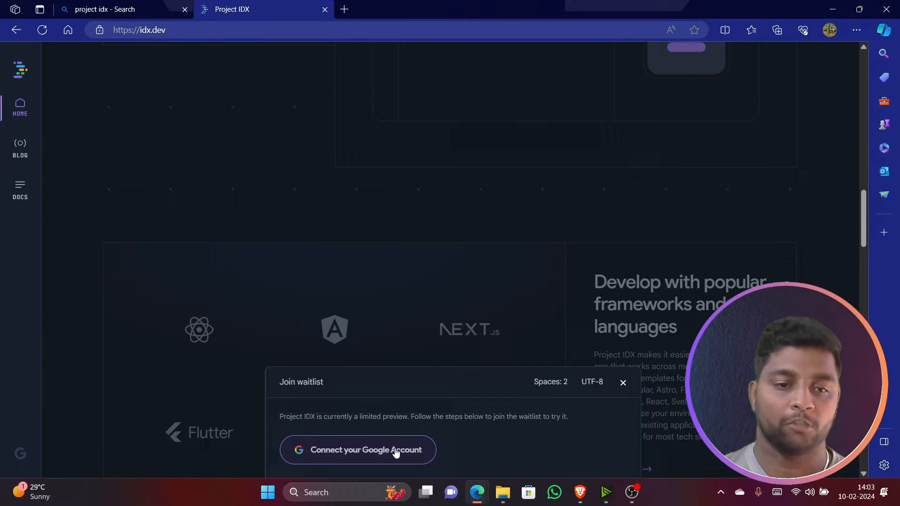
Step: Connect a Google account, retrying after dismissing the first sign-in window, and pick the account to reach the dashboard
left_click(357, 450)
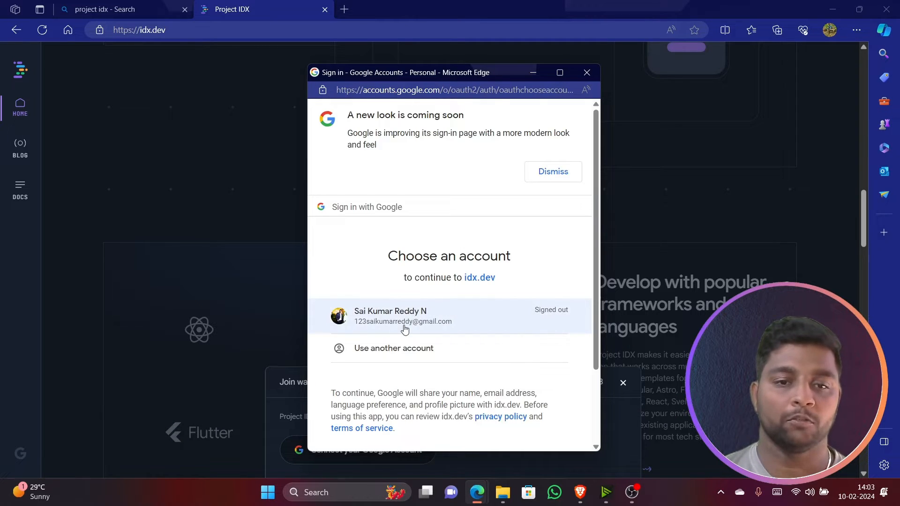
mouse_move(532, 249)
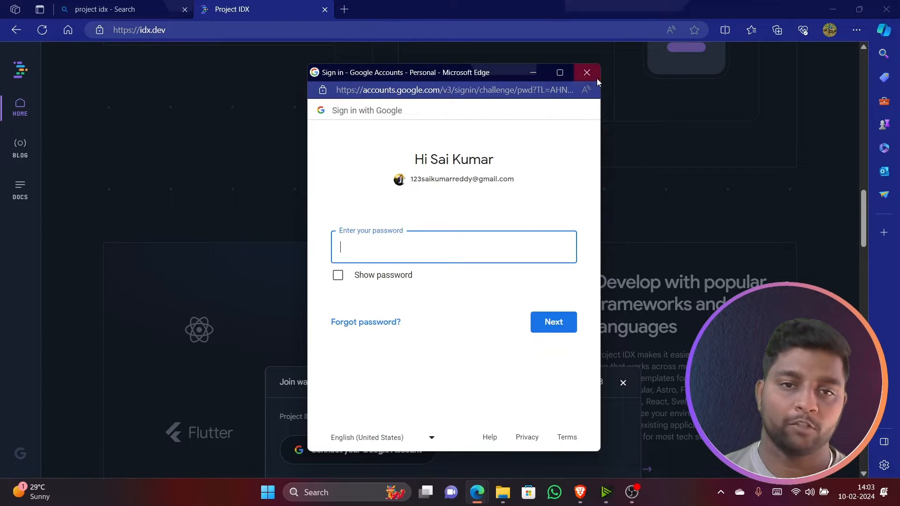
left_click(587, 72)
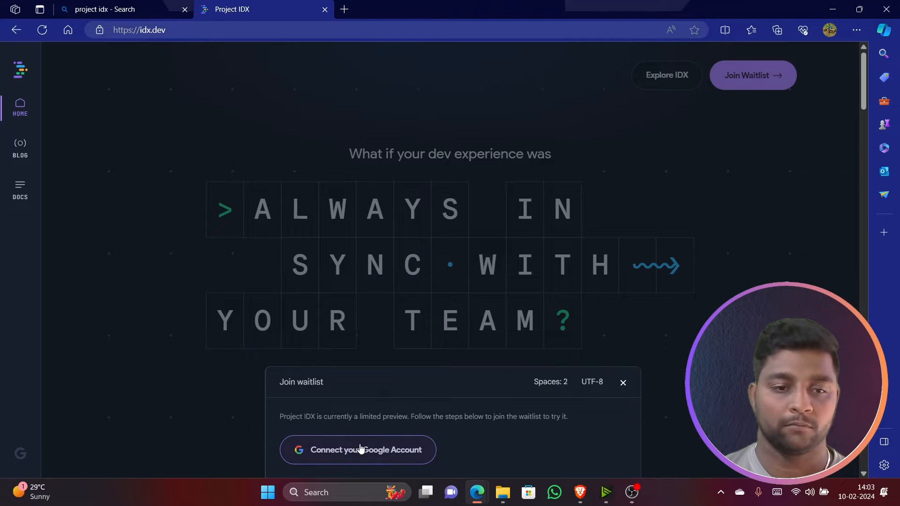
left_click(357, 450)
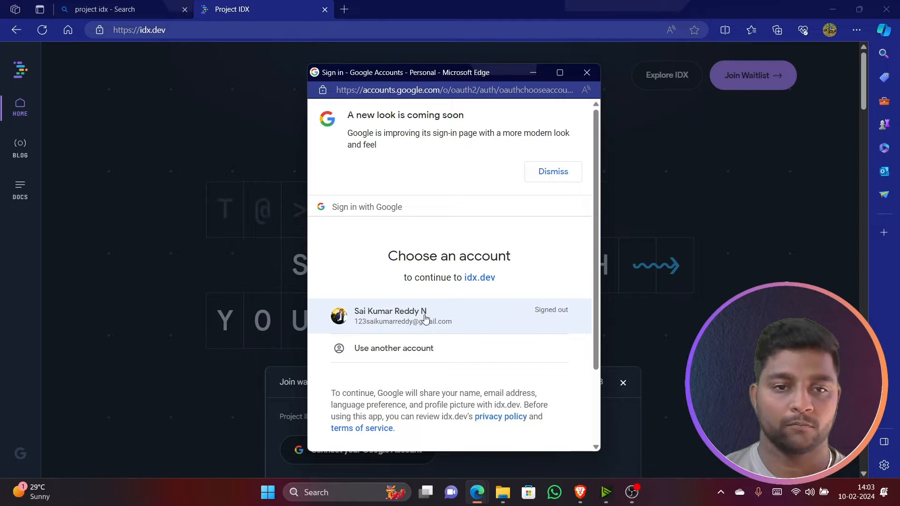
left_click(552, 171)
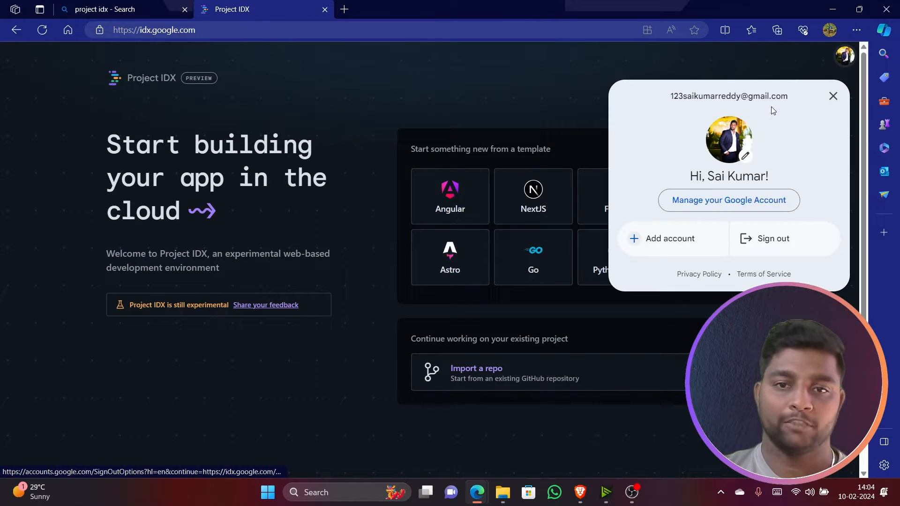
Step: Dismiss the account details overlay and look over the dashboard's templates and repo import option
left_click(832, 96)
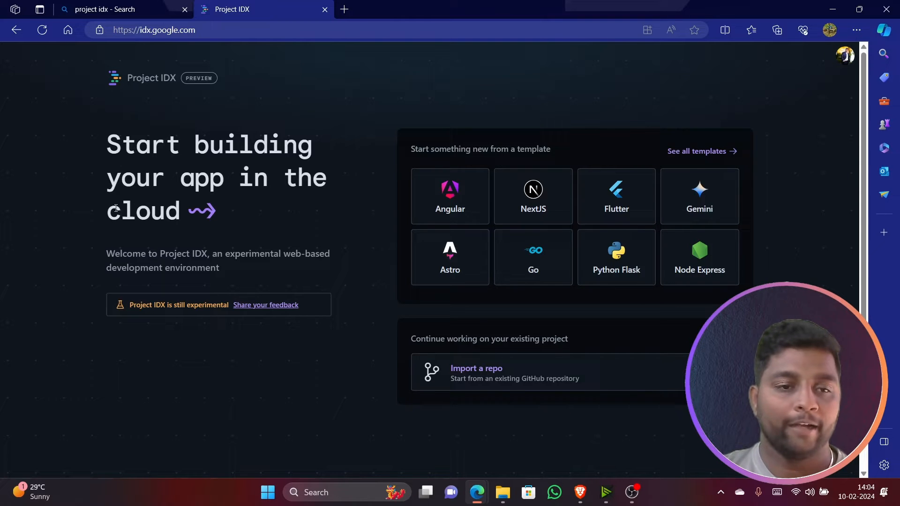
mouse_move(363, 285)
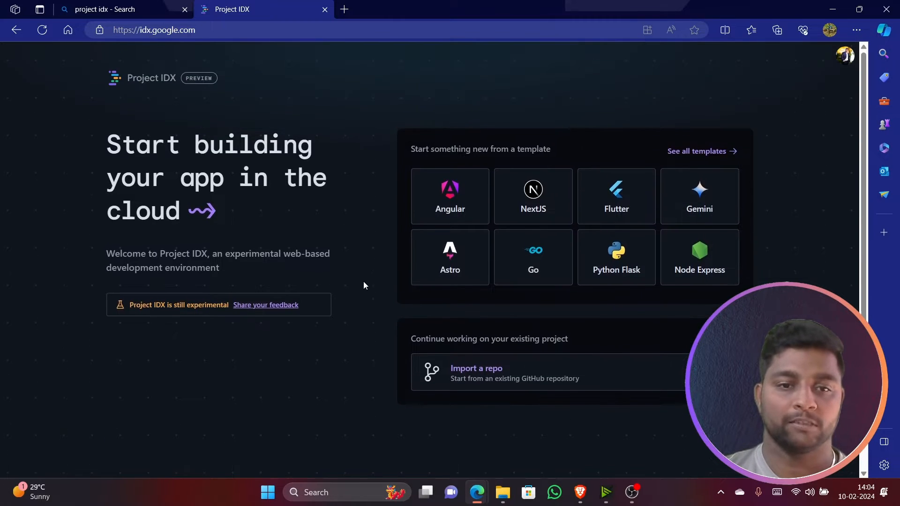
mouse_move(408, 212)
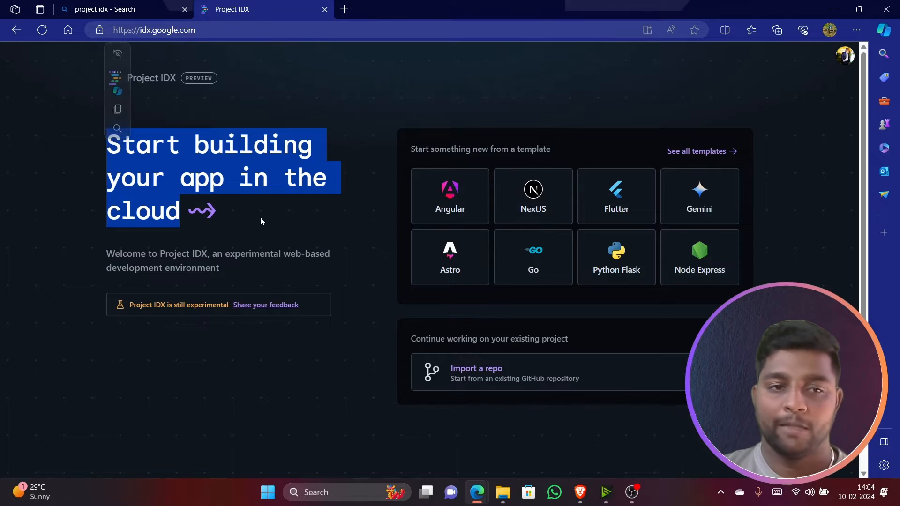
scroll("down", 3)
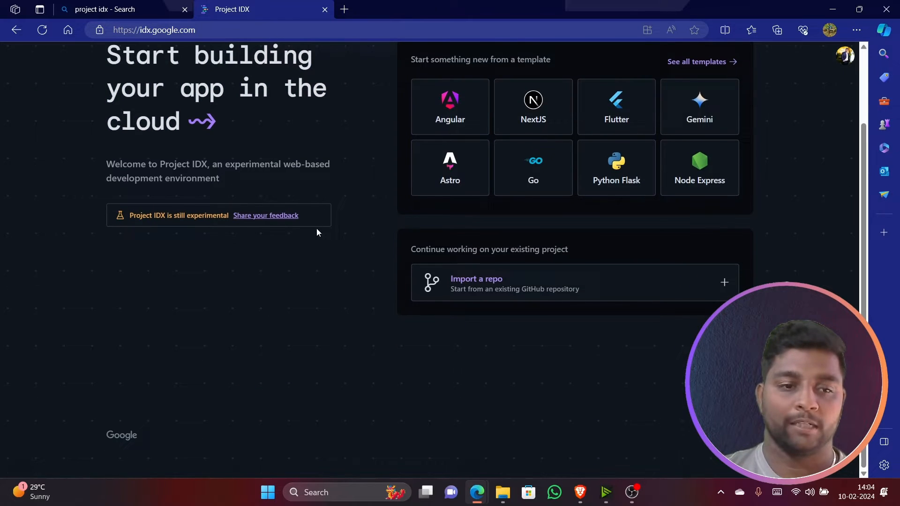
scroll("up", 3)
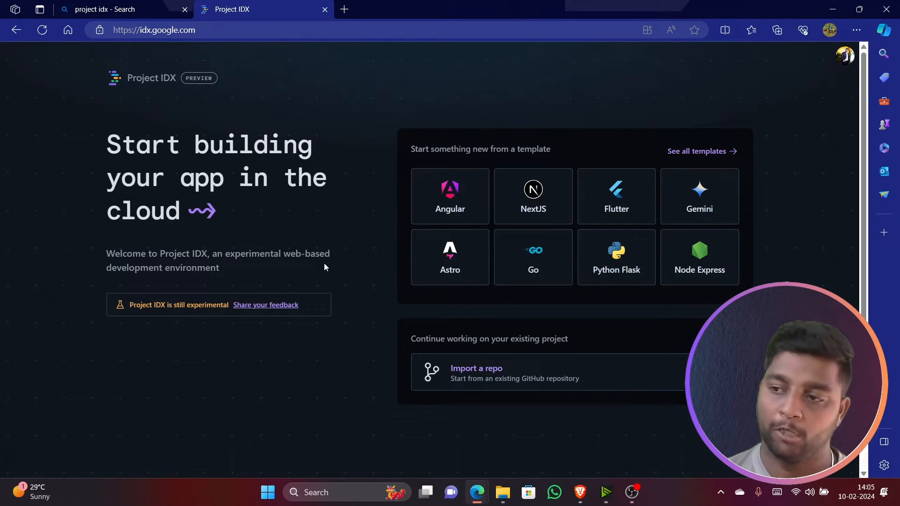
mouse_move(564, 157)
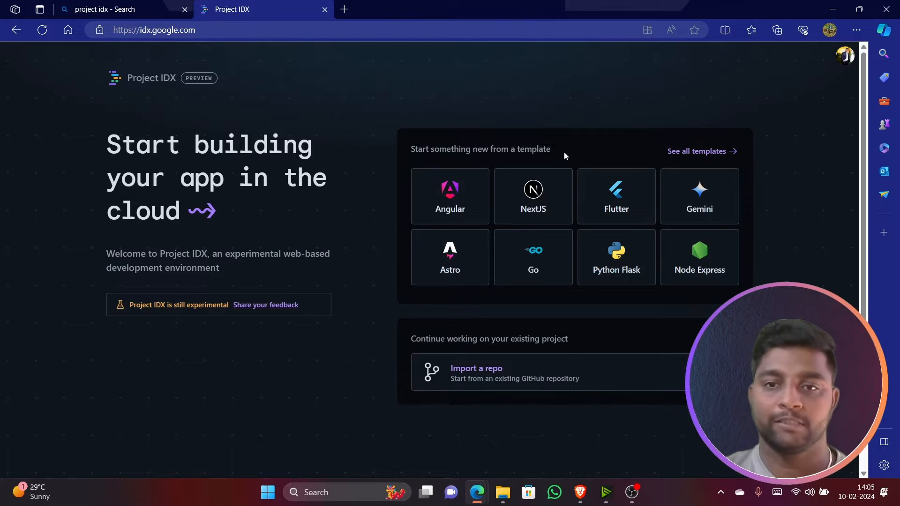
mouse_move(571, 291)
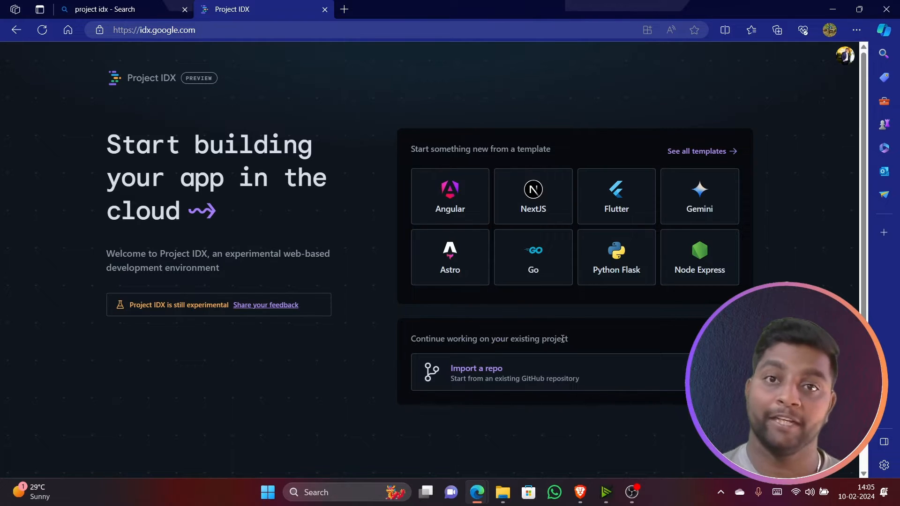
mouse_move(835, 205)
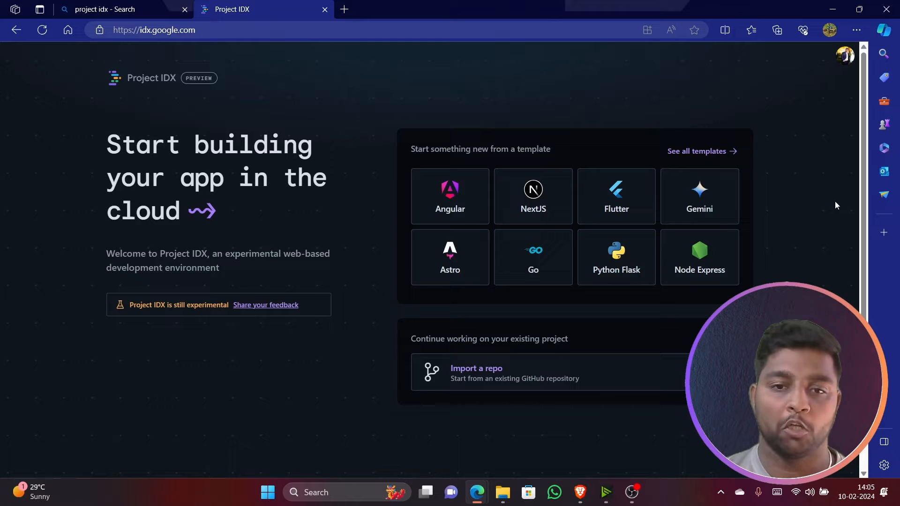
Step: Open See all templates and look through the featured and web app templates
left_click(697, 151)
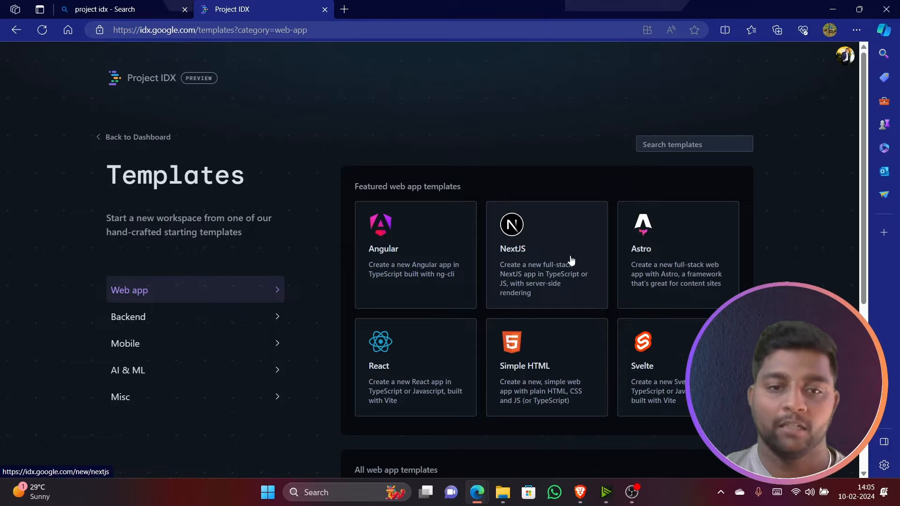
scroll("down", 3)
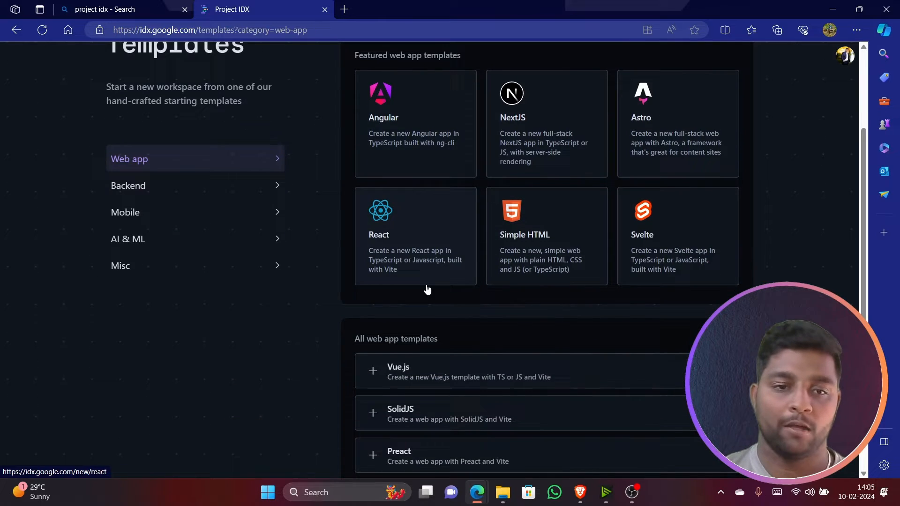
scroll("down", 3)
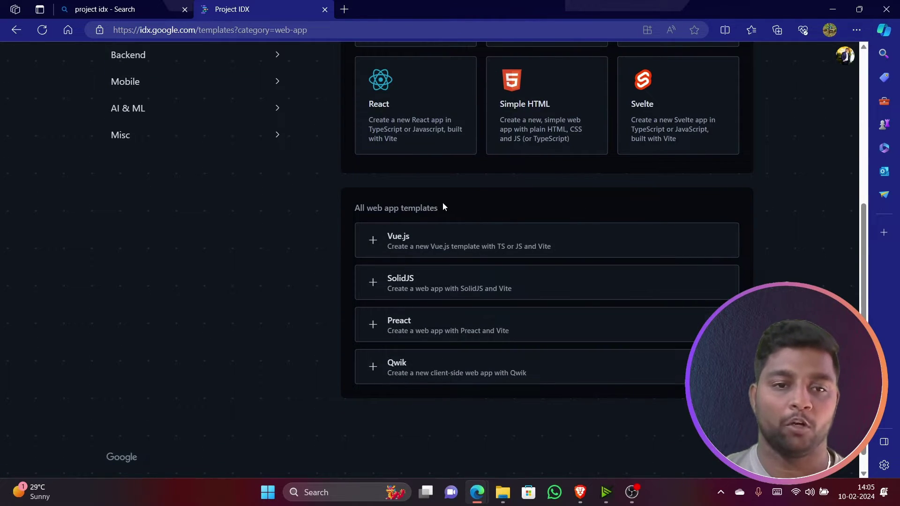
scroll("up", 3)
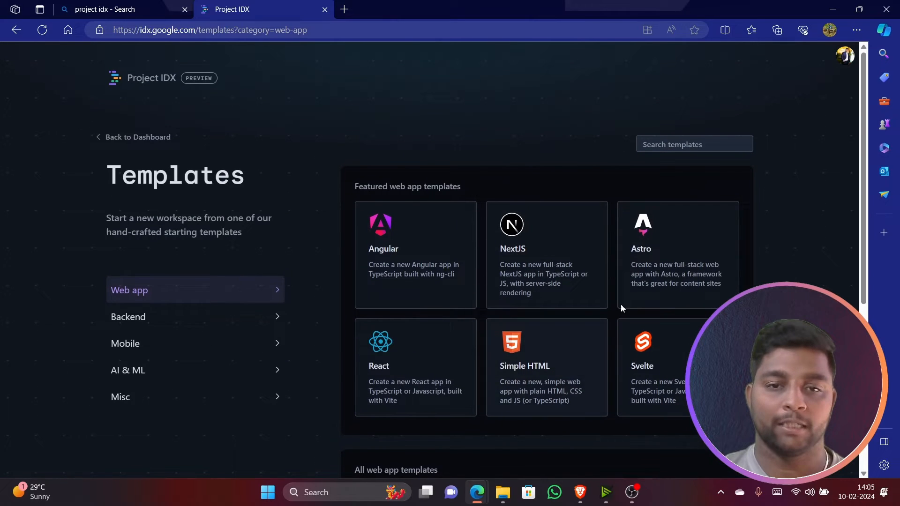
mouse_move(183, 317)
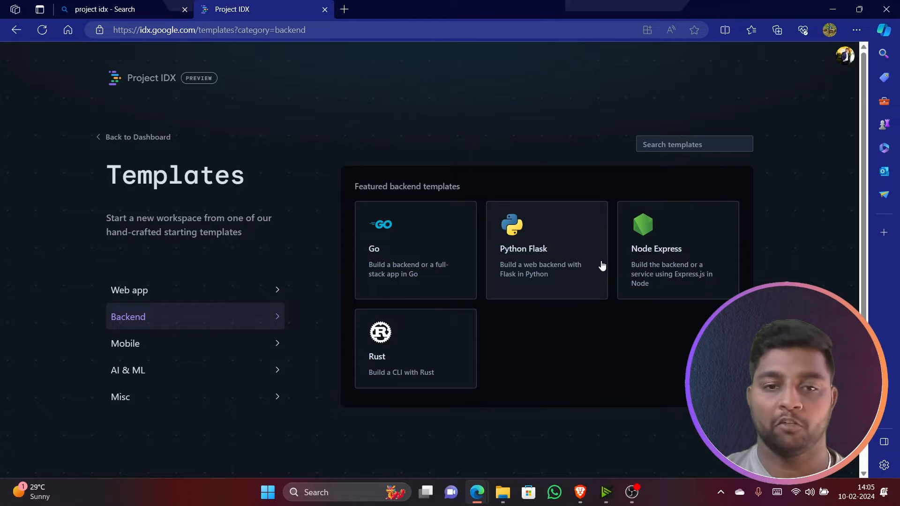
mouse_move(414, 273)
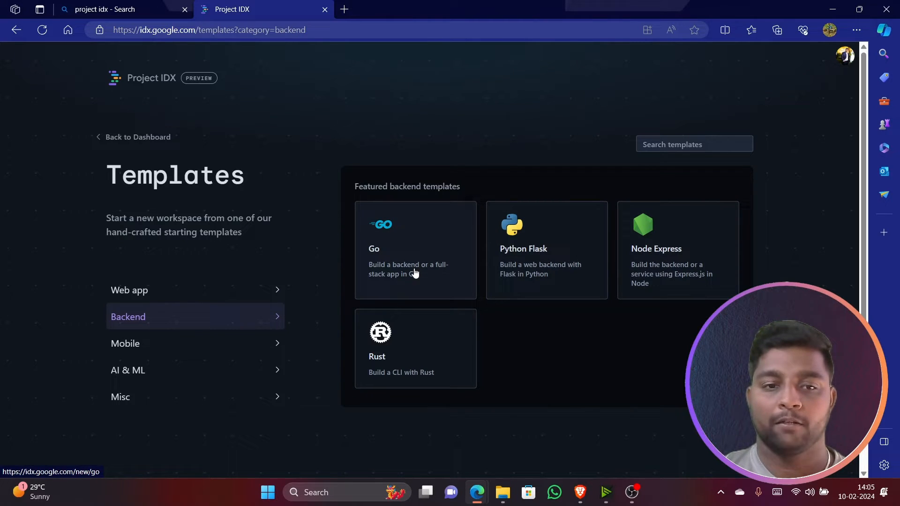
mouse_move(160, 352)
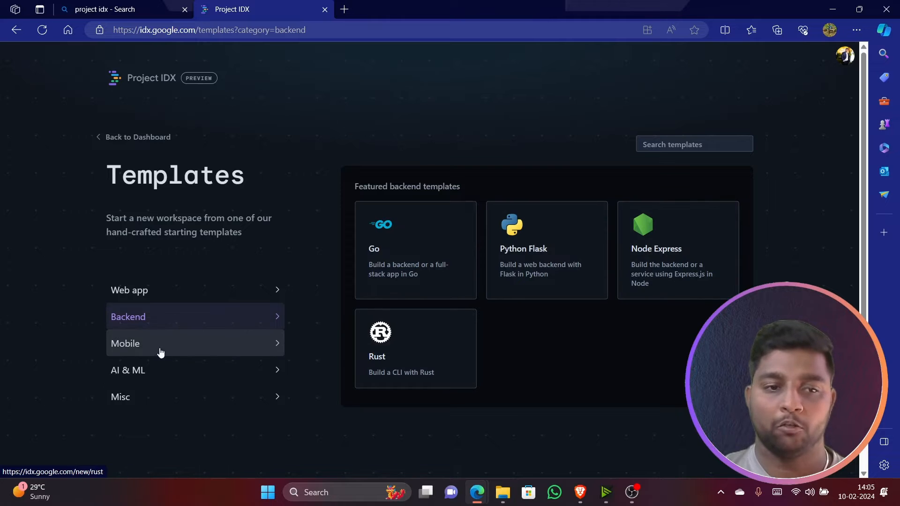
Step: Show the mobile app templates category with its single Flutter template
left_click(125, 343)
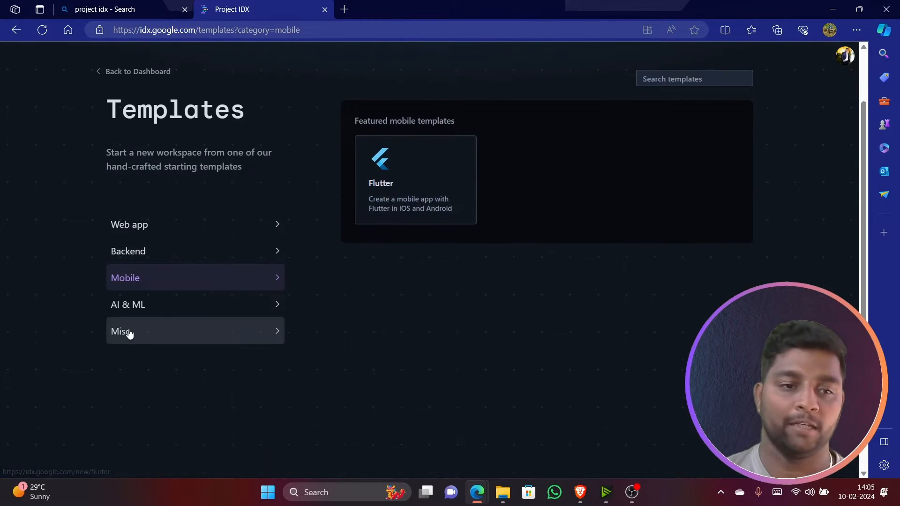
mouse_move(151, 310)
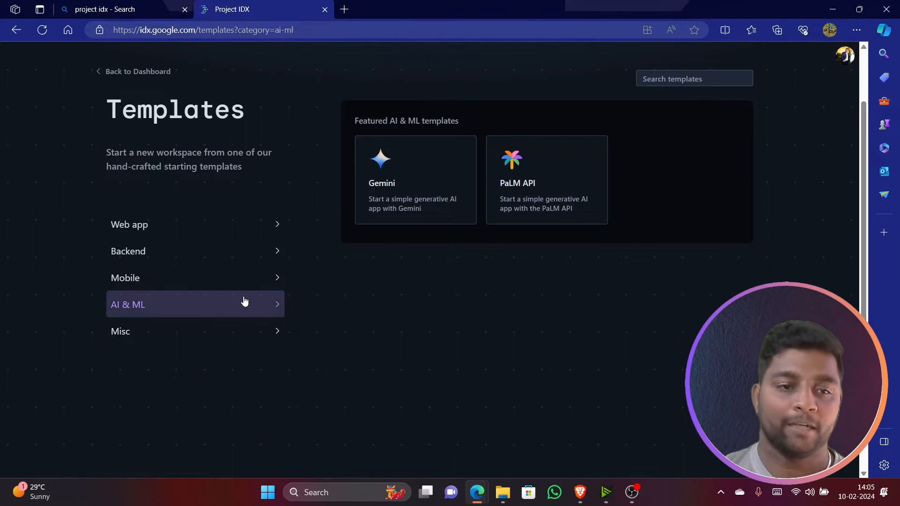
mouse_move(452, 198)
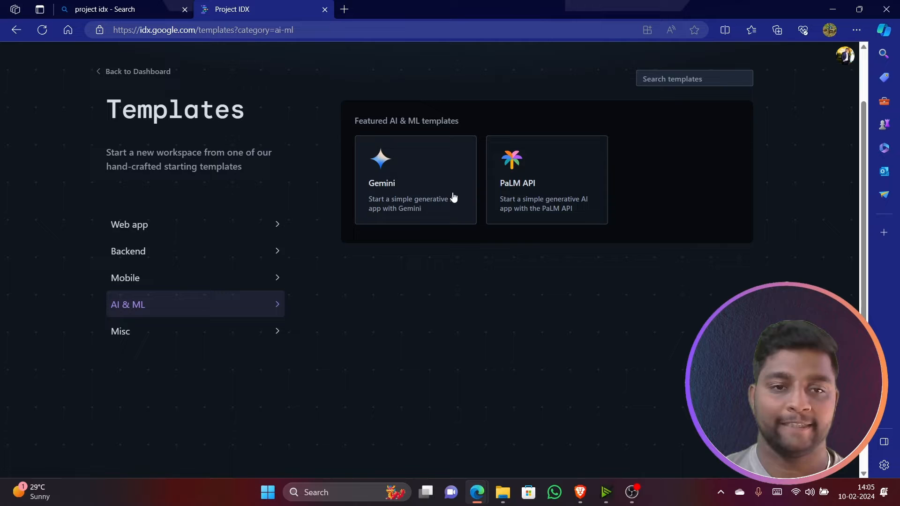
mouse_move(451, 188)
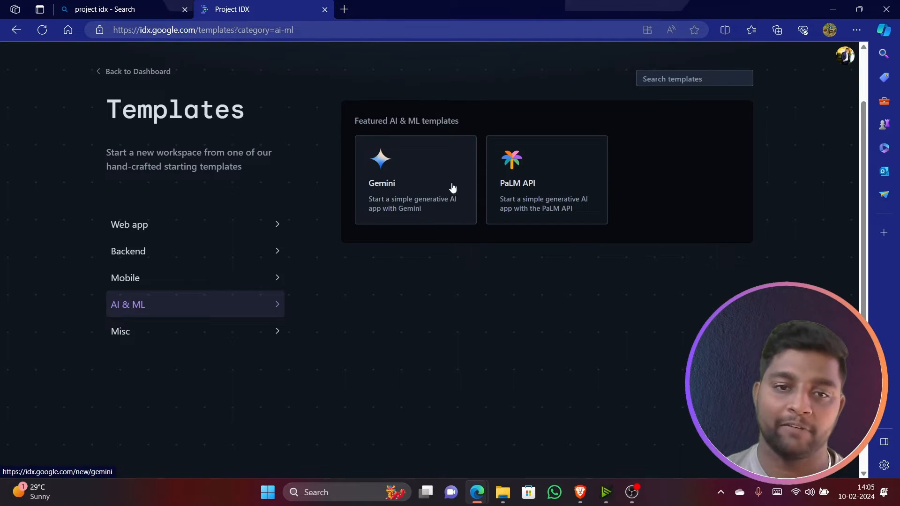
mouse_move(549, 191)
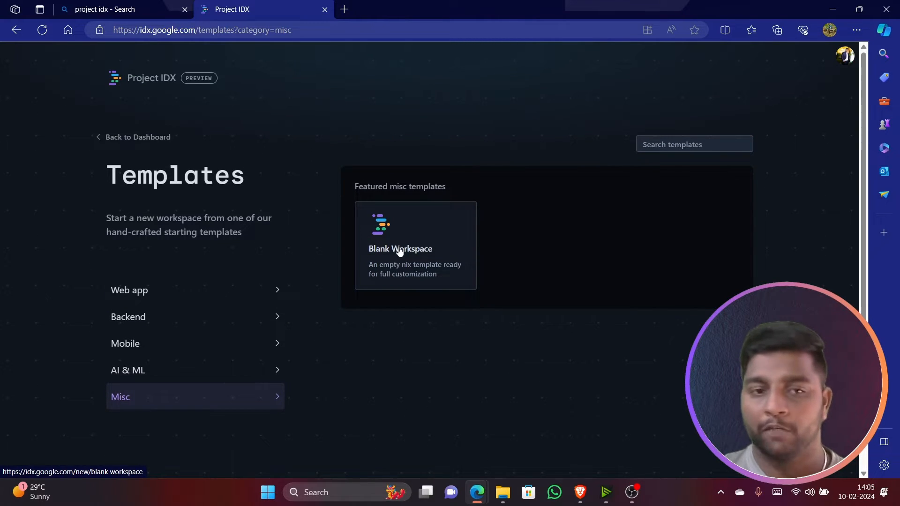
mouse_move(174, 396)
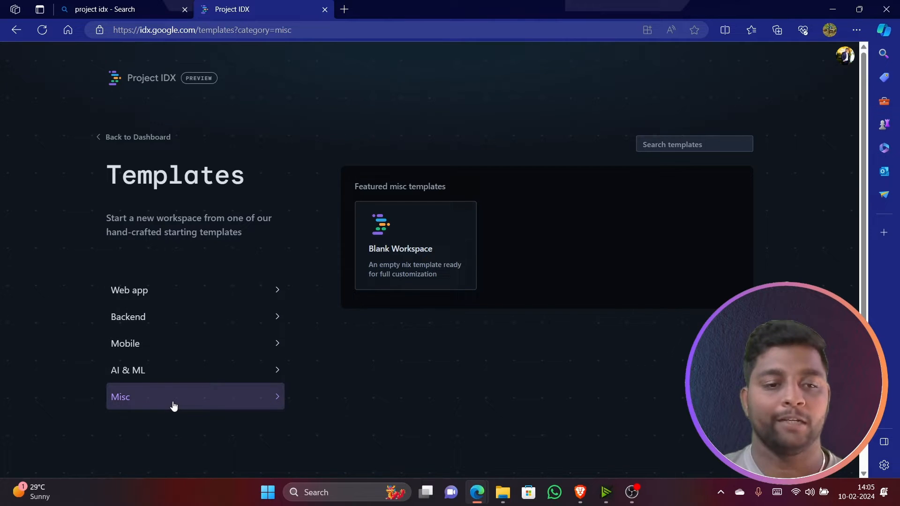
mouse_move(313, 262)
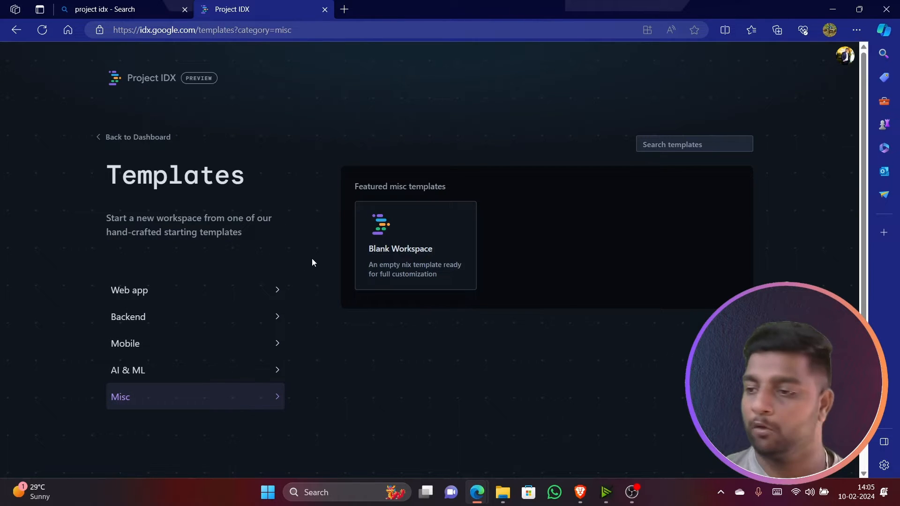
mouse_move(461, 255)
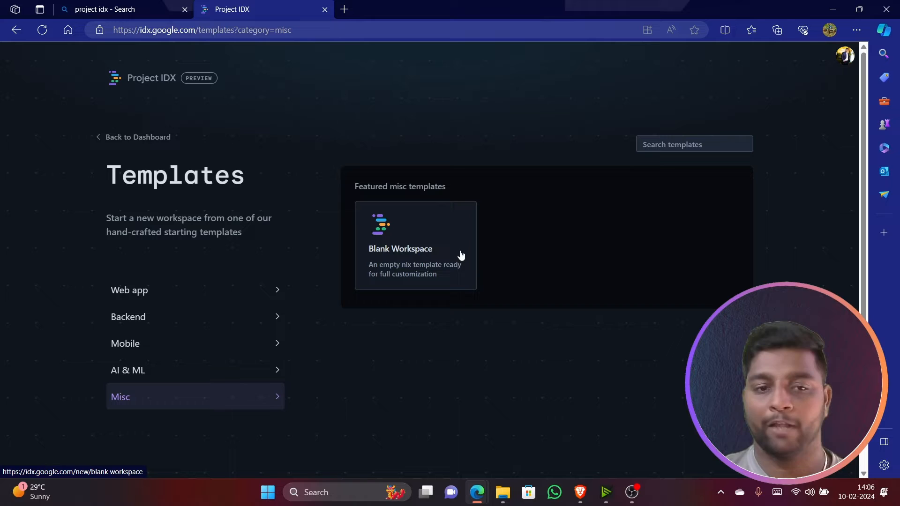
mouse_move(442, 268)
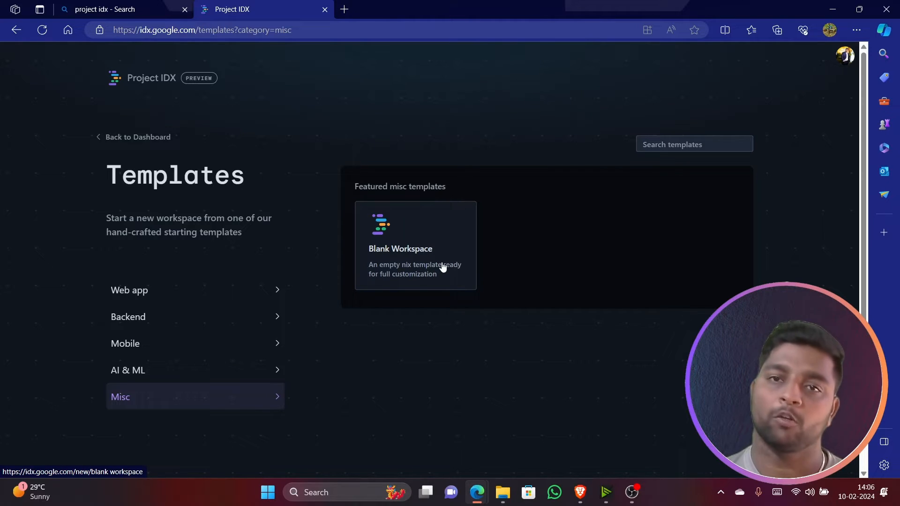
mouse_move(180, 370)
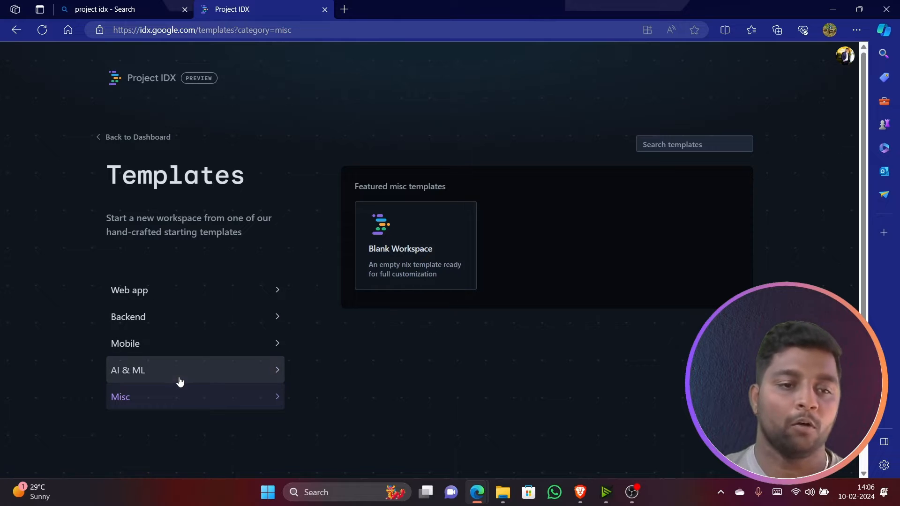
Step: Choose the AI & ML category and start a workspace from the Gemini template
left_click(180, 370)
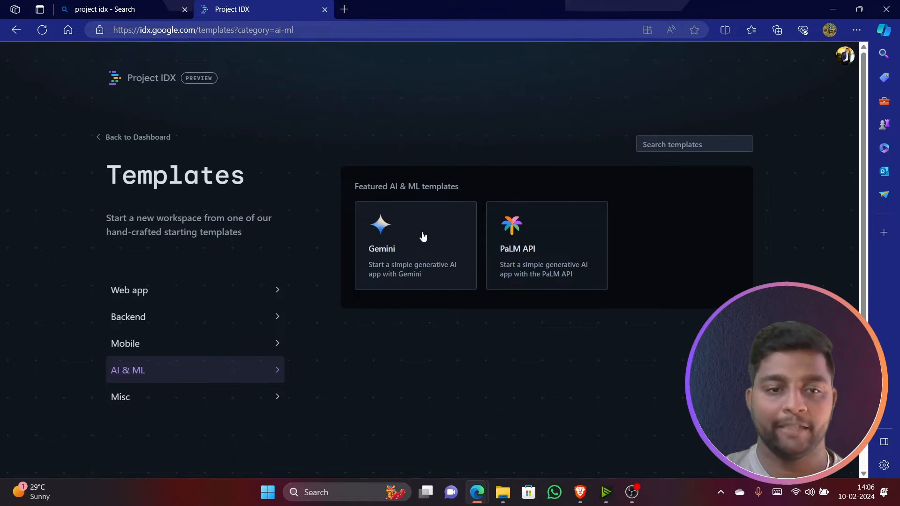
mouse_move(418, 257)
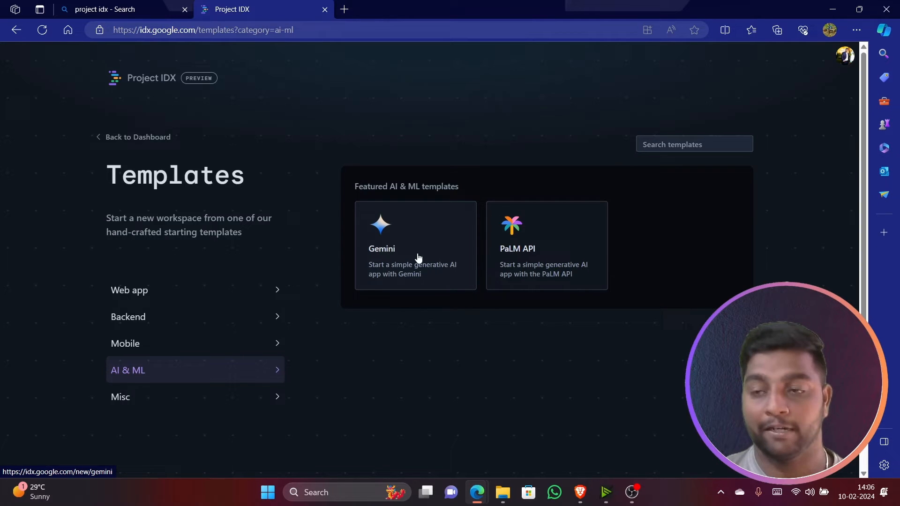
mouse_move(428, 265)
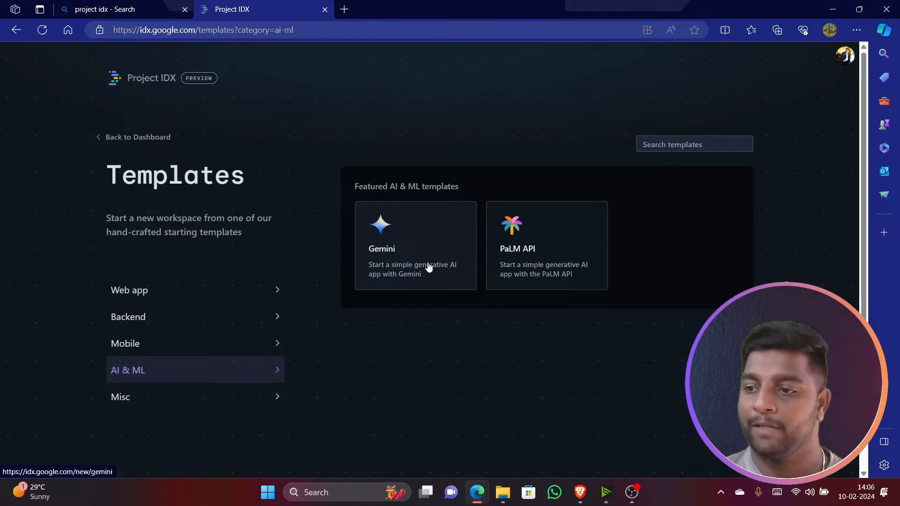
left_click(415, 246)
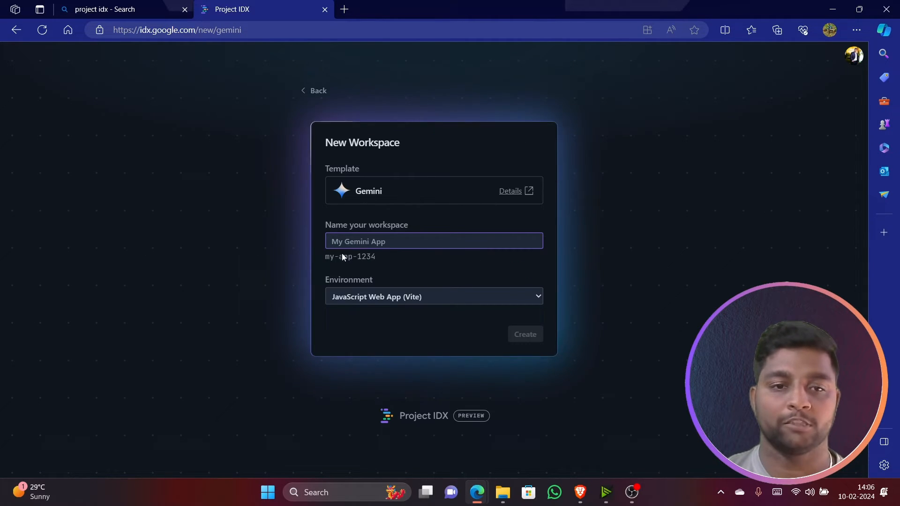
Step: Name the workspace youtube, choose the Python Notebook environment, and create it
left_click(433, 241)
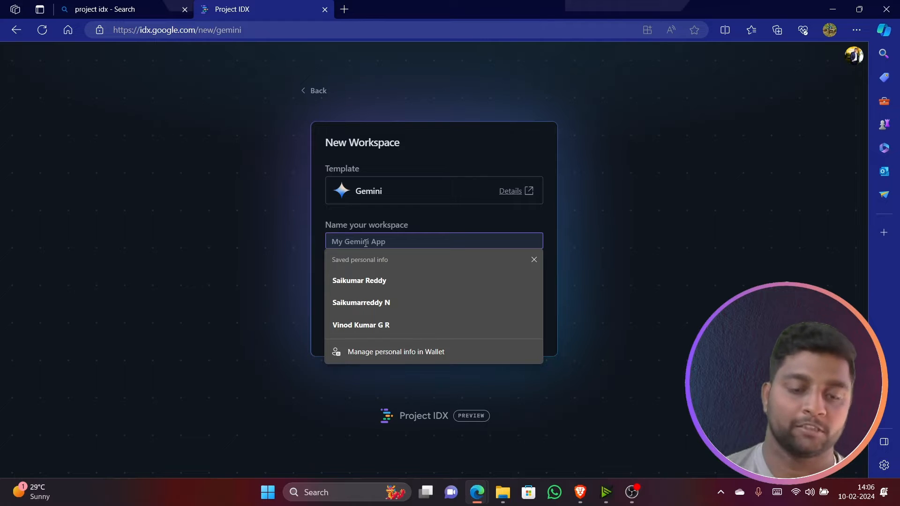
type("youtub")
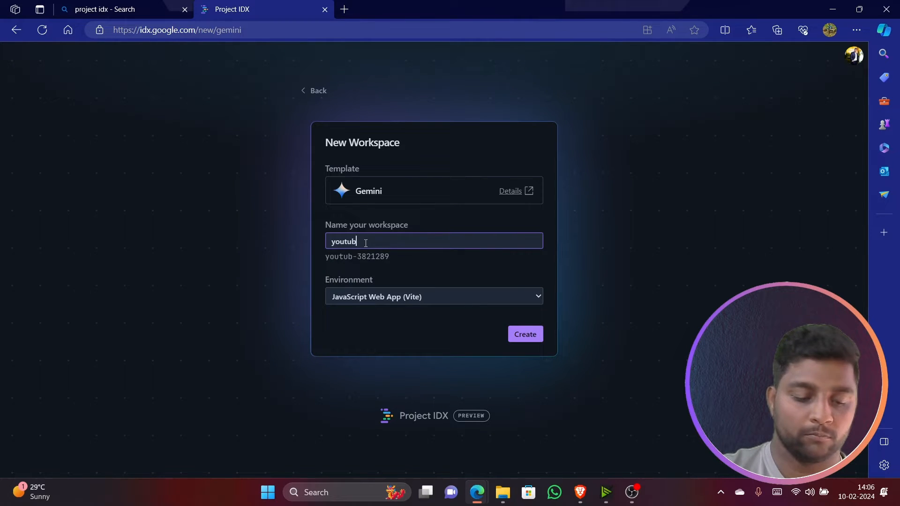
type("e")
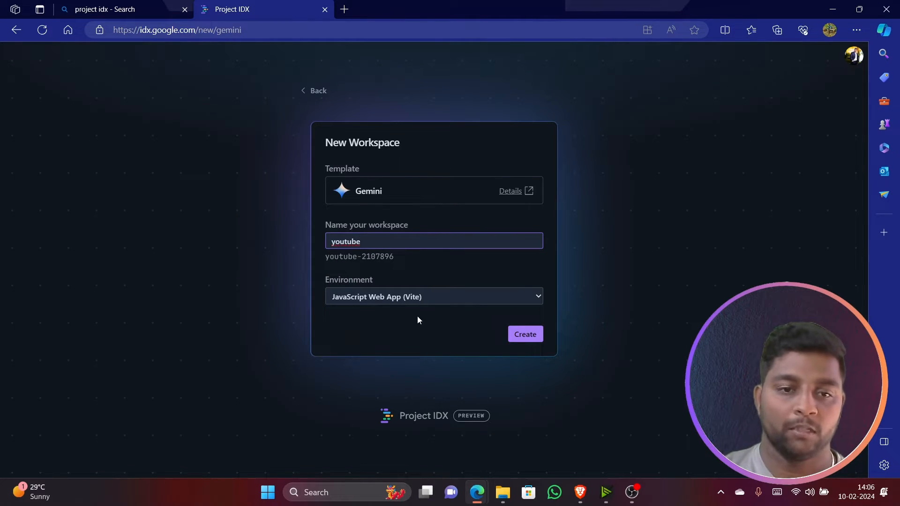
left_click(433, 296)
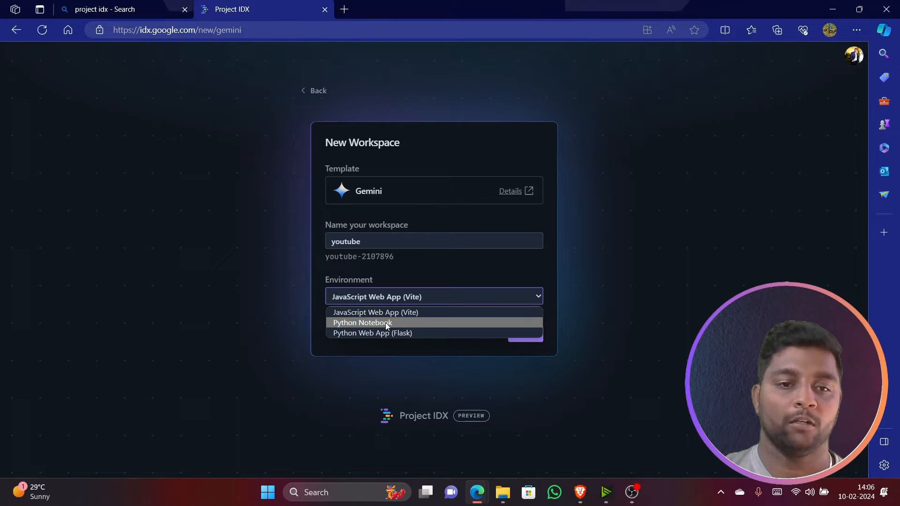
left_click(362, 322)
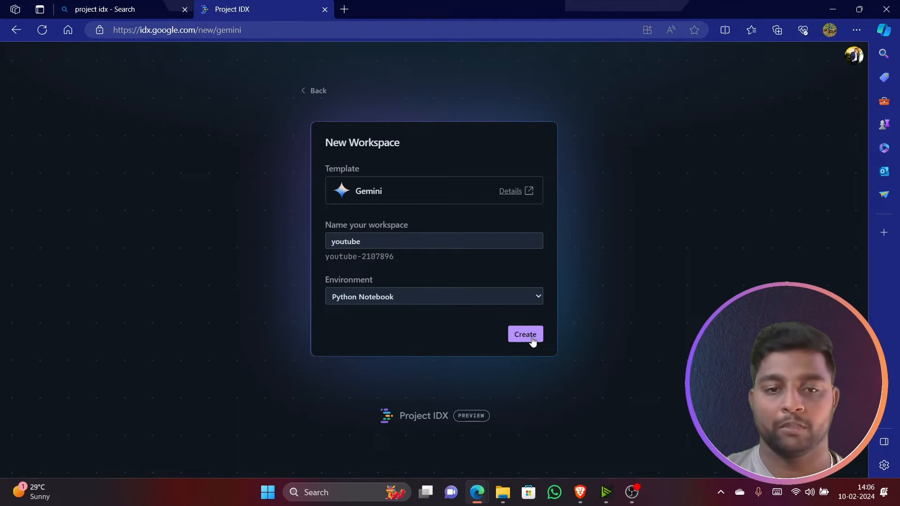
mouse_move(524, 333)
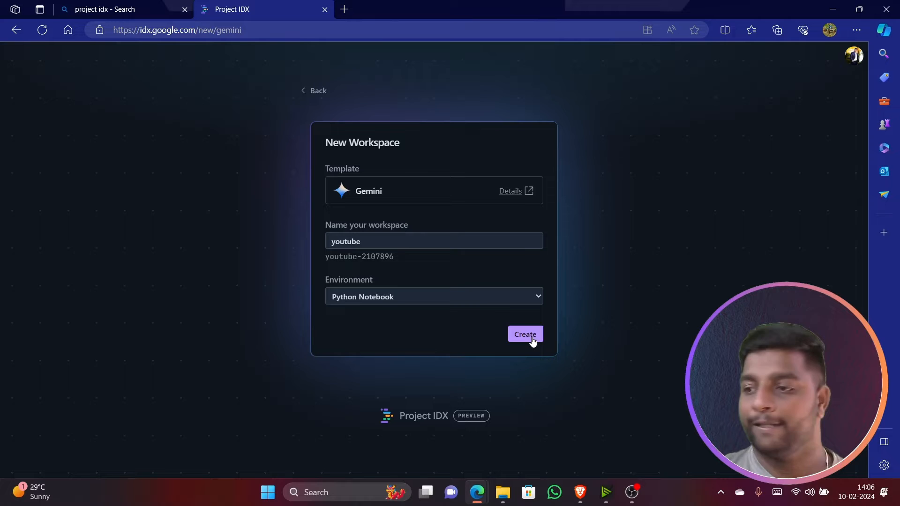
left_click(523, 334)
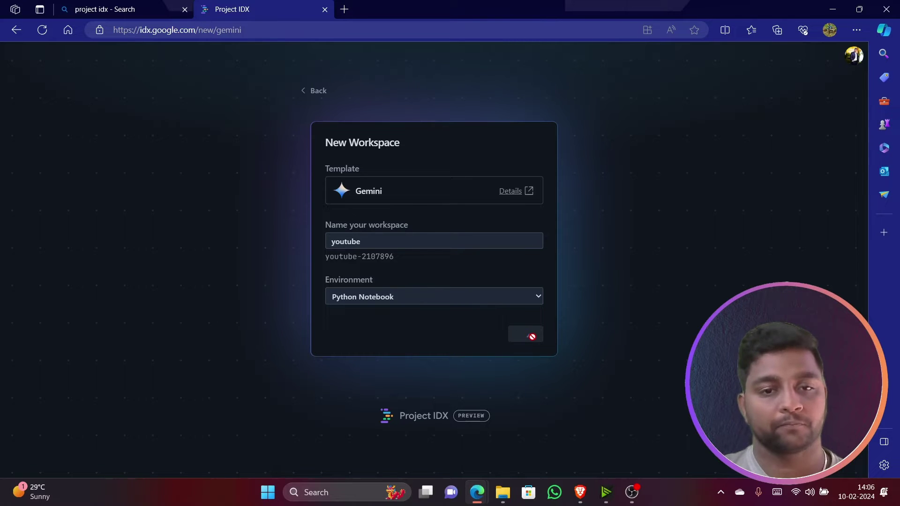
left_click(523, 334)
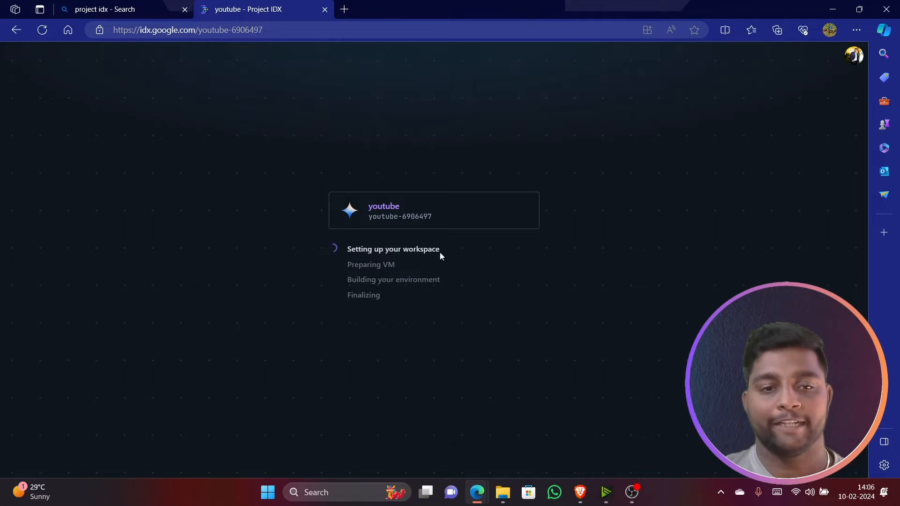
mouse_move(378, 273)
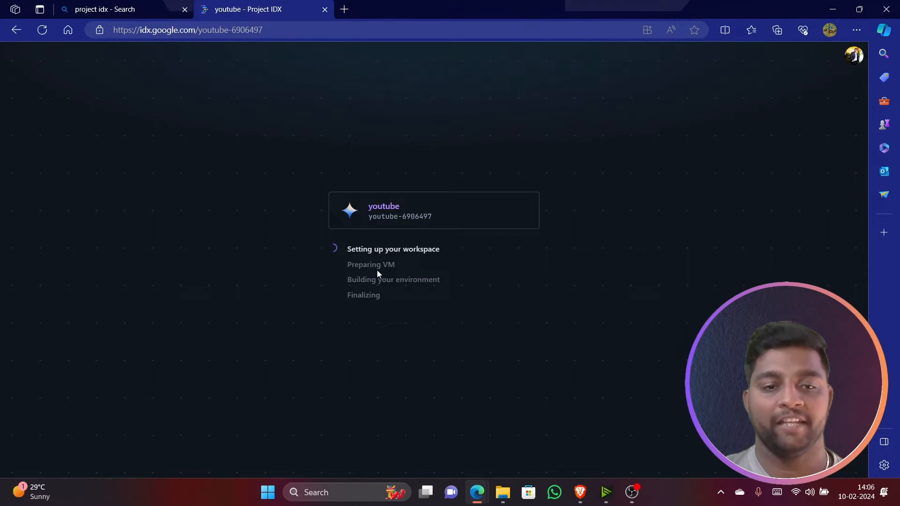
mouse_move(447, 293)
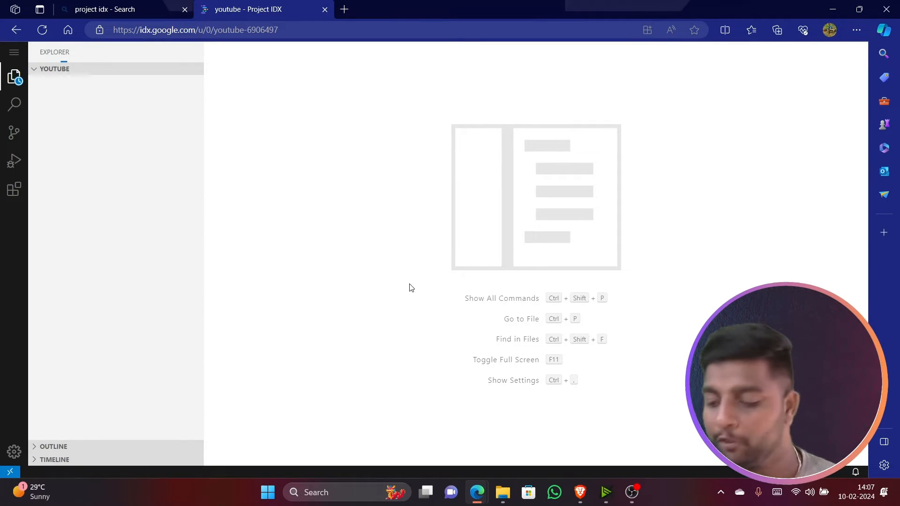
Step: Open main.ipynb, the Baking with Gemini notebook, from the Explorer
left_click(54, 69)
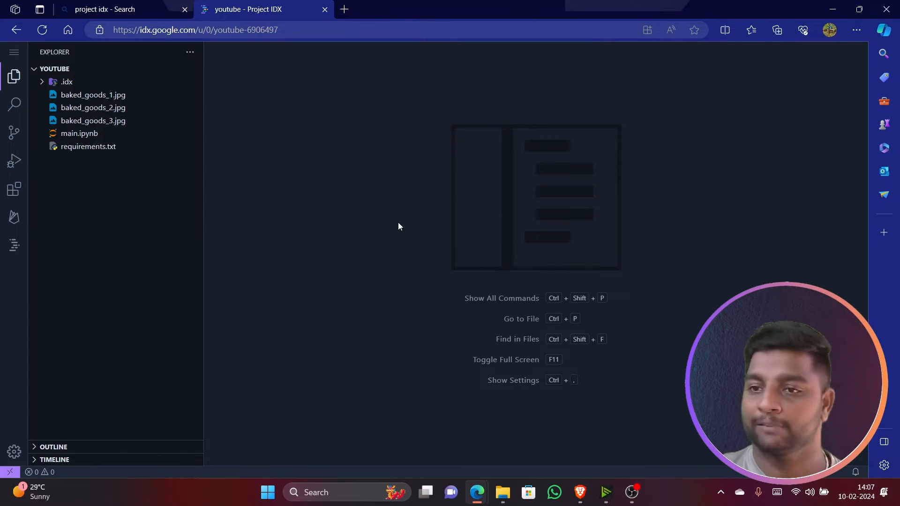
mouse_move(93, 60)
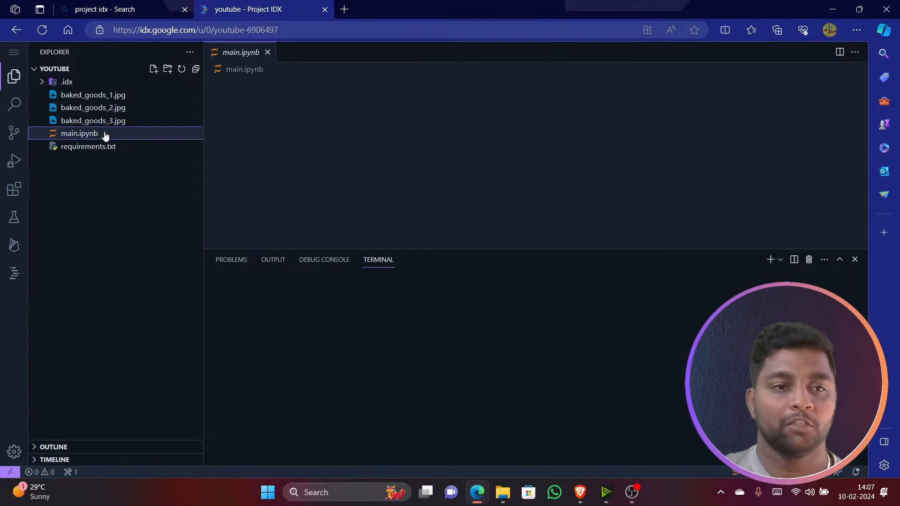
left_click(79, 133)
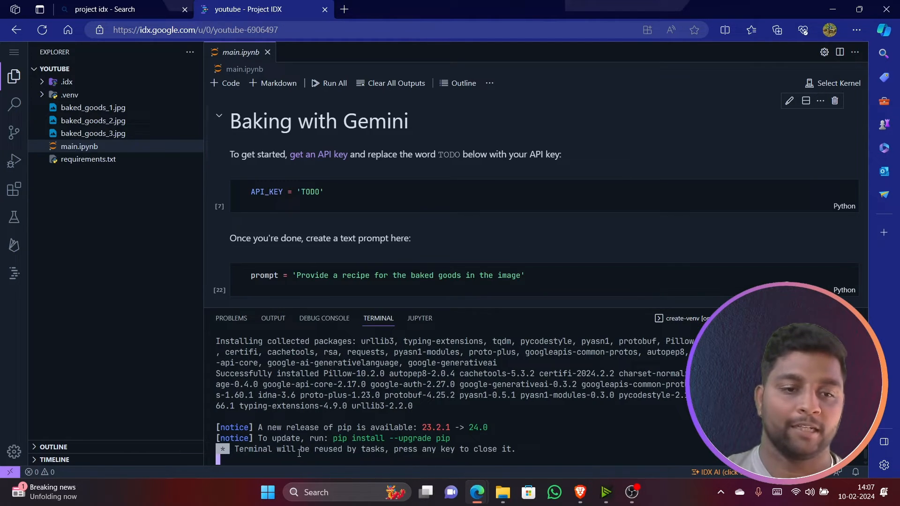
Step: Select the .venv Python 3.11.6 kernel and run all cells to see Gemini's baked-goods recipe output
scroll("down", 3)
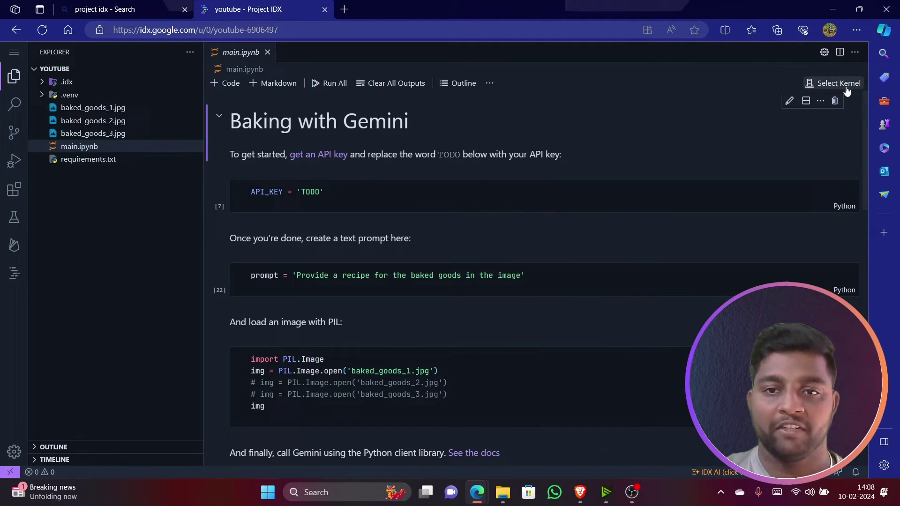
left_click(838, 83)
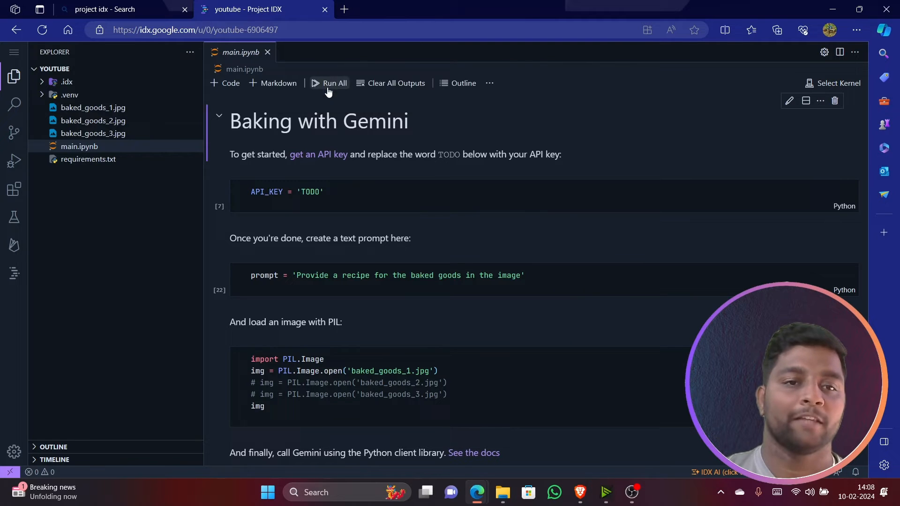
left_click(837, 84)
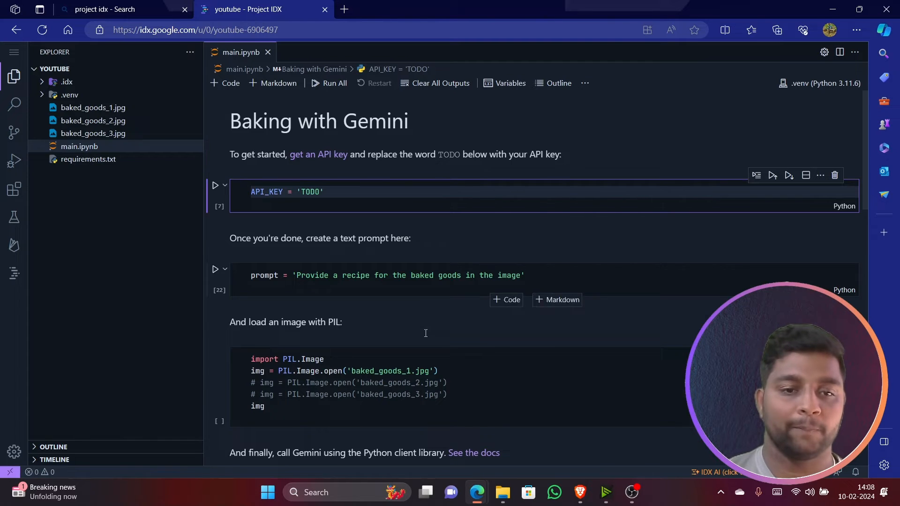
scroll("down", 3)
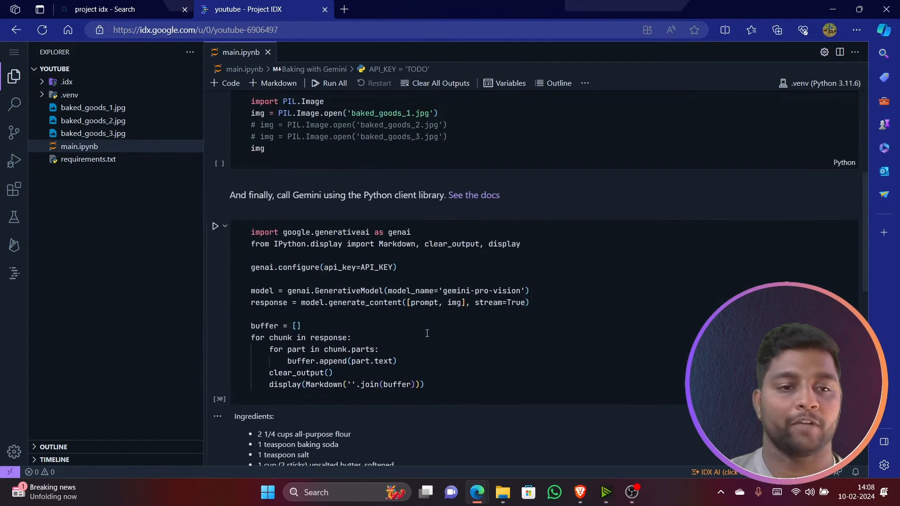
scroll("up", 3)
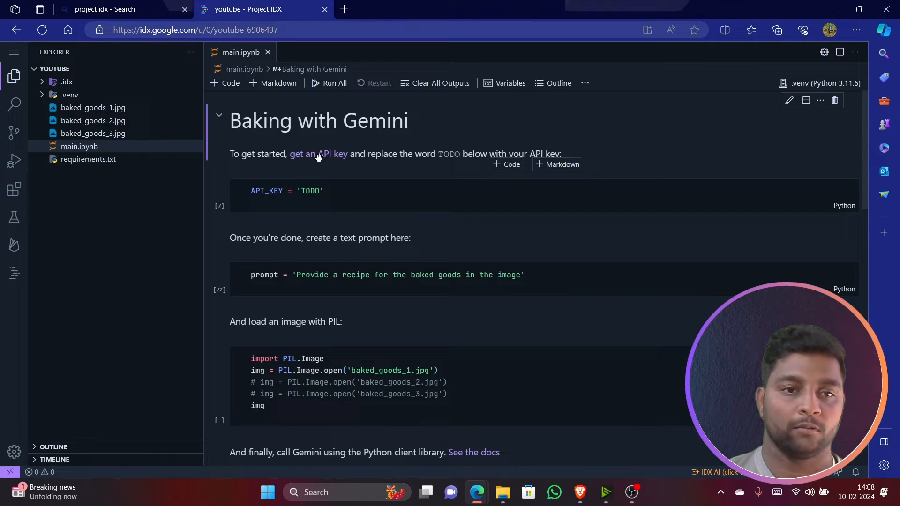
Step: Follow the markdown cell's makersuite get an API key link to Google AI Studio's API keys page
double_click(320, 120)
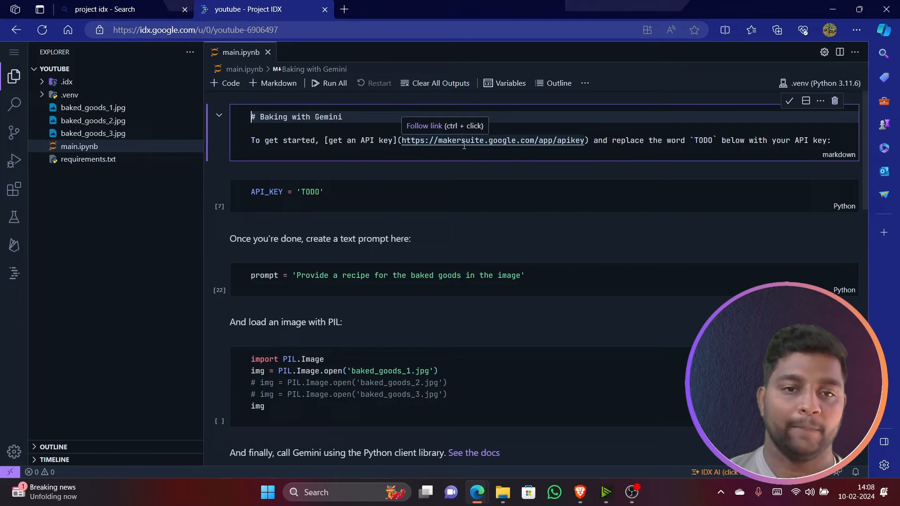
left_click(493, 139)
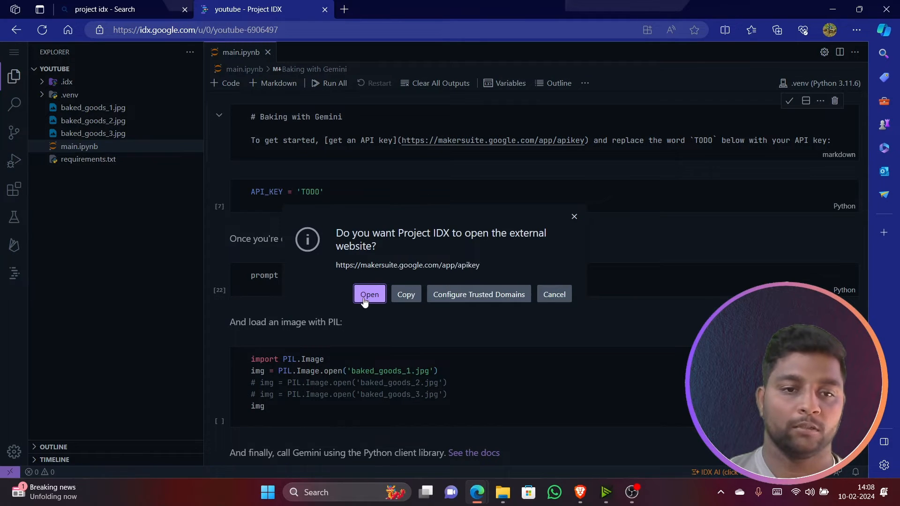
left_click(370, 294)
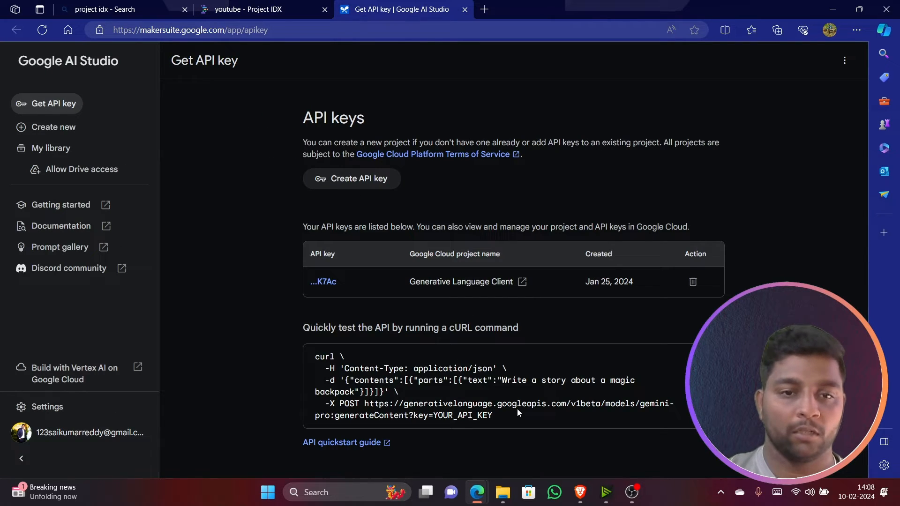
mouse_move(464, 403)
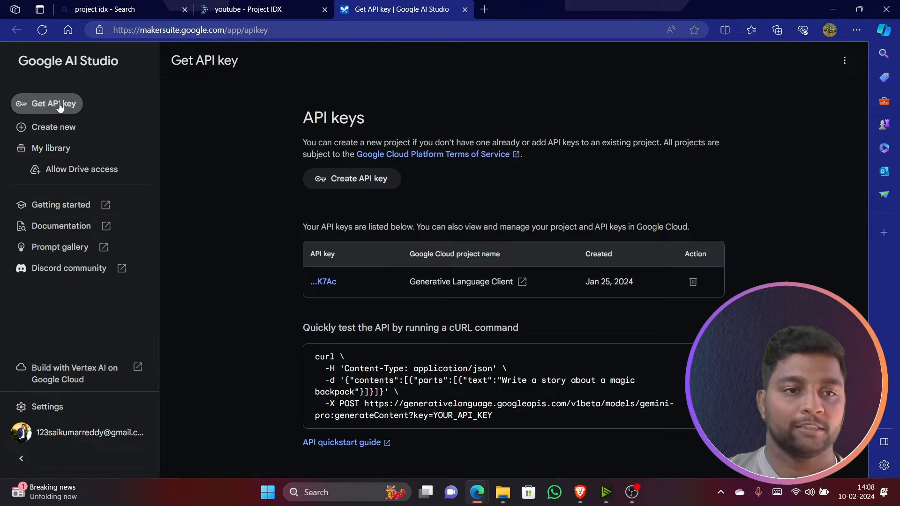
mouse_move(522, 189)
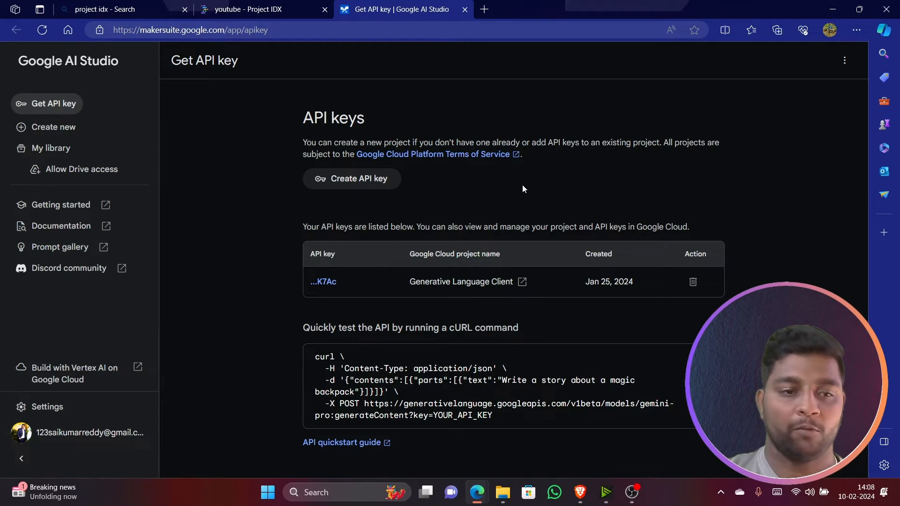
mouse_move(650, 301)
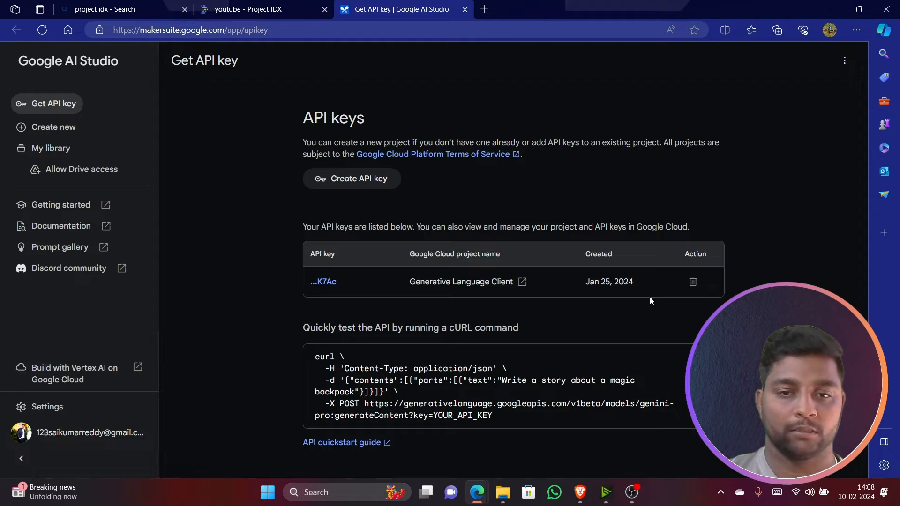
Step: Delete the existing API key from the Action column so none remain listed
left_click(693, 282)
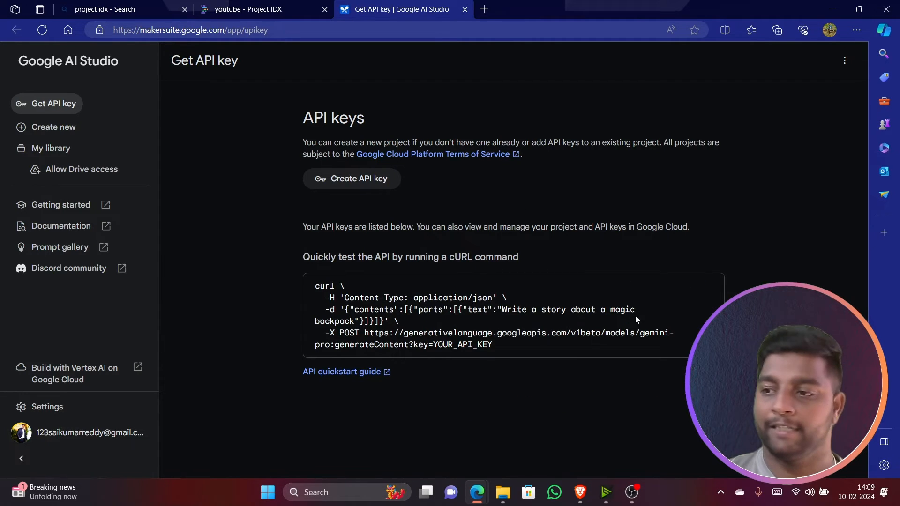
mouse_move(362, 182)
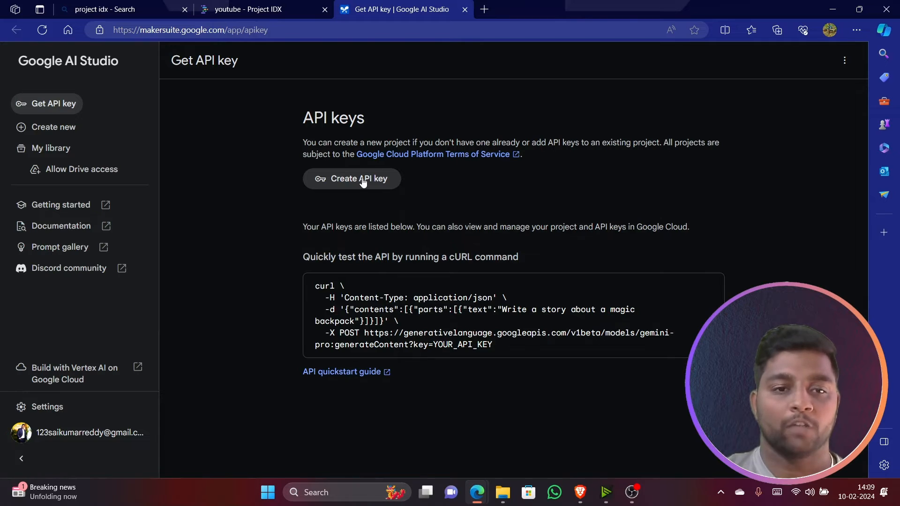
Step: Create a new API key in the Generative Language Client project
left_click(352, 178)
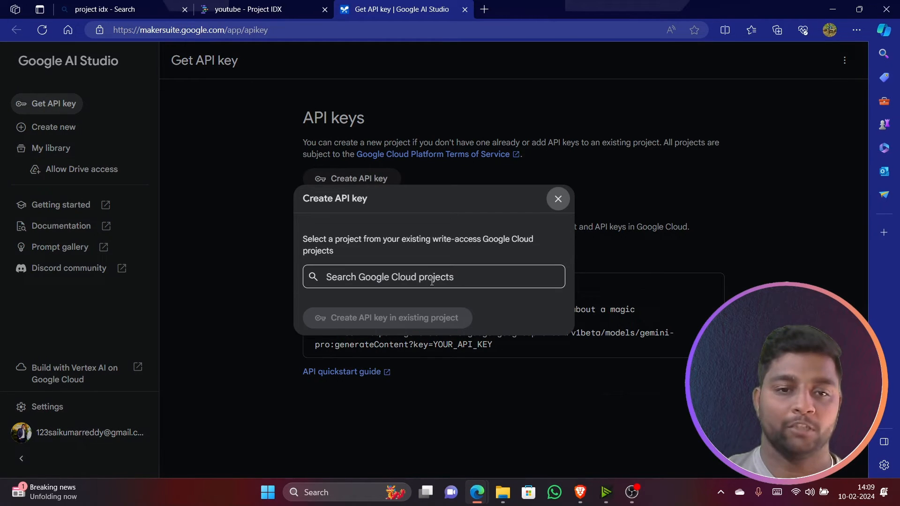
left_click(433, 276)
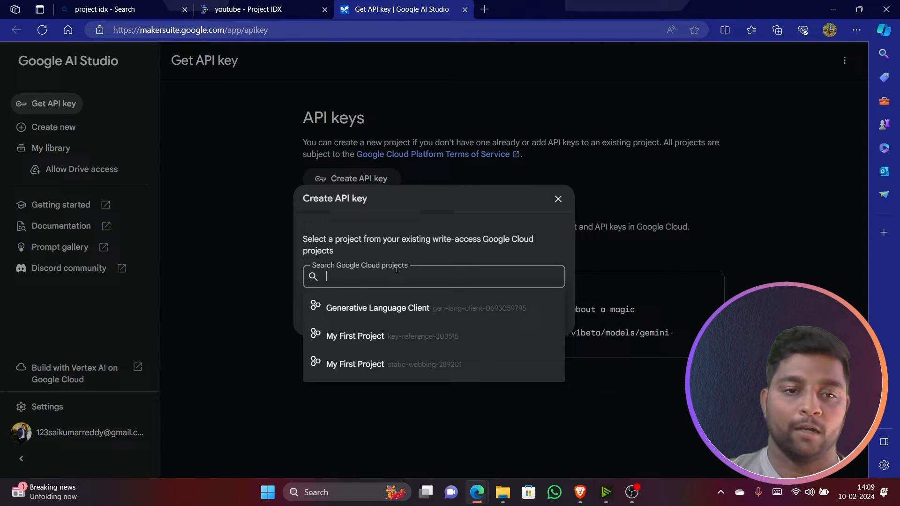
mouse_move(402, 308)
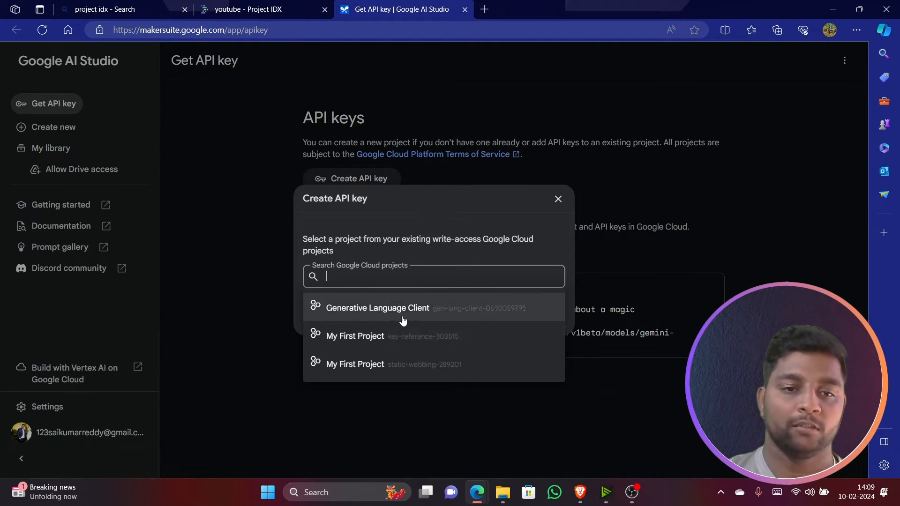
left_click(376, 308)
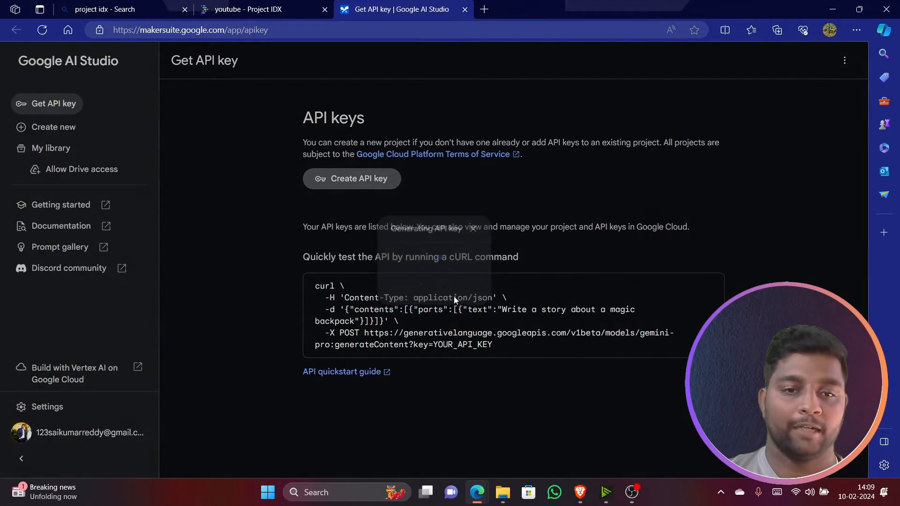
left_click(351, 178)
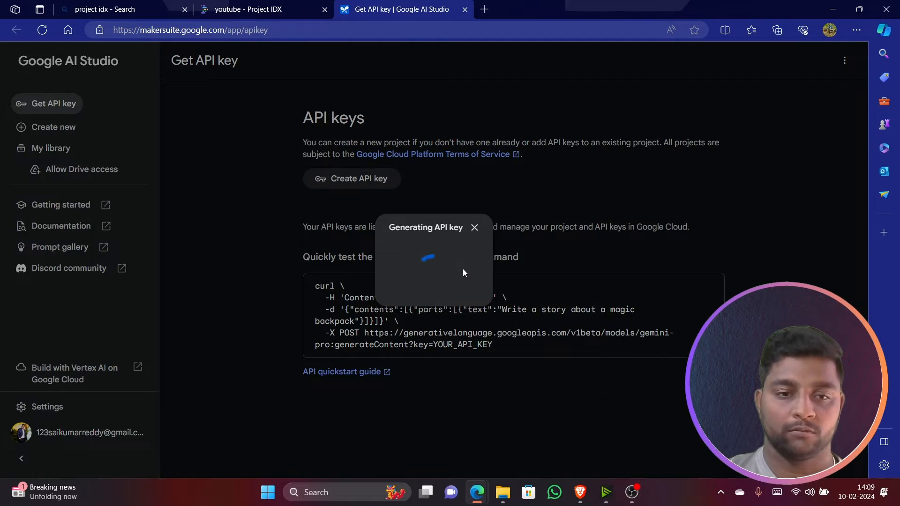
Step: Copy the new key, dismiss the notice and return to the Project IDX notebook
left_click(459, 286)
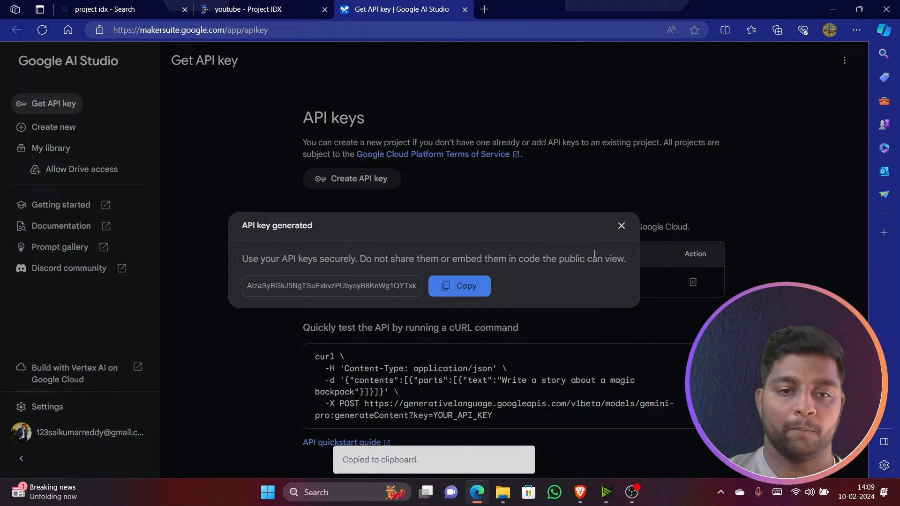
left_click(620, 225)
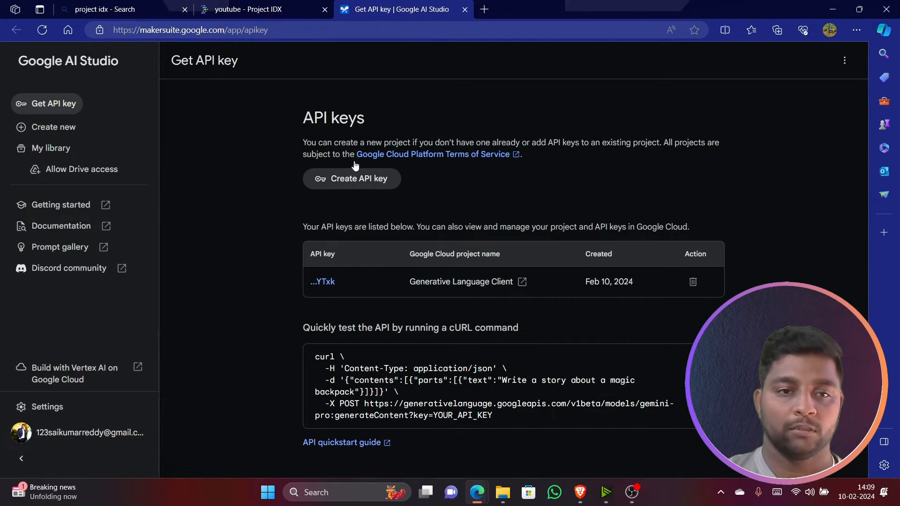
left_click(257, 9)
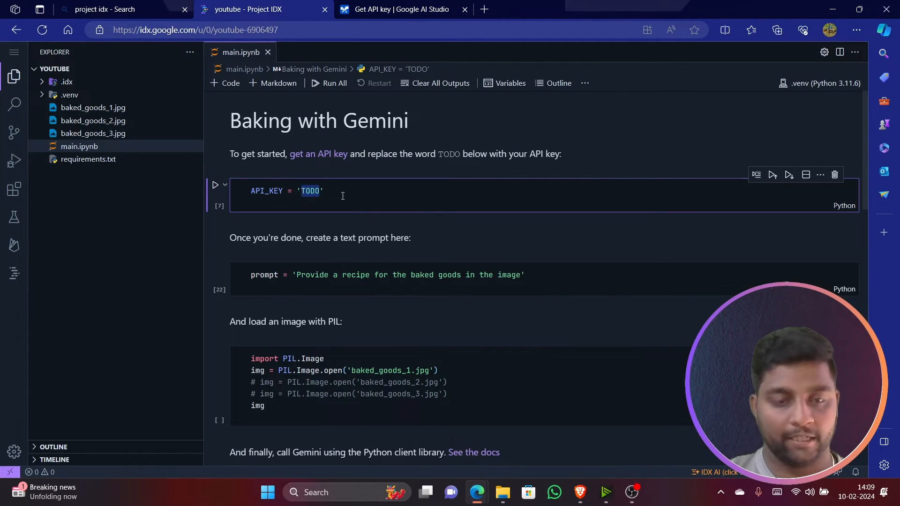
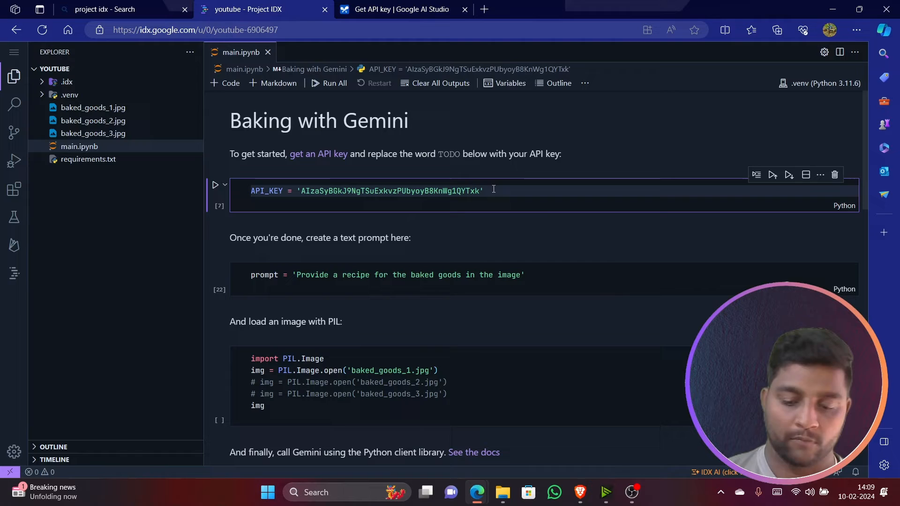
Step: Paste the new key over TODO in the API_KEY cell and run it
left_click(214, 185)
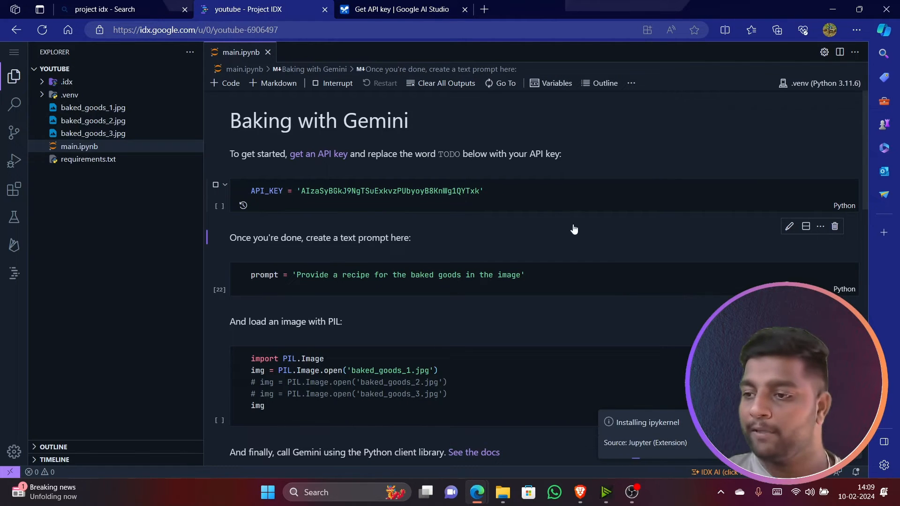
left_click(403, 9)
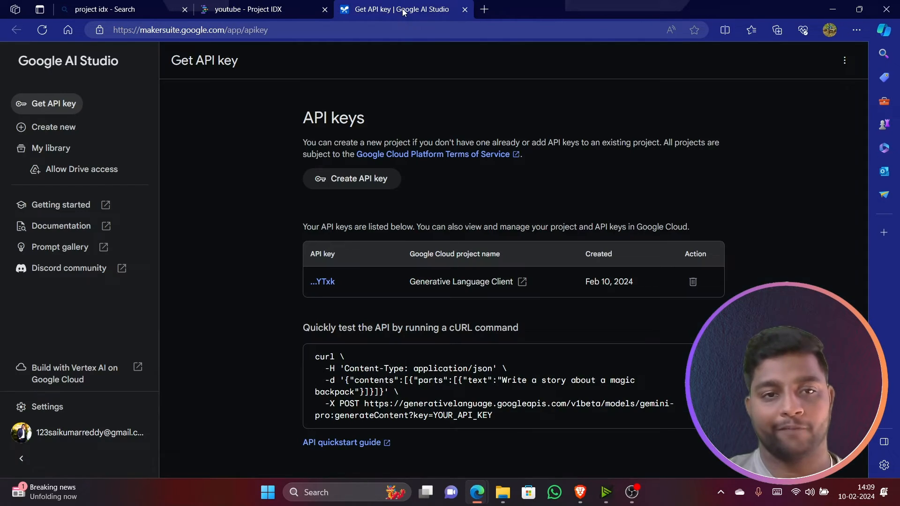
mouse_move(602, 191)
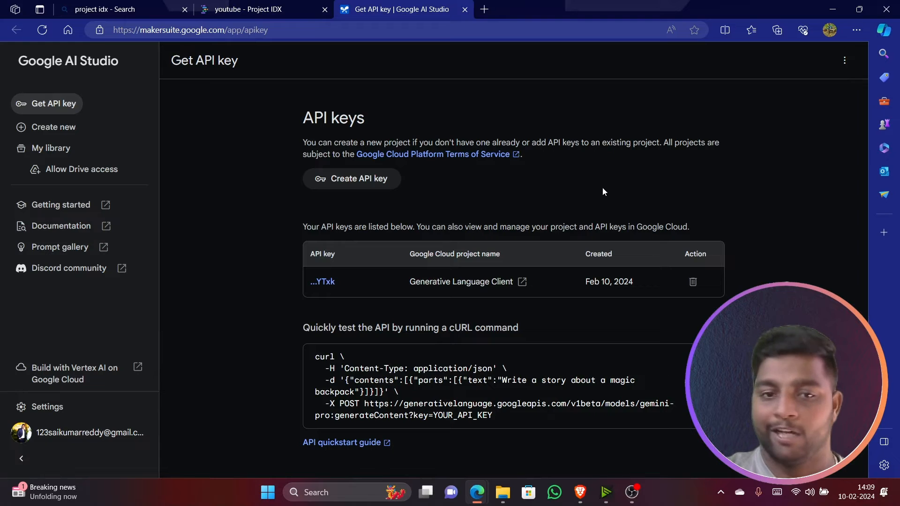
left_click(252, 10)
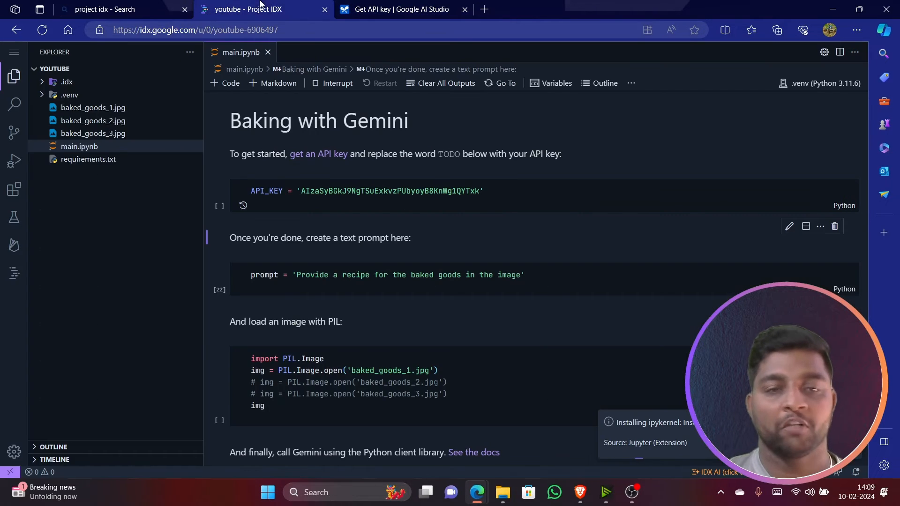
mouse_move(410, 257)
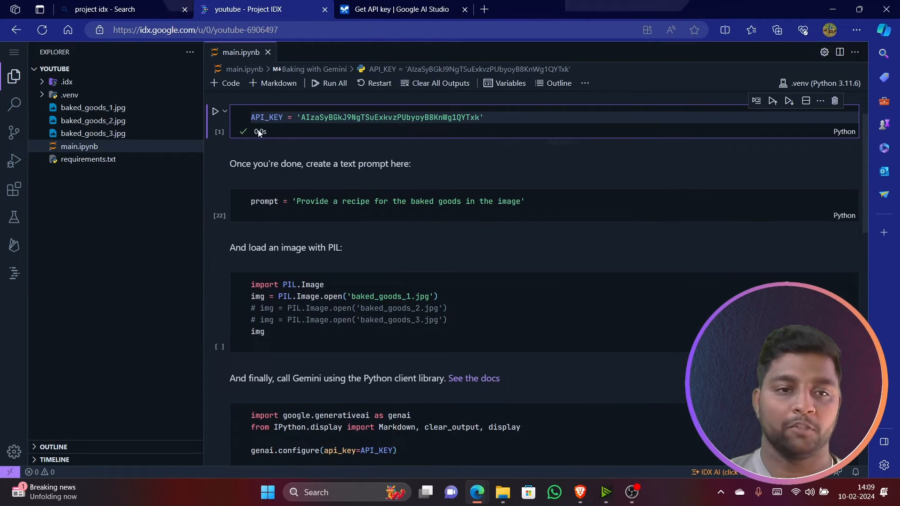
Step: Run the prompt cell and the PIL image-loading cell to show the first baked goods photo
left_click(350, 201)
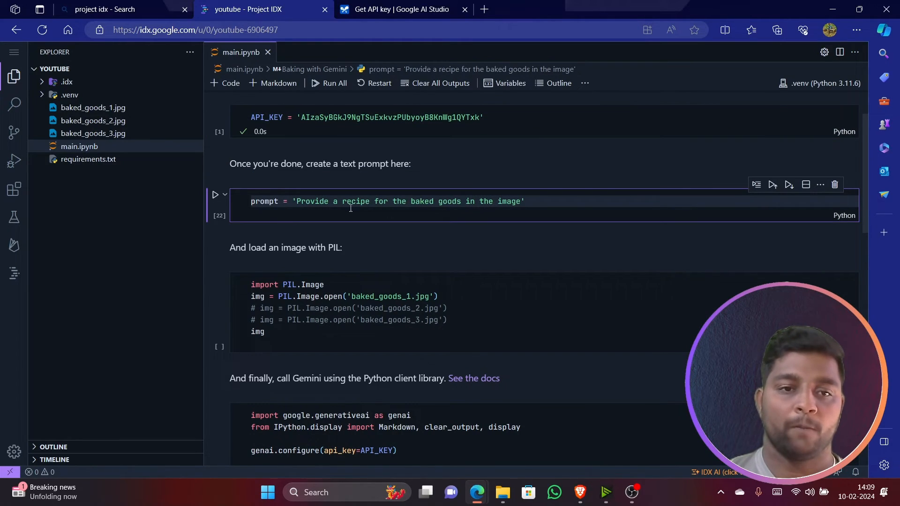
mouse_move(431, 213)
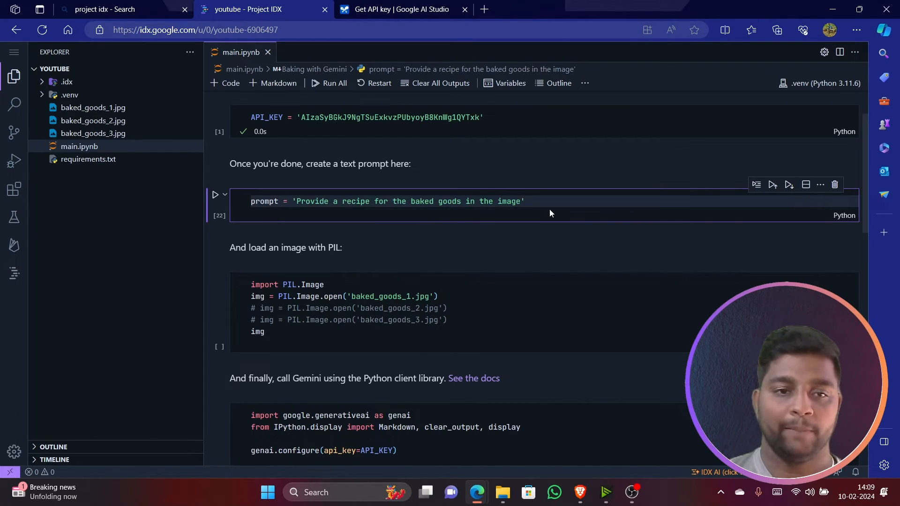
left_click(216, 194)
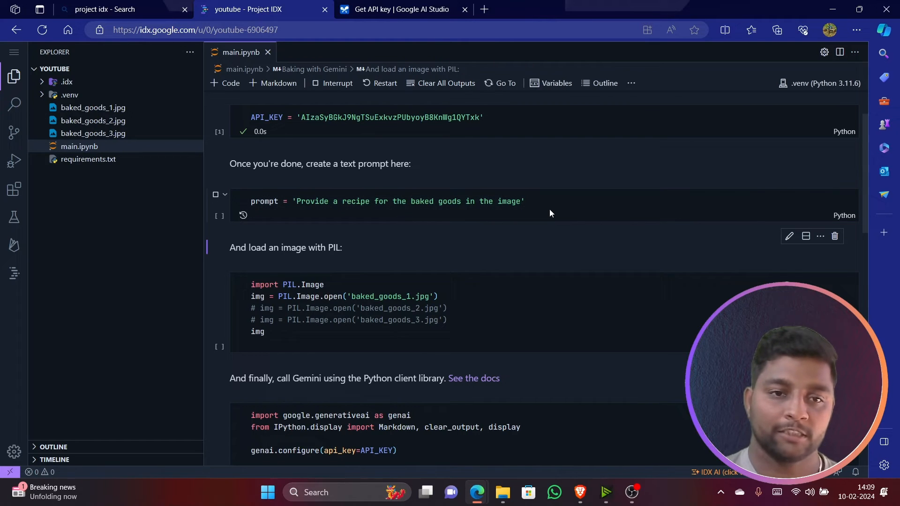
left_click(216, 194)
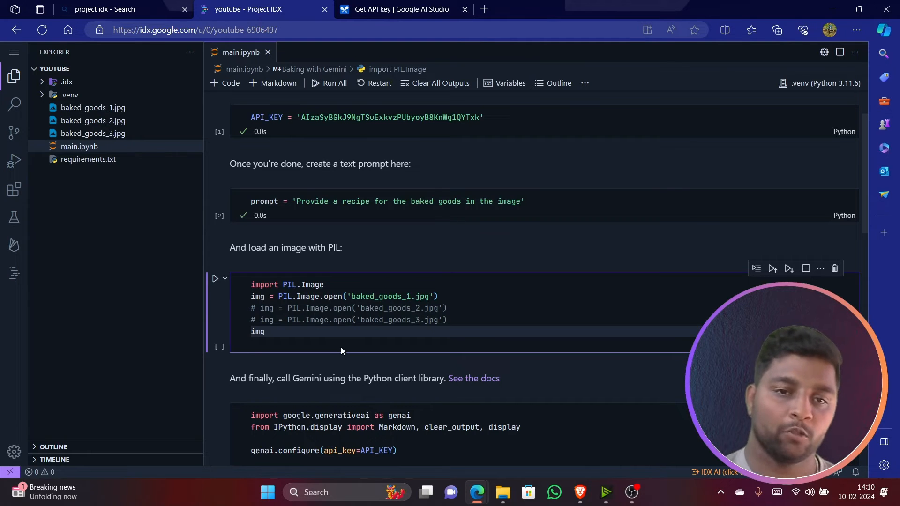
left_click(215, 280)
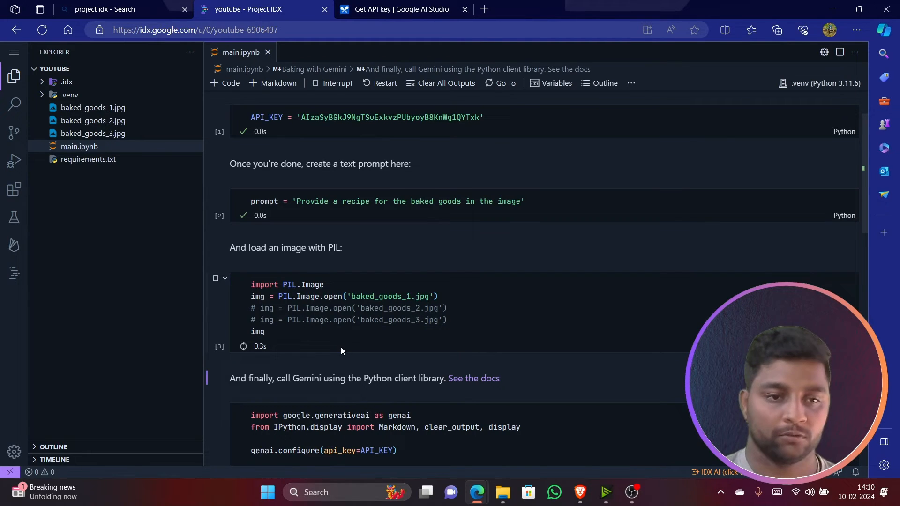
left_click(216, 278)
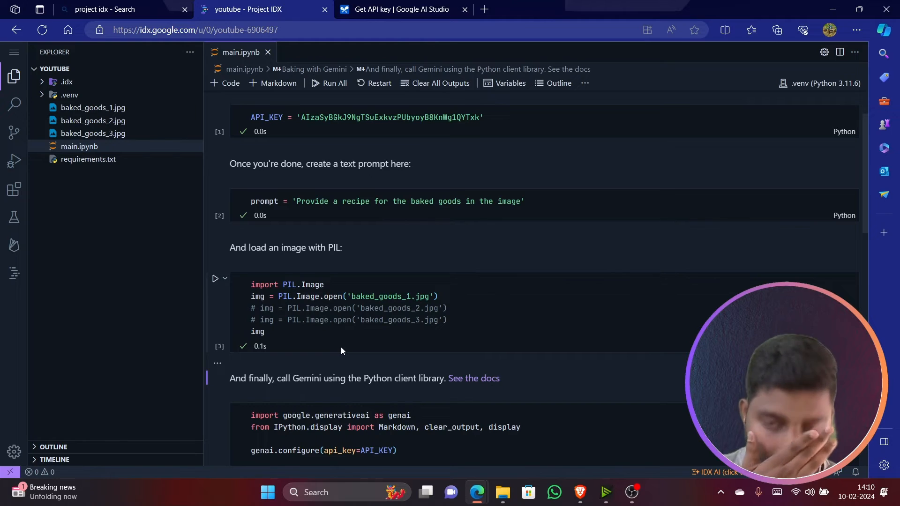
Step: Scroll to the image and begin switching the loaded file to baked_goods_2.jpg
scroll("down", 3)
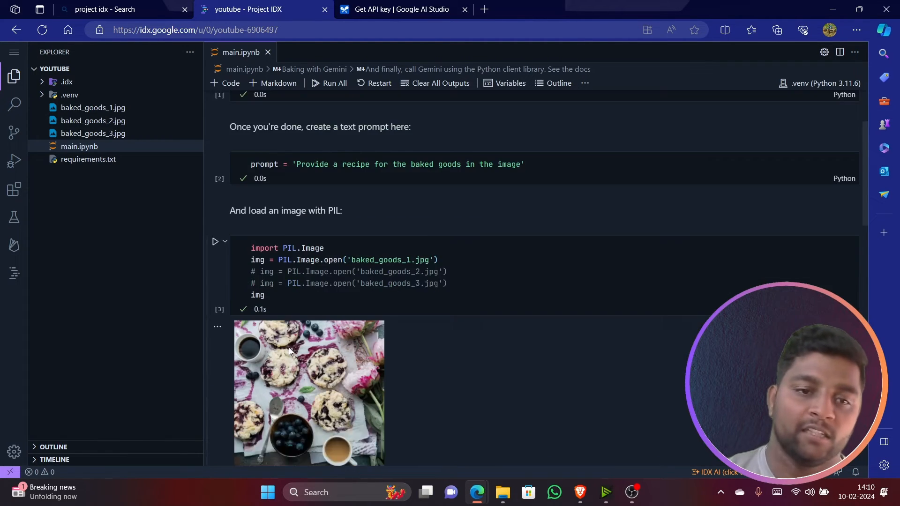
scroll("down", 3)
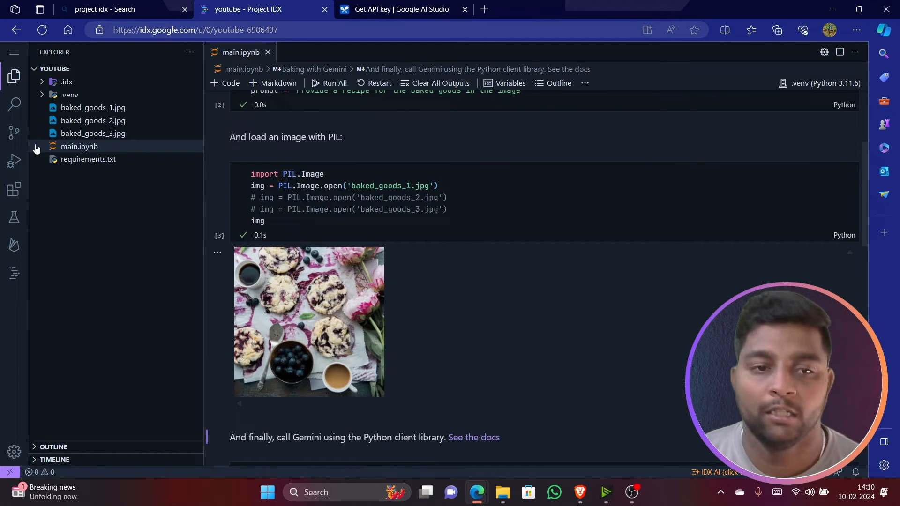
left_click(257, 186)
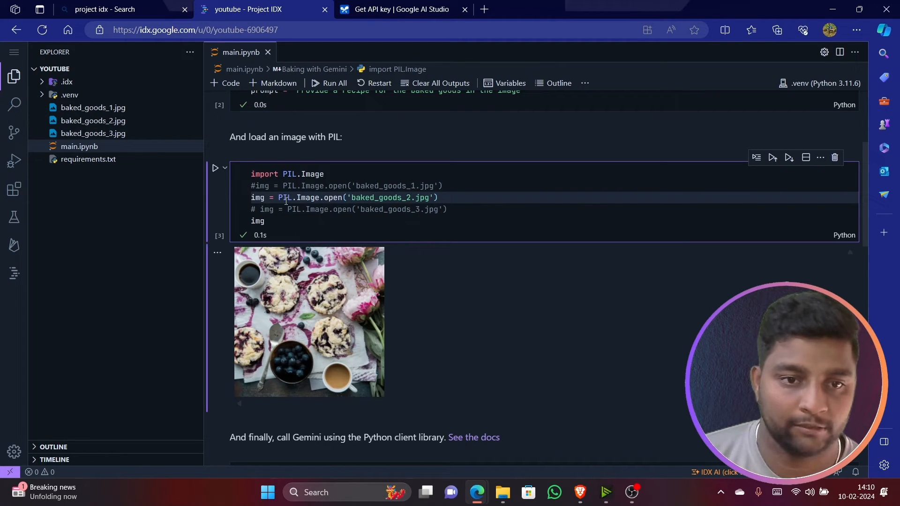
scroll("down", 3)
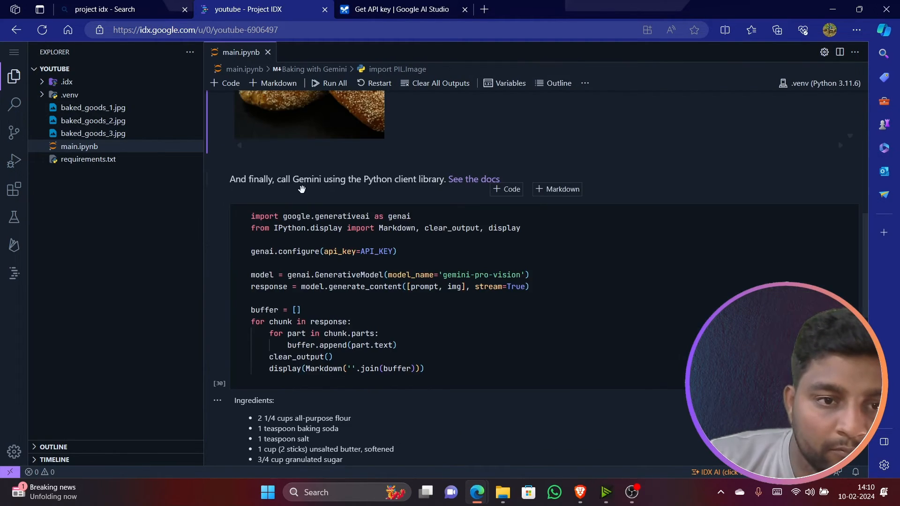
scroll("up", 3)
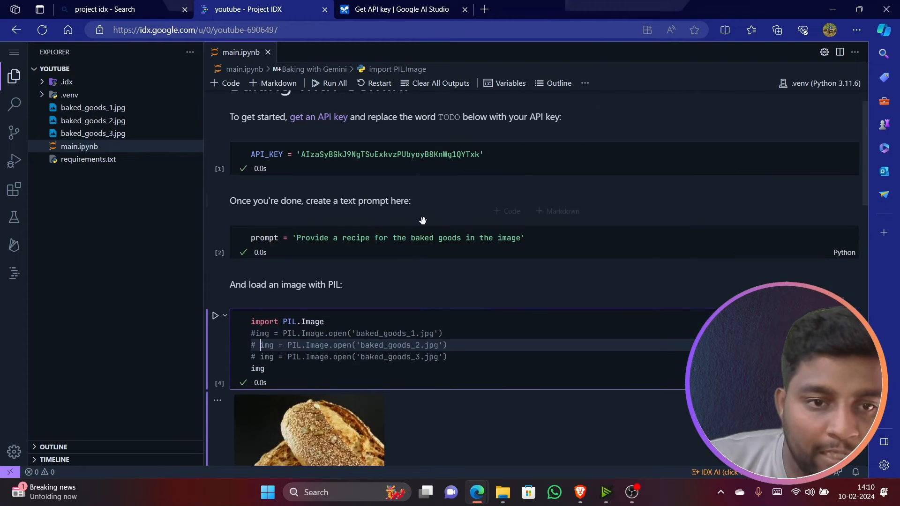
scroll("up", 3)
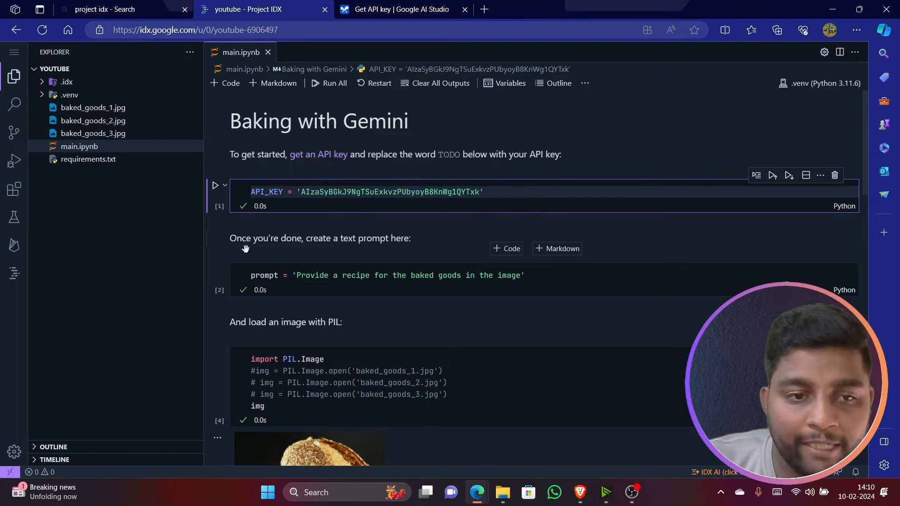
scroll("down", 3)
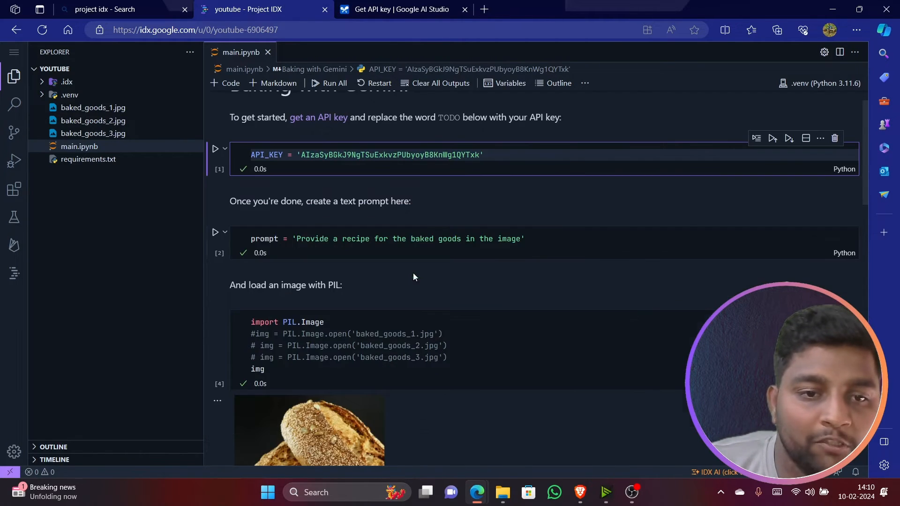
mouse_move(394, 250)
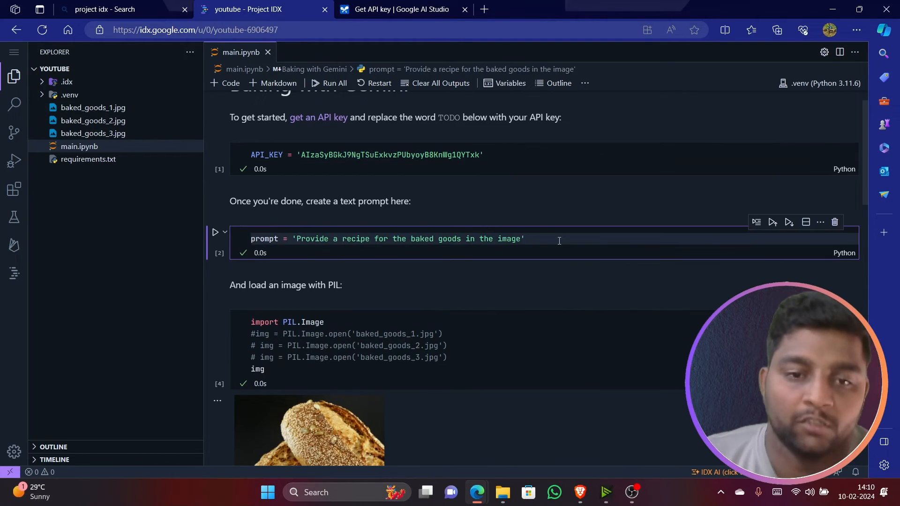
Step: Rewrite the prompt to 'Provide a recipe for making andhra style biryani'
key("Backspace")
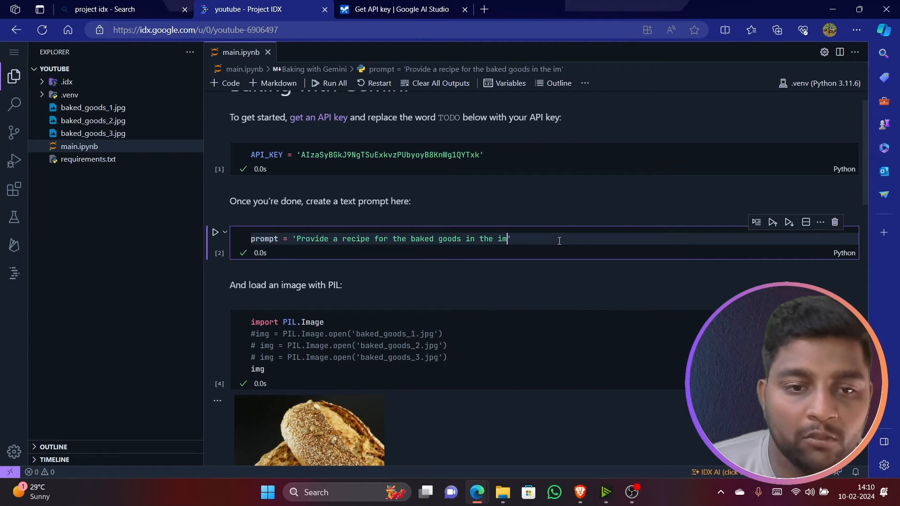
key("BackSpace")
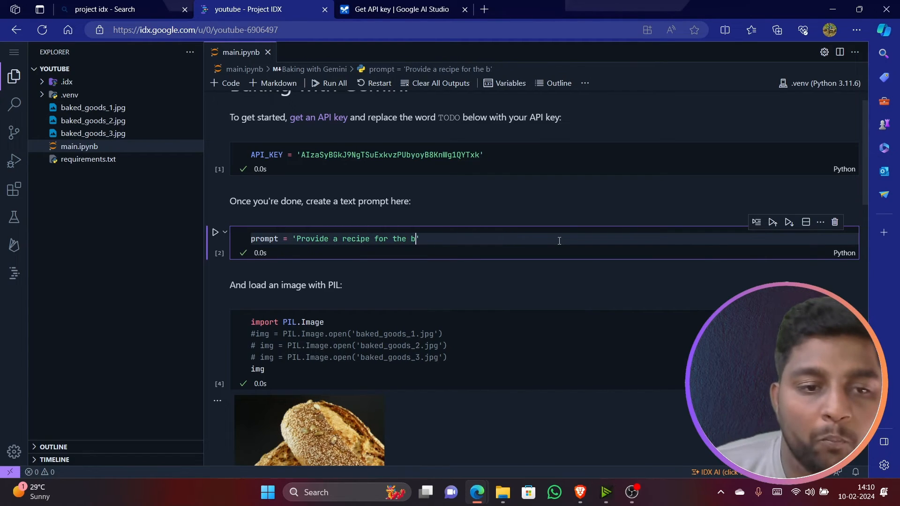
key("Backspace")
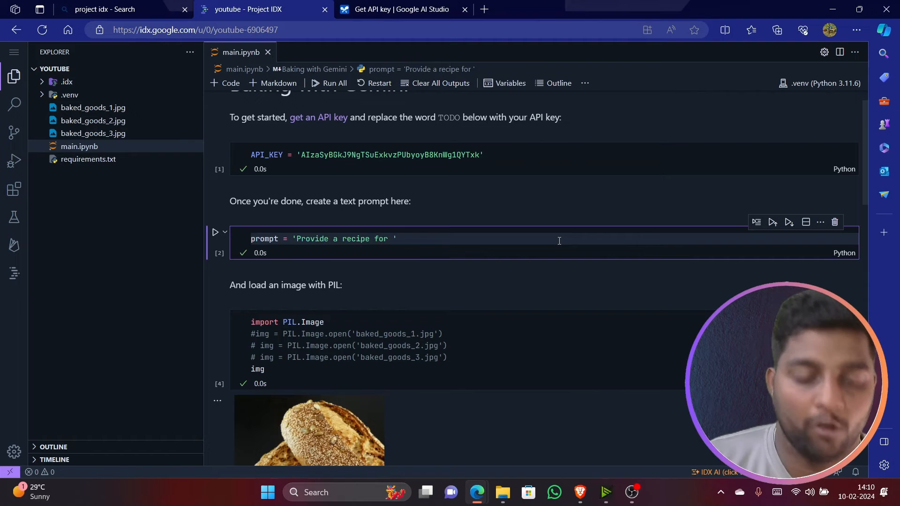
type("makin")
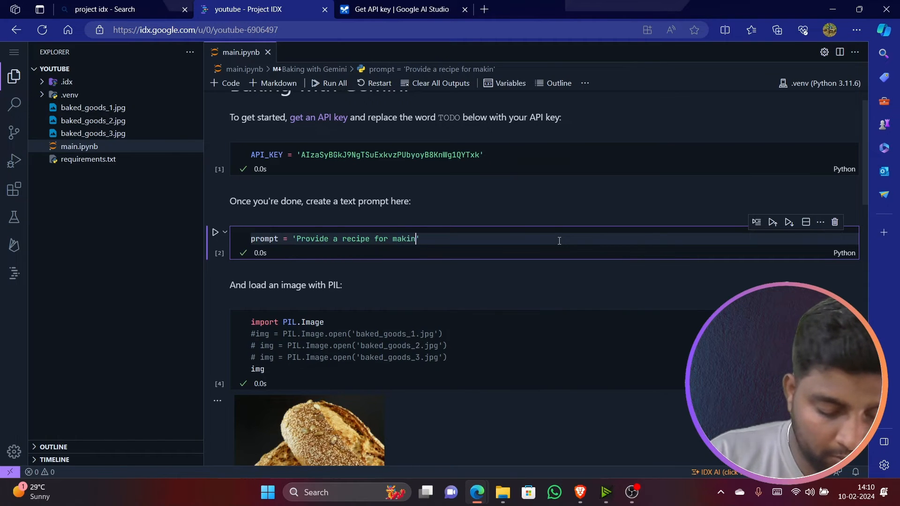
type("g a")
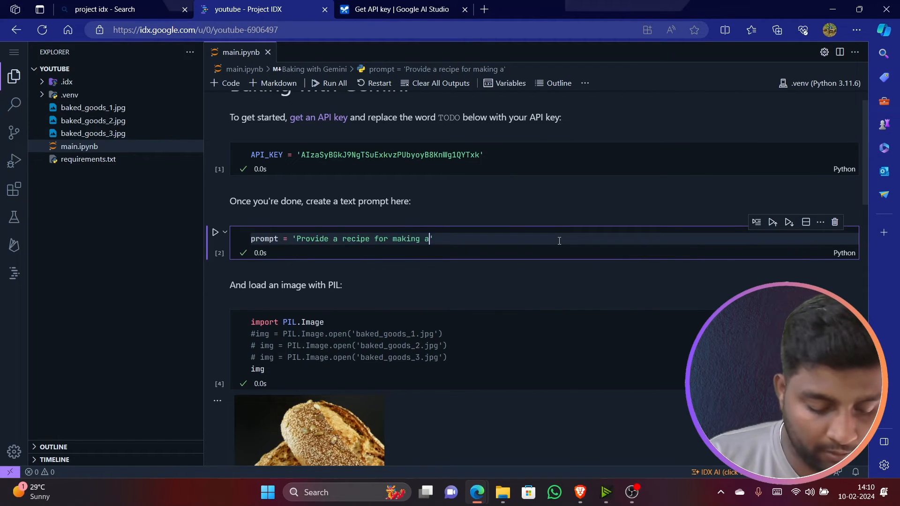
type("ndhra s")
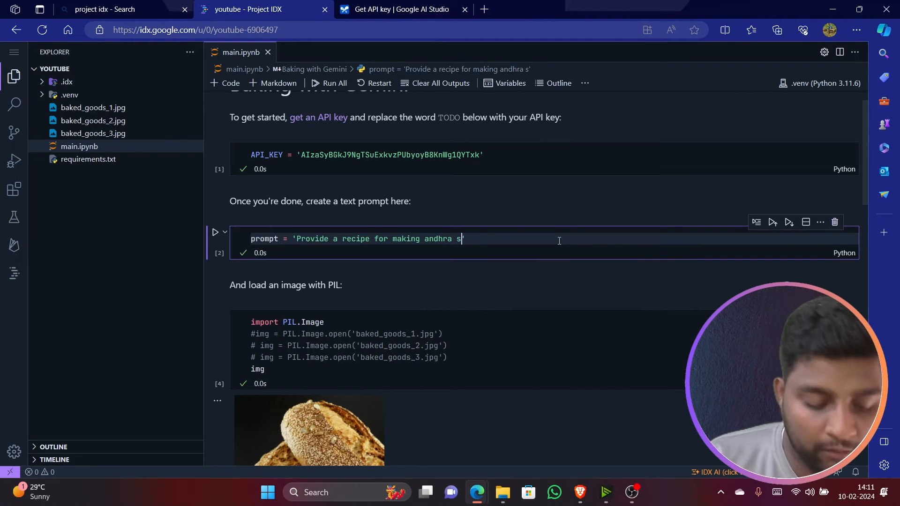
type("tyle")
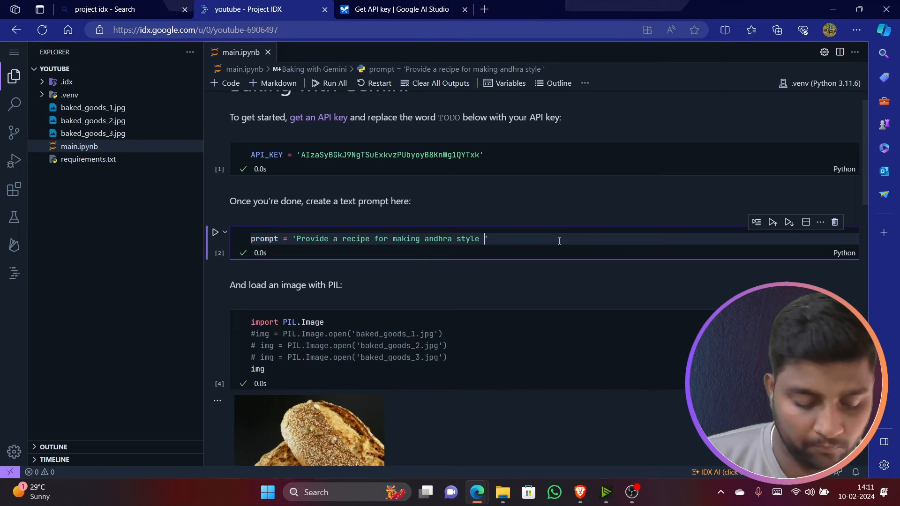
type("b")
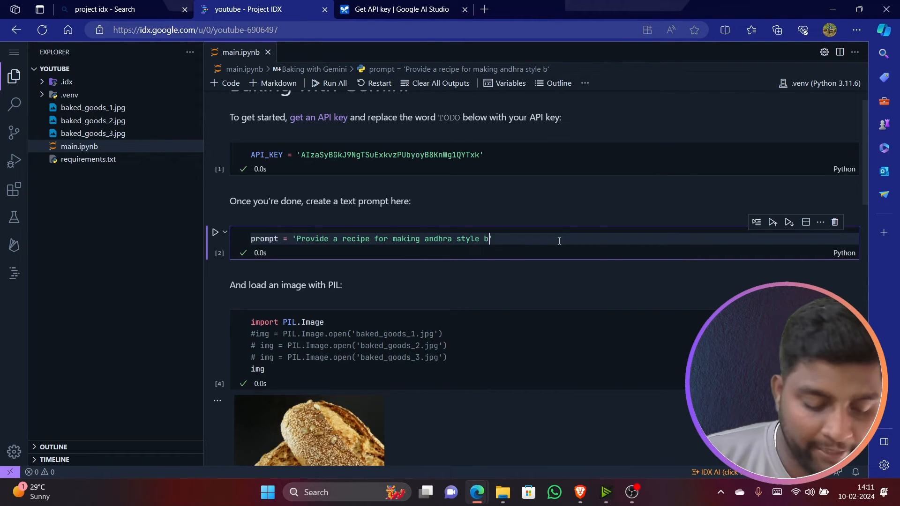
type("iryani")
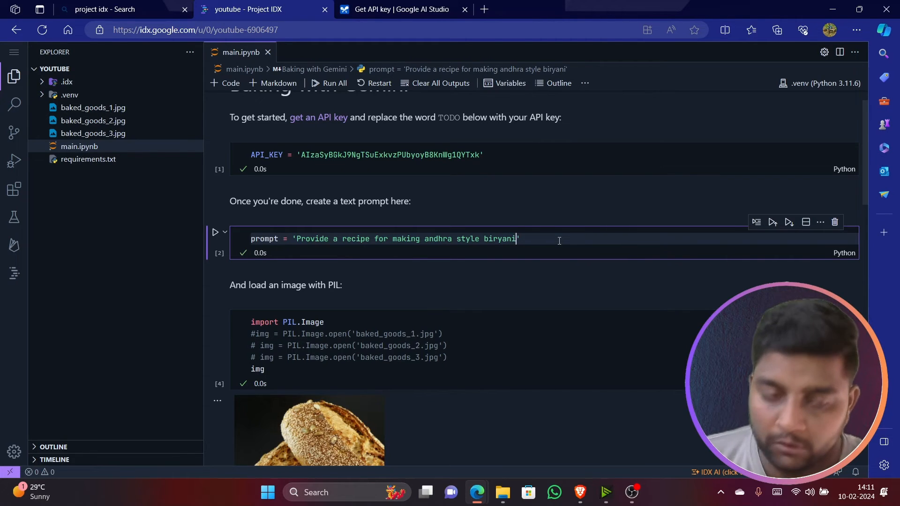
Step: Run the updated biryani prompt cell
left_click(215, 231)
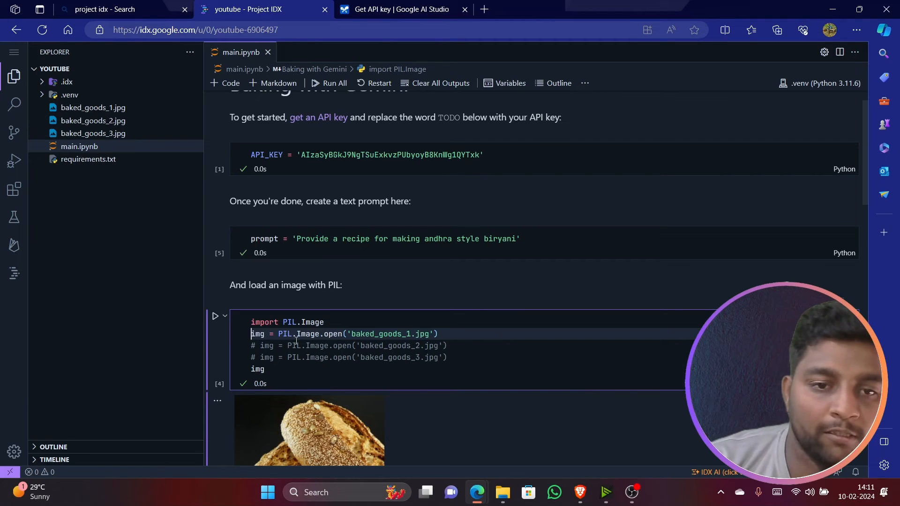
Step: Uncomment the baked_goods_2.jpg line and scroll down to the Gemini generate_content cell
left_click(214, 316)
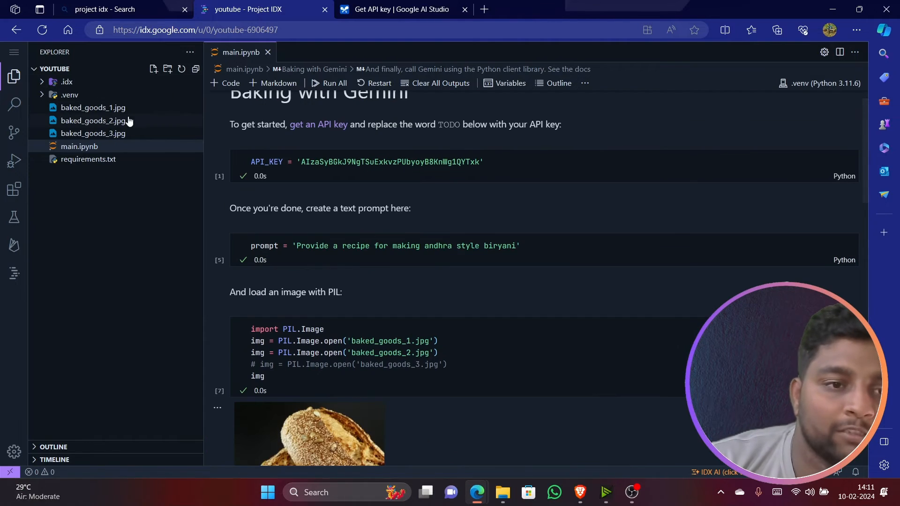
scroll("down", 3)
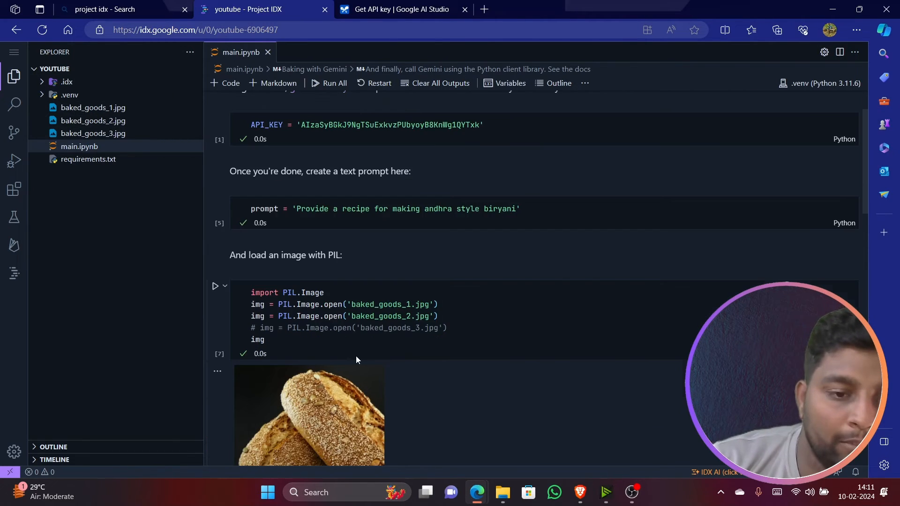
scroll("down", 3)
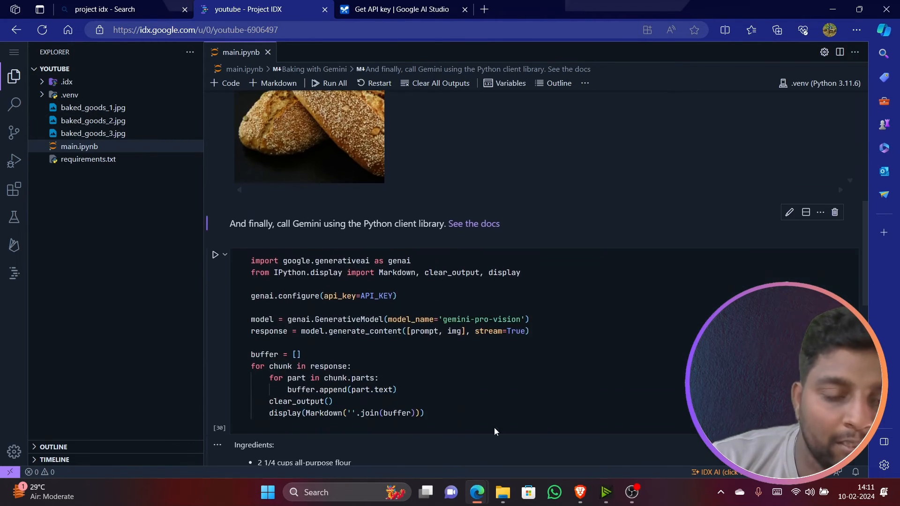
scroll("down", 3)
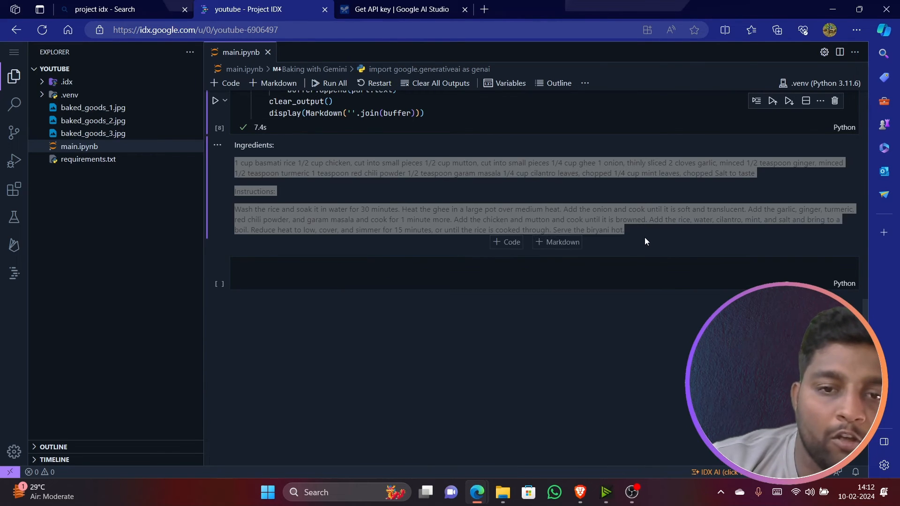
Step: Scroll through the generated biryani ingredients and instructions, then back up to the prompt cell
scroll("up", 3)
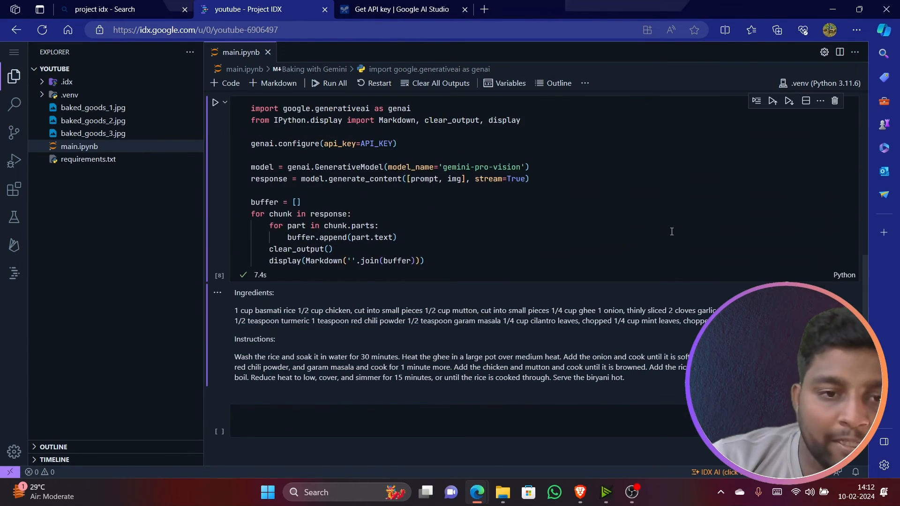
scroll("up", 3)
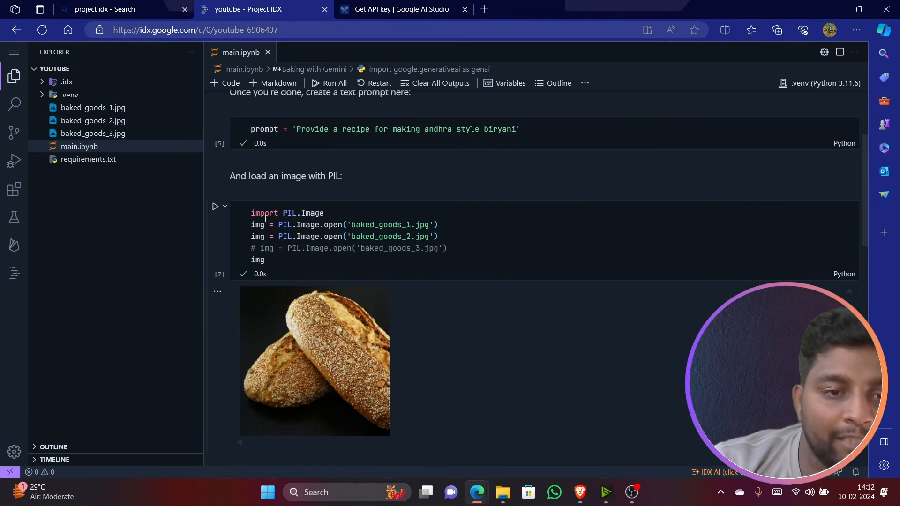
scroll("down", 3)
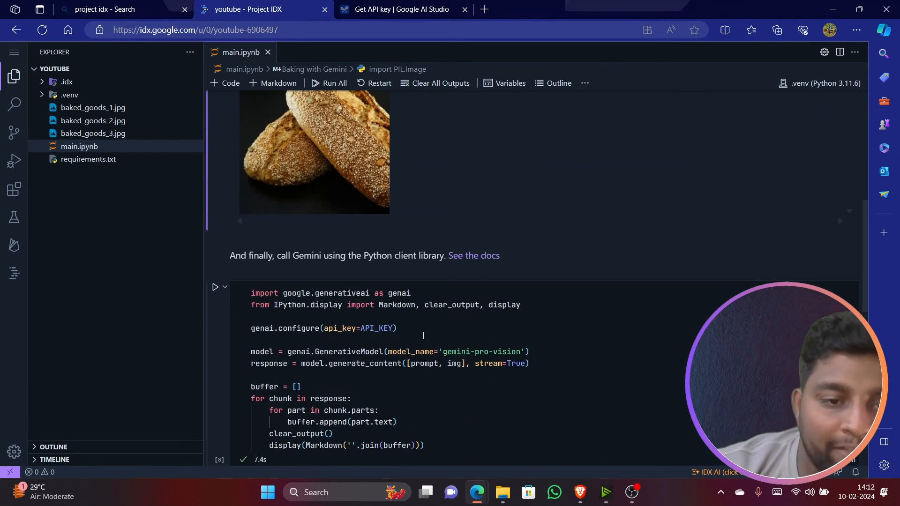
scroll("down", 3)
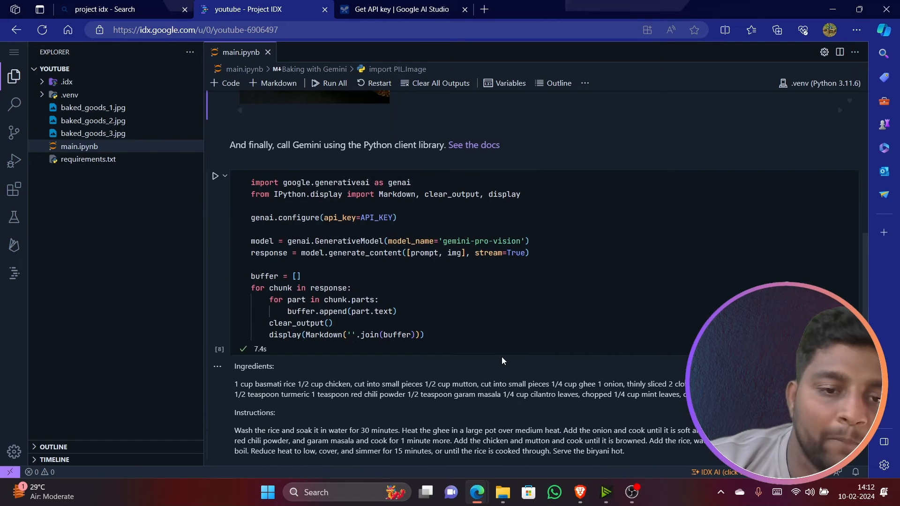
scroll("down", 3)
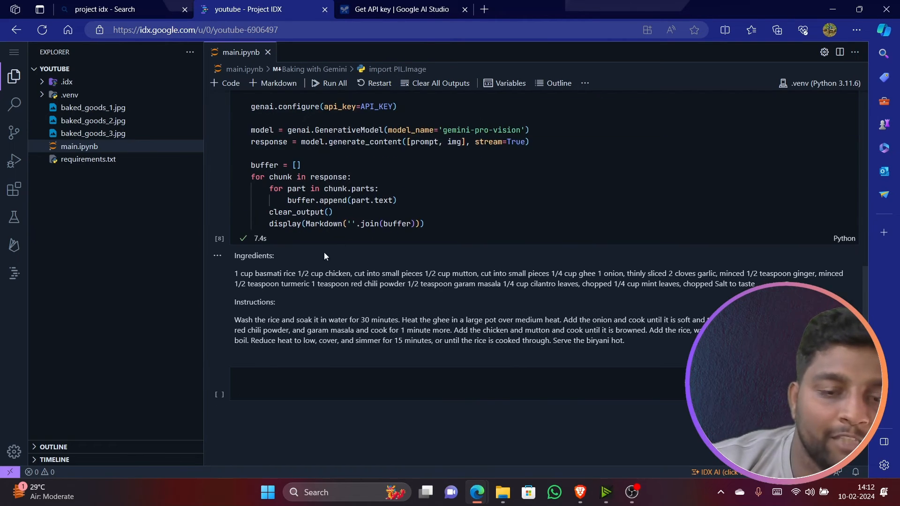
scroll("up", 3)
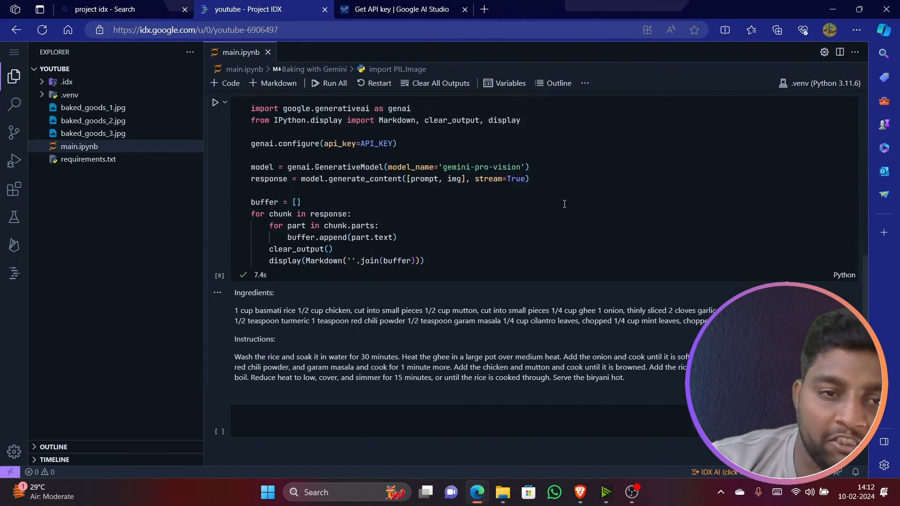
scroll("up", 3)
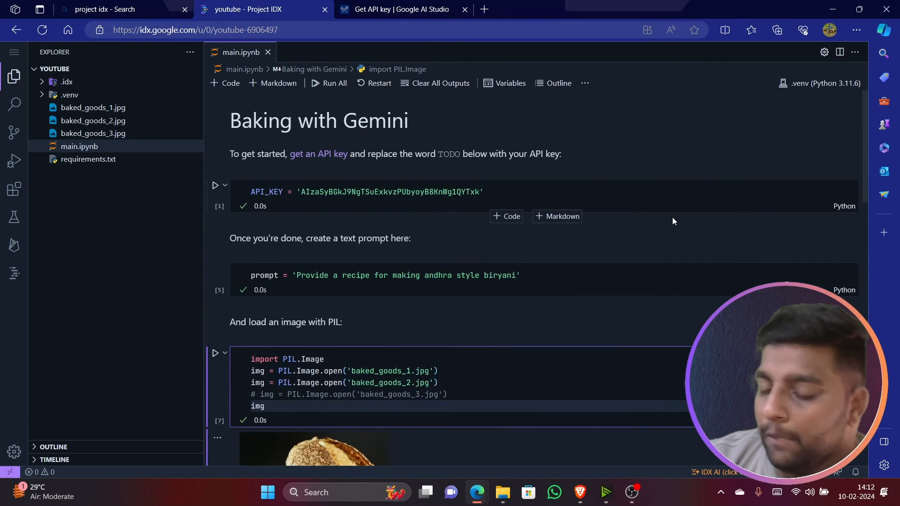
scroll("down", 3)
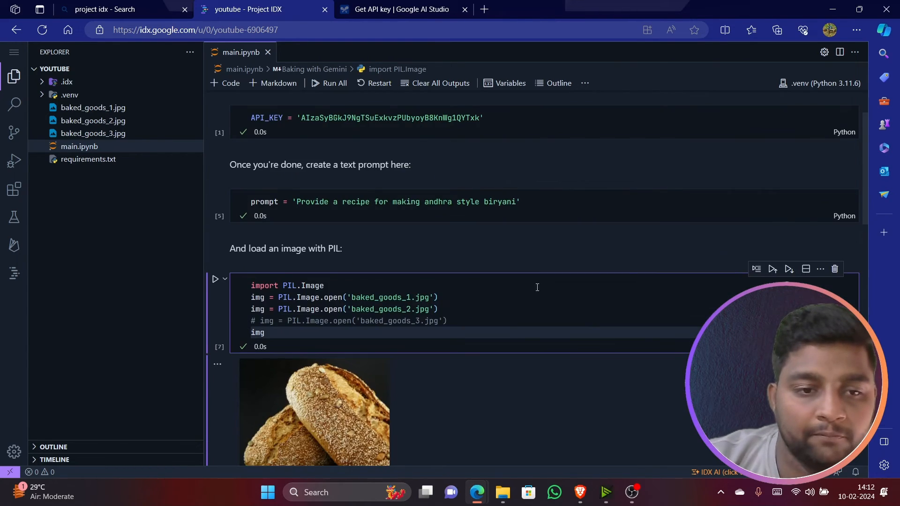
scroll("down", 3)
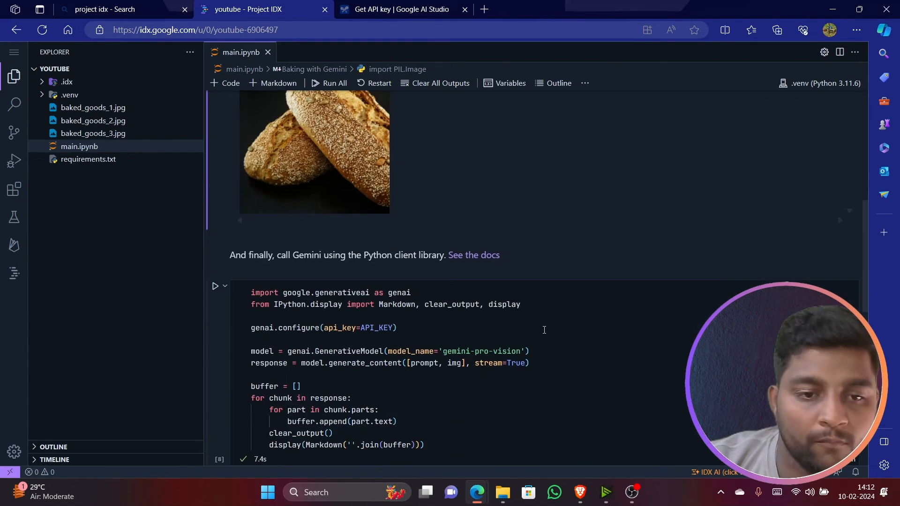
scroll("down", 3)
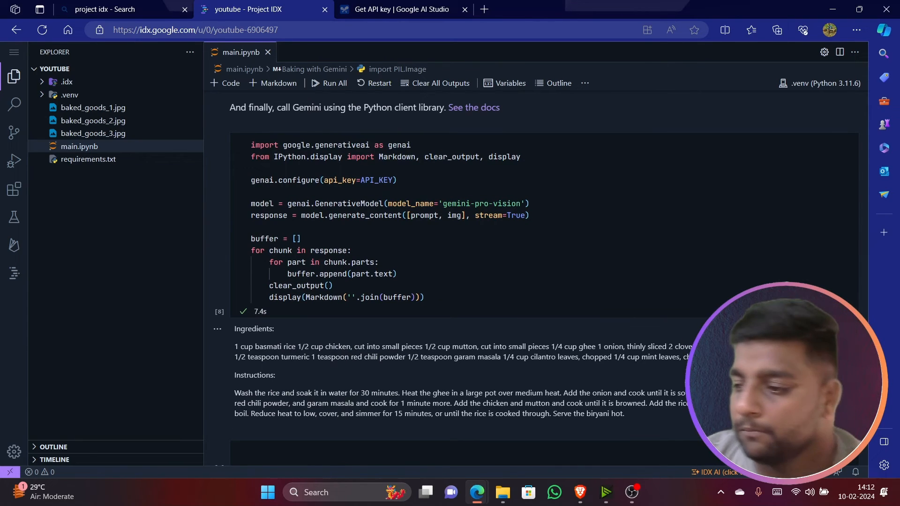
scroll("down", 3)
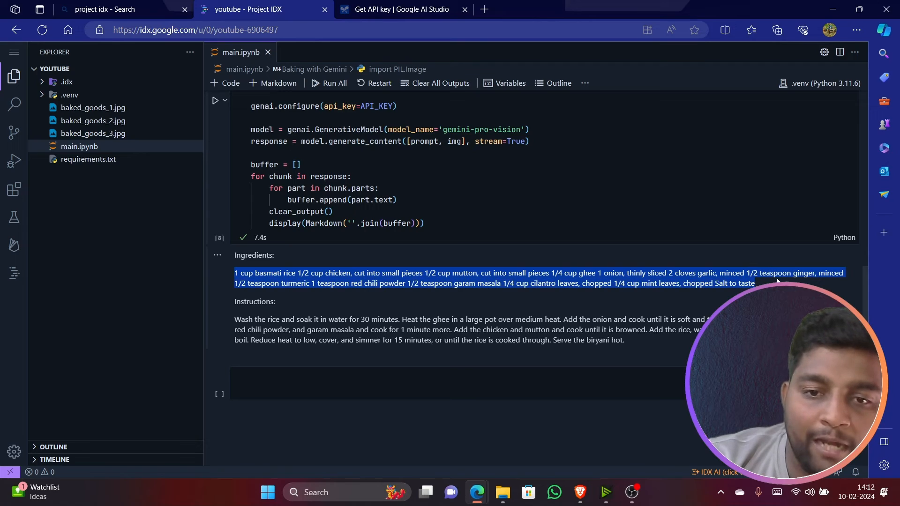
scroll("up", 3)
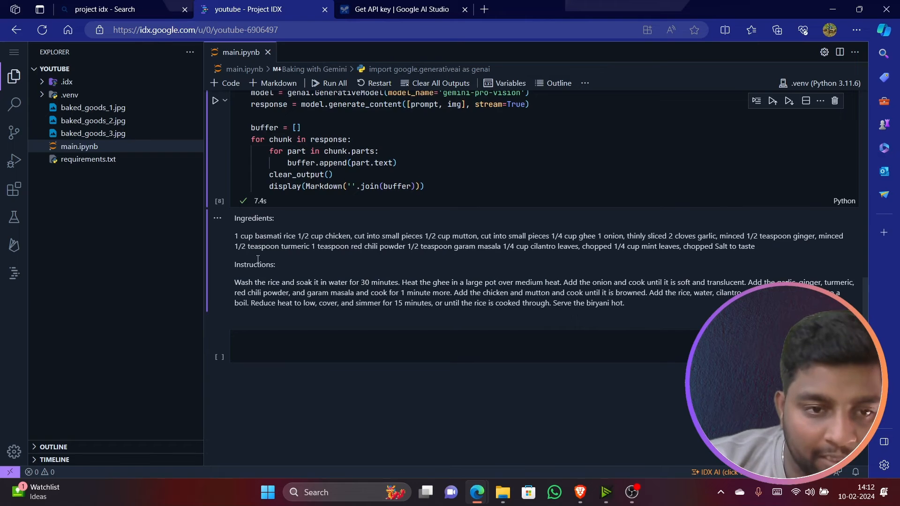
scroll("down", 3)
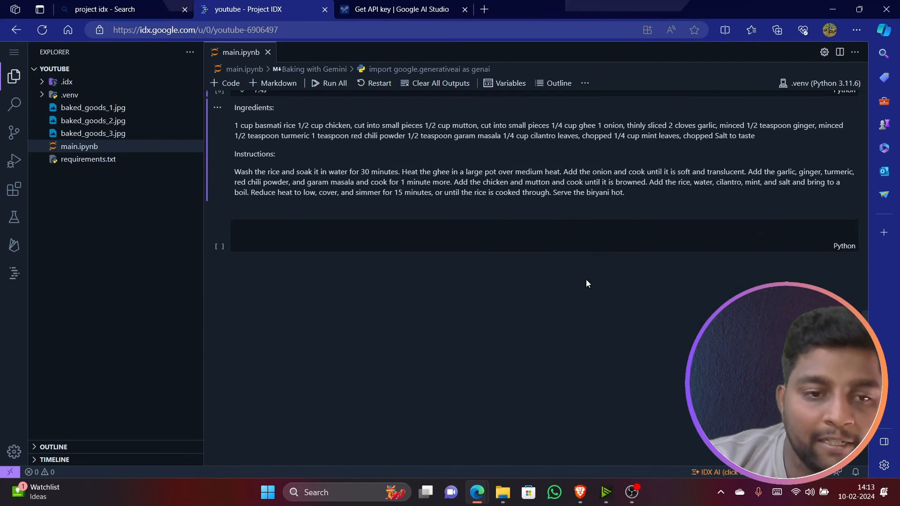
scroll("up", 3)
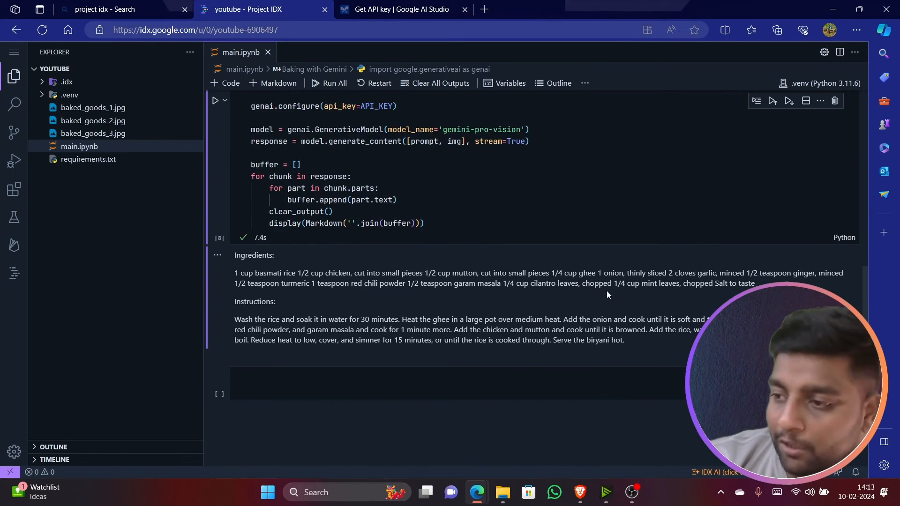
scroll("up", 3)
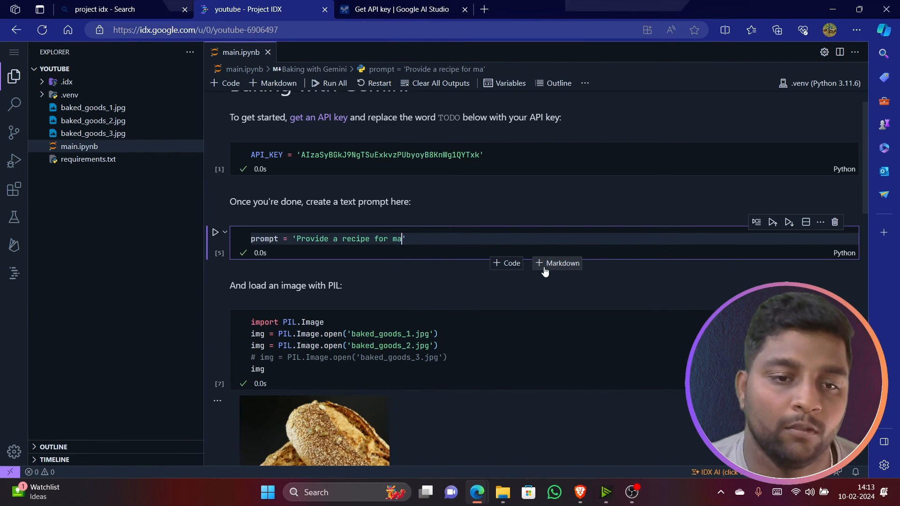
Step: Complete the prompt as 'Provide a recipe for making japnese famous sushi'
type("k")
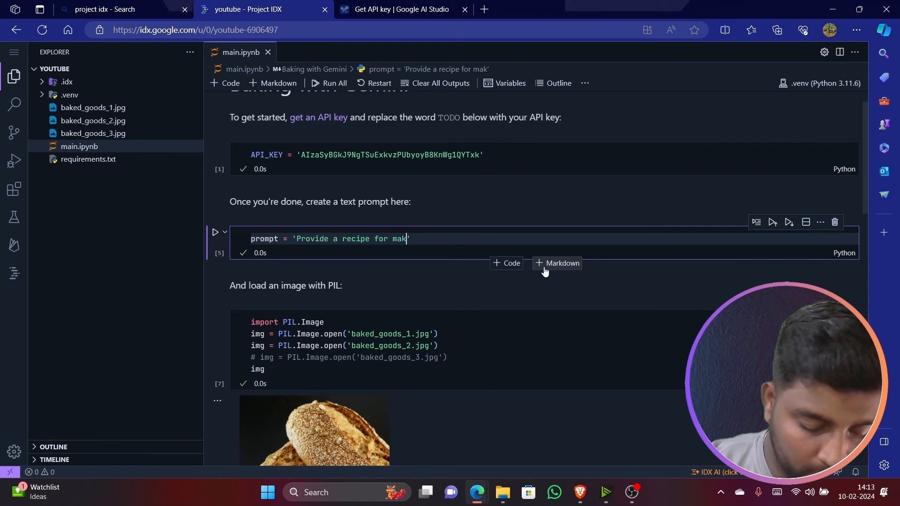
type("ing")
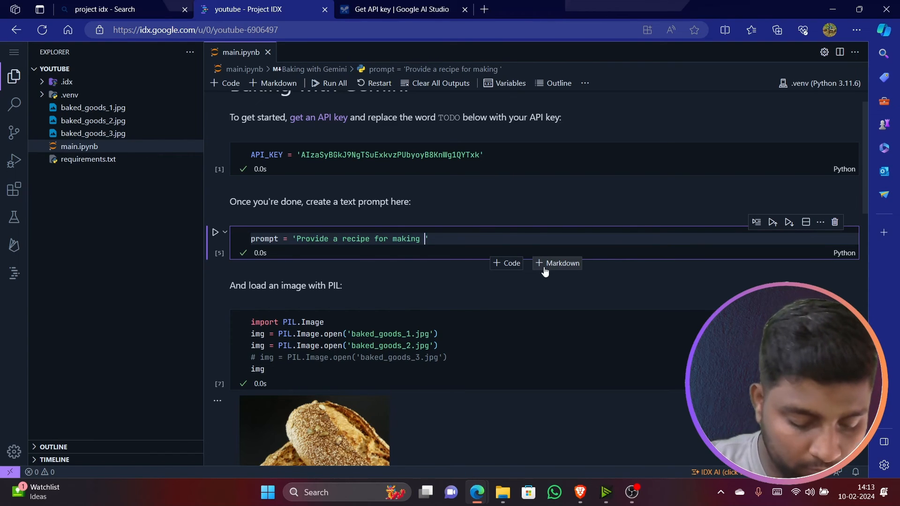
type("jap")
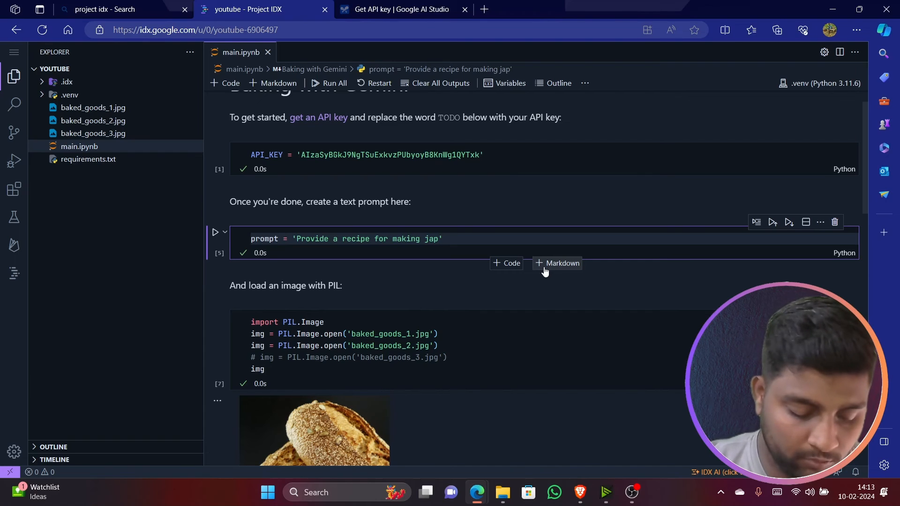
type("nese")
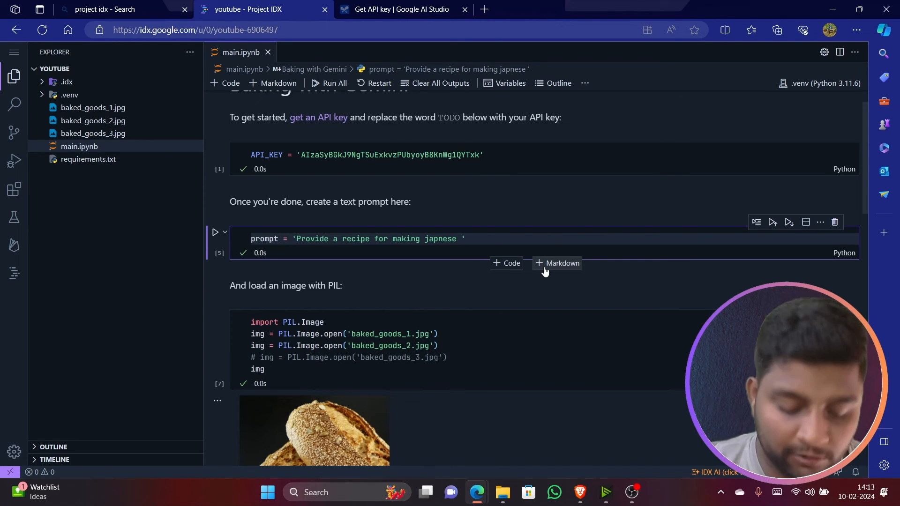
type("famous sus")
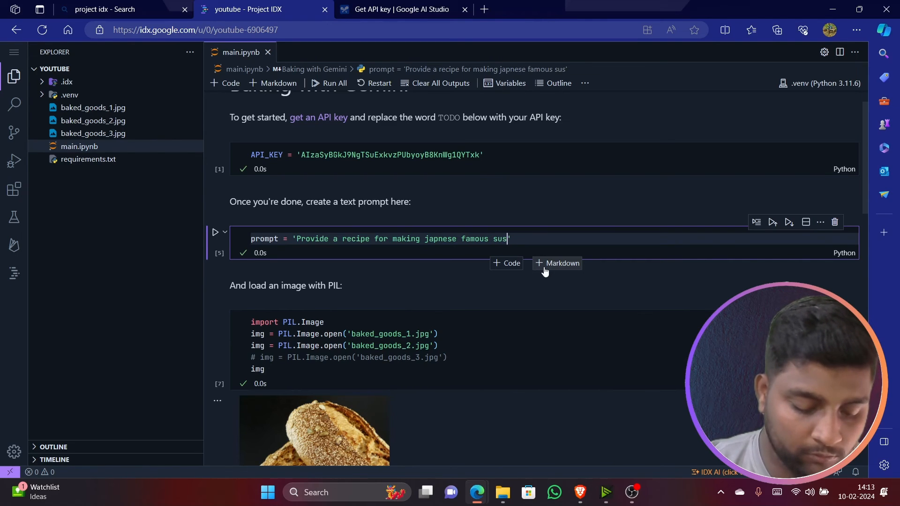
type("hi")
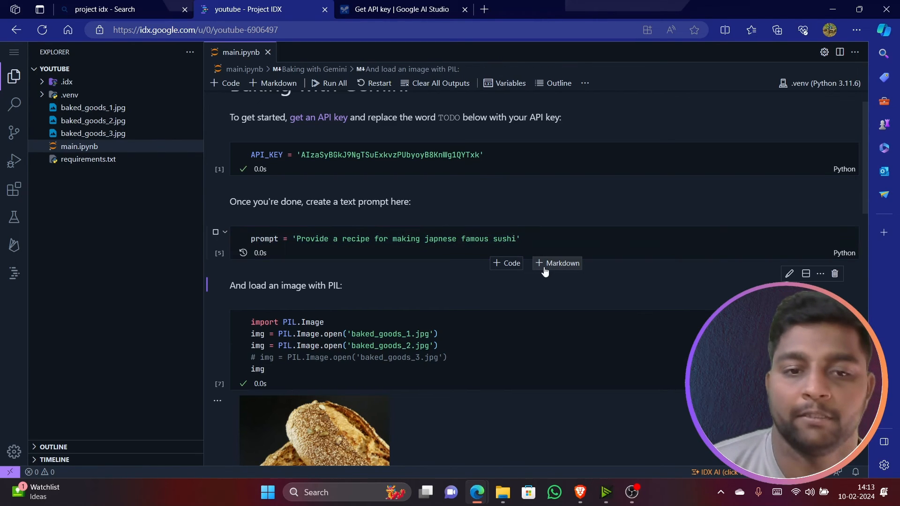
Step: Run All with the sushi prompt and review the generated ingredients, including tobiko, and rolling steps
left_click(216, 232)
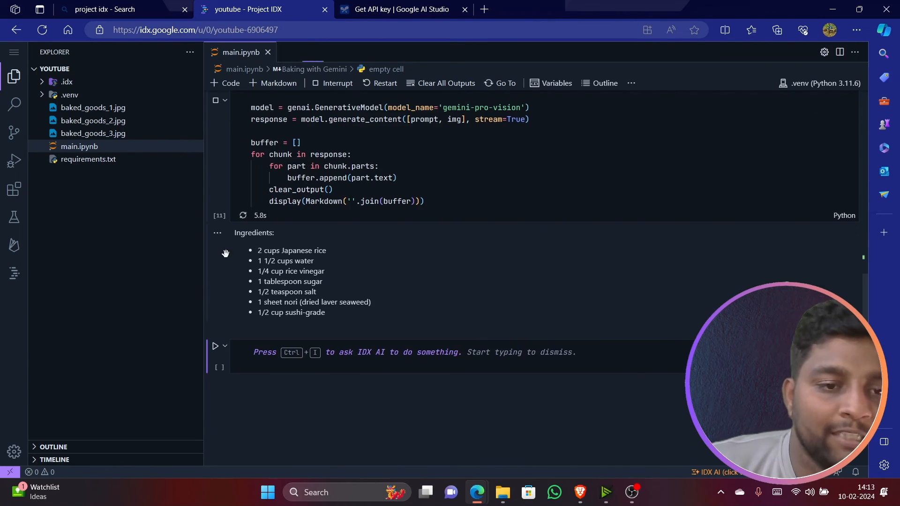
scroll("down", 3)
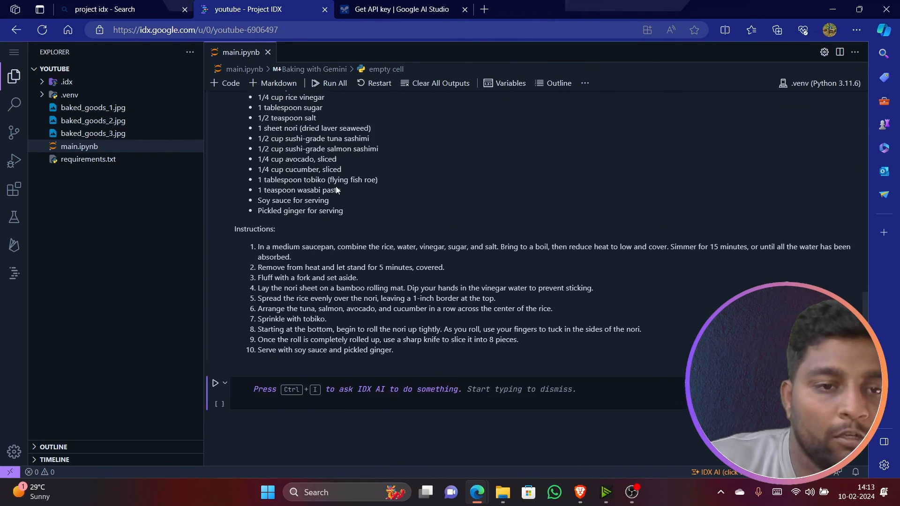
scroll("up", 3)
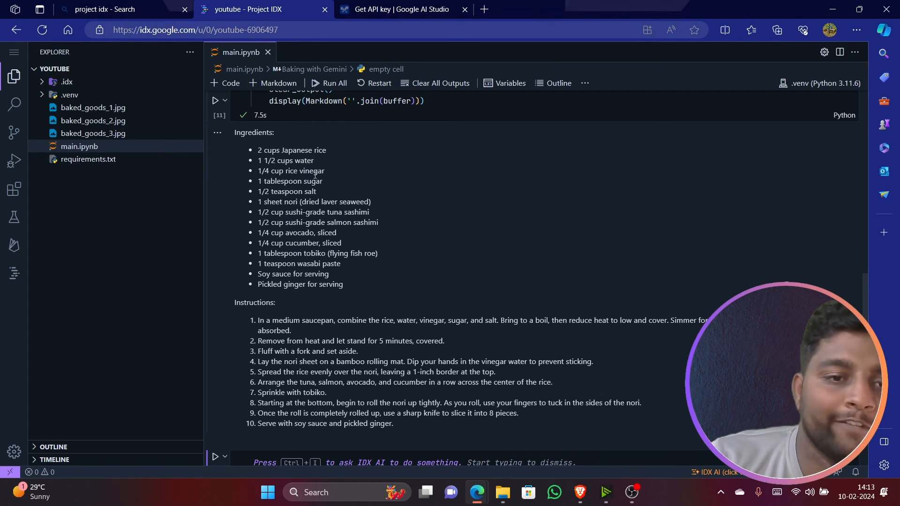
mouse_move(378, 190)
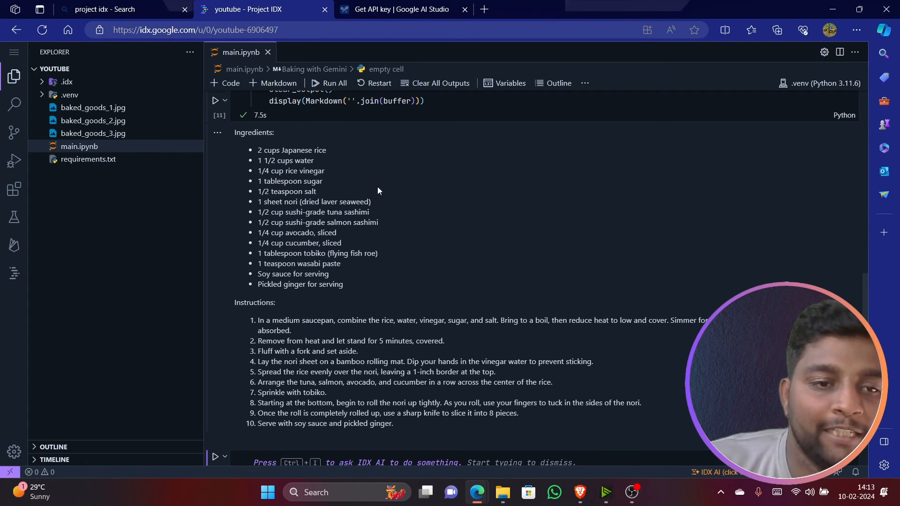
mouse_move(327, 229)
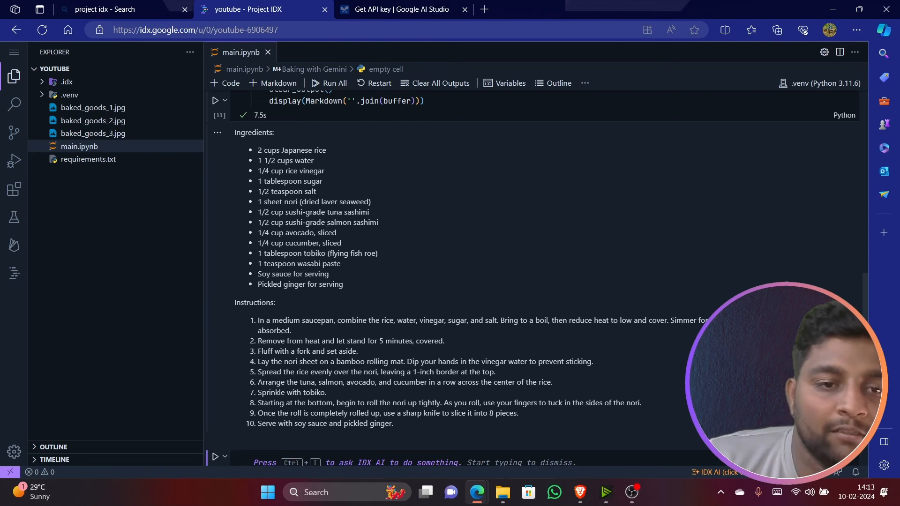
mouse_move(371, 223)
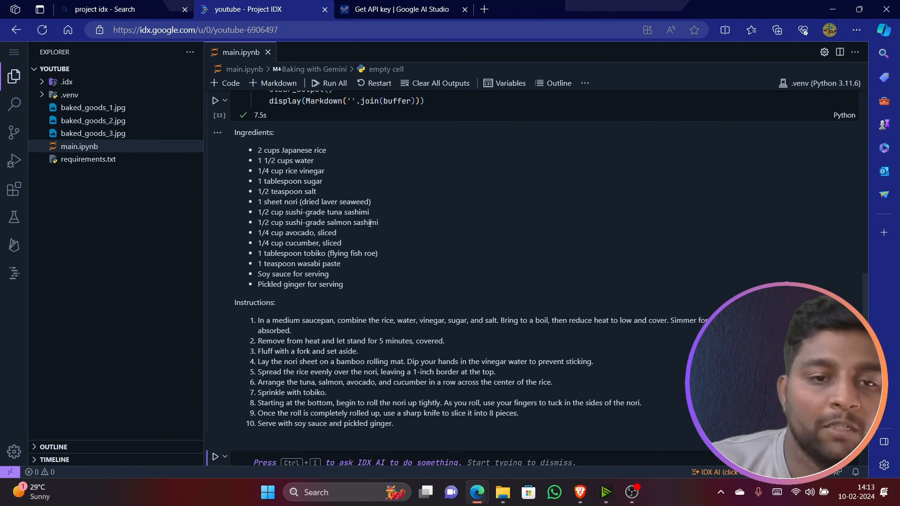
mouse_move(381, 224)
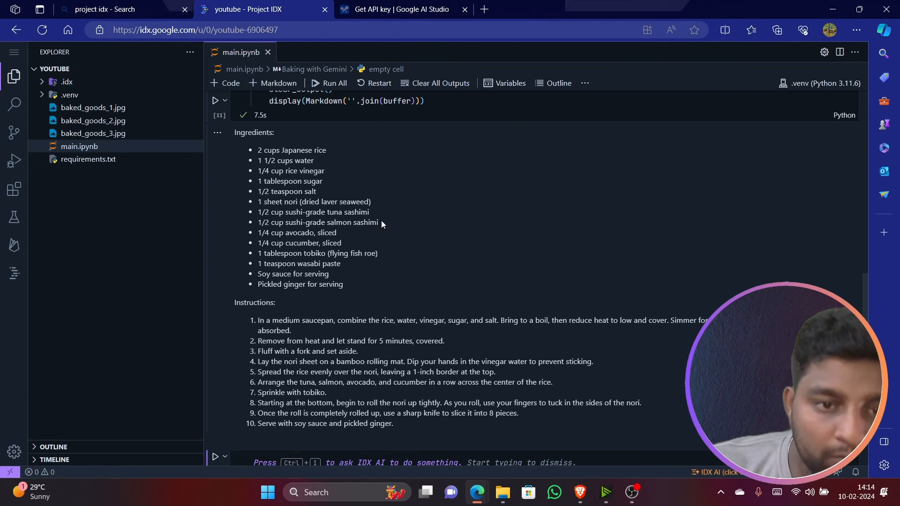
double_click(319, 222)
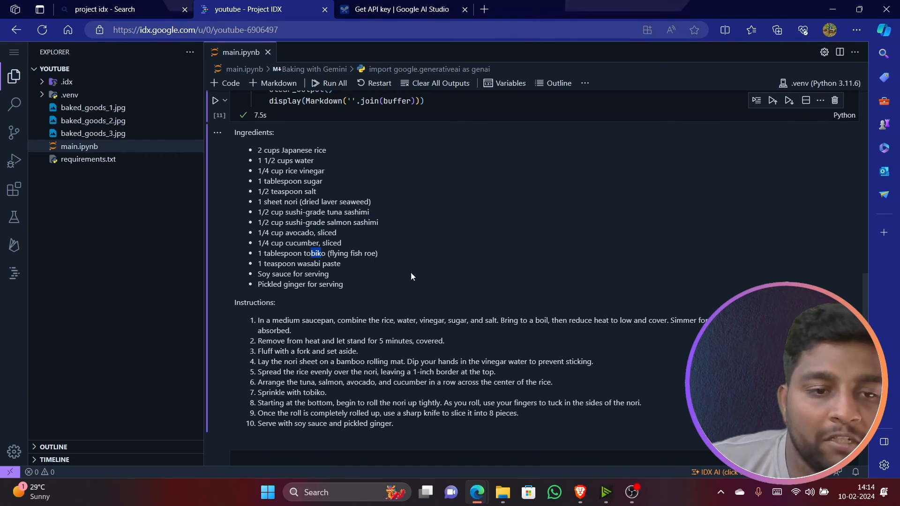
scroll("down", 3)
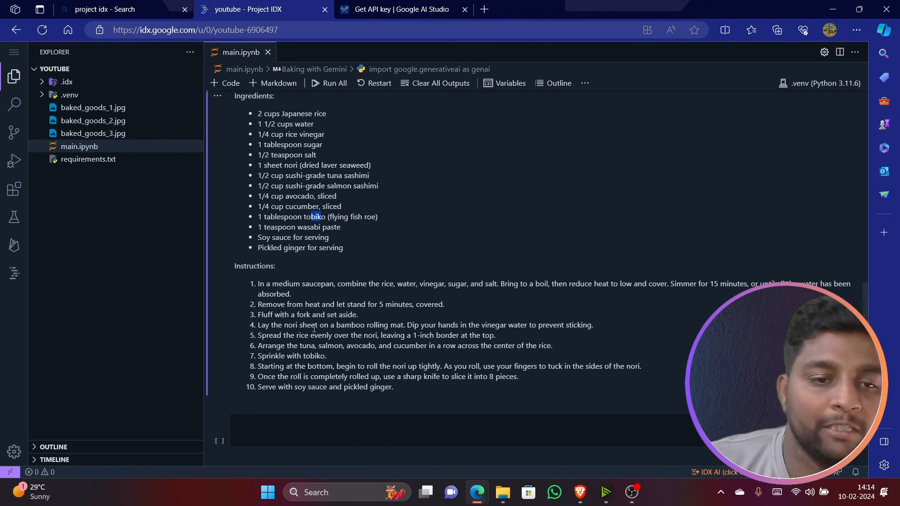
mouse_move(394, 410)
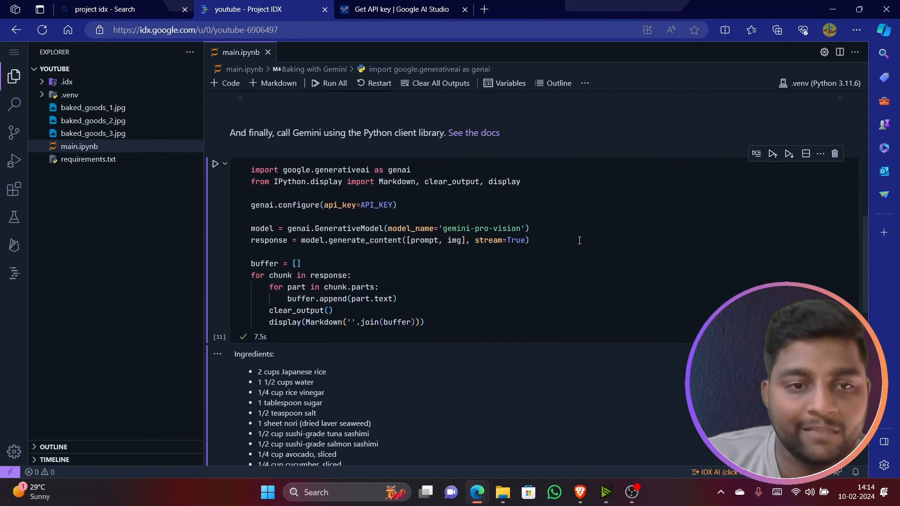
scroll("up", 3)
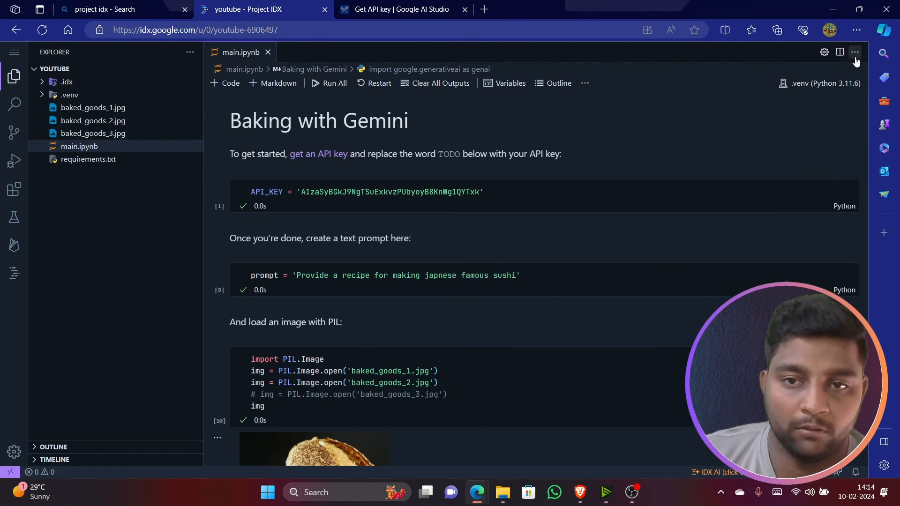
Step: In the Google AI Studio tab, navigate to idx.google.com via the 'project IDX' suggestion
left_click(855, 52)
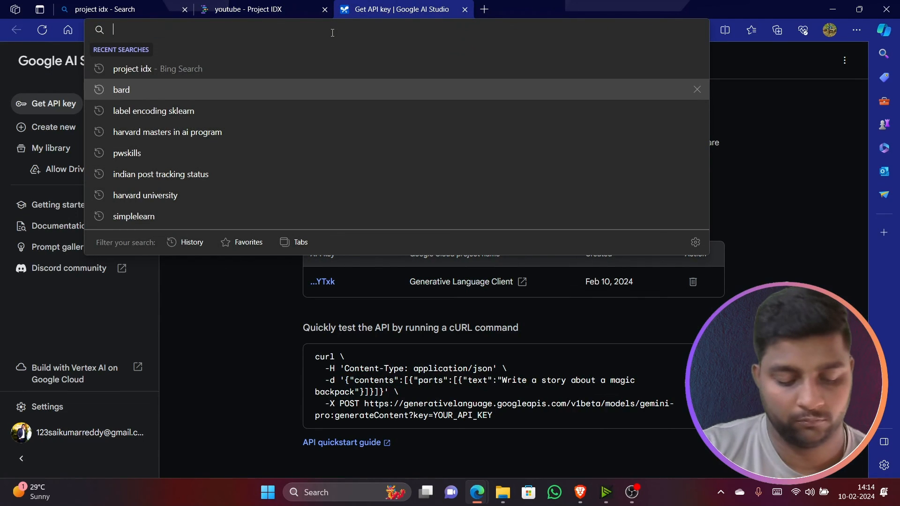
type("project IDX")
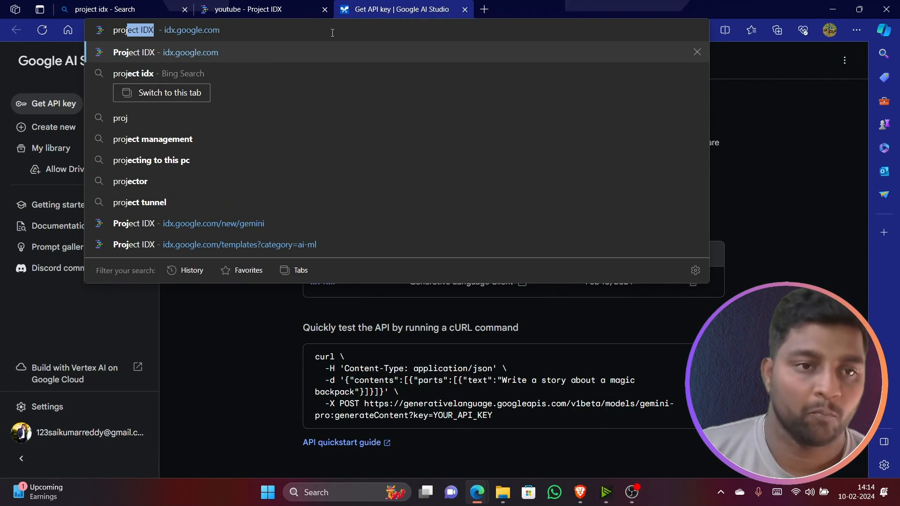
left_click(189, 53)
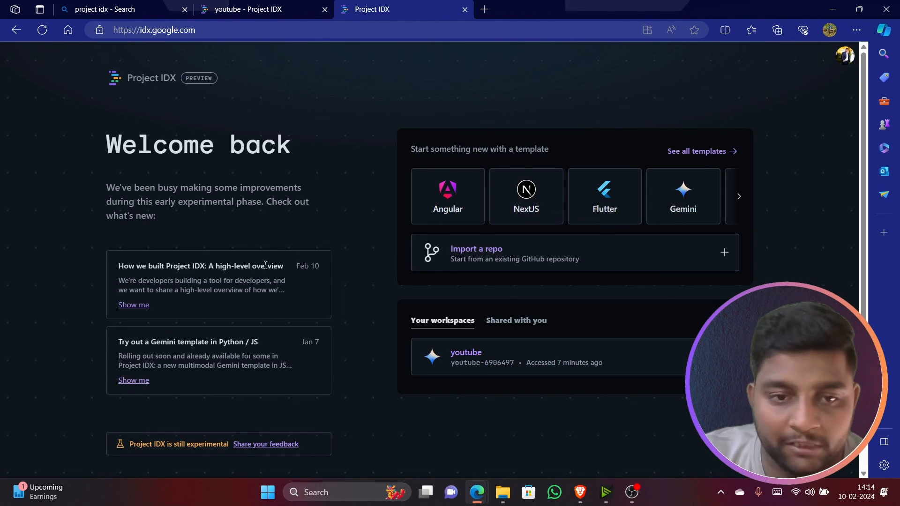
mouse_move(643, 262)
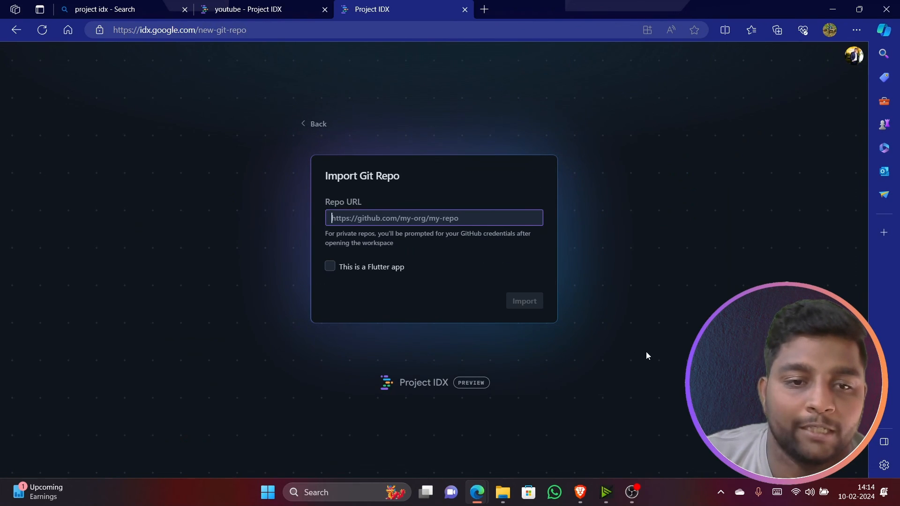
Step: Return from Import Git Repo to the dashboard and show the full templates catalogue
left_click(313, 124)
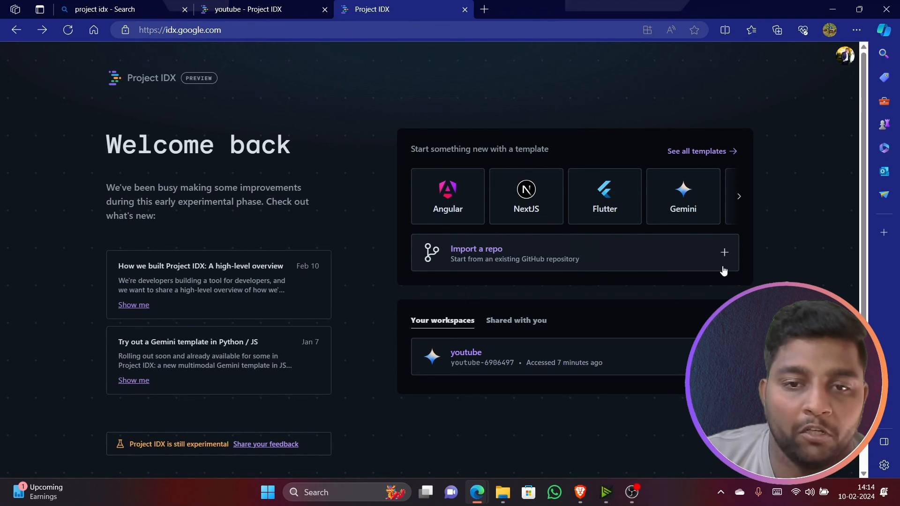
left_click(739, 196)
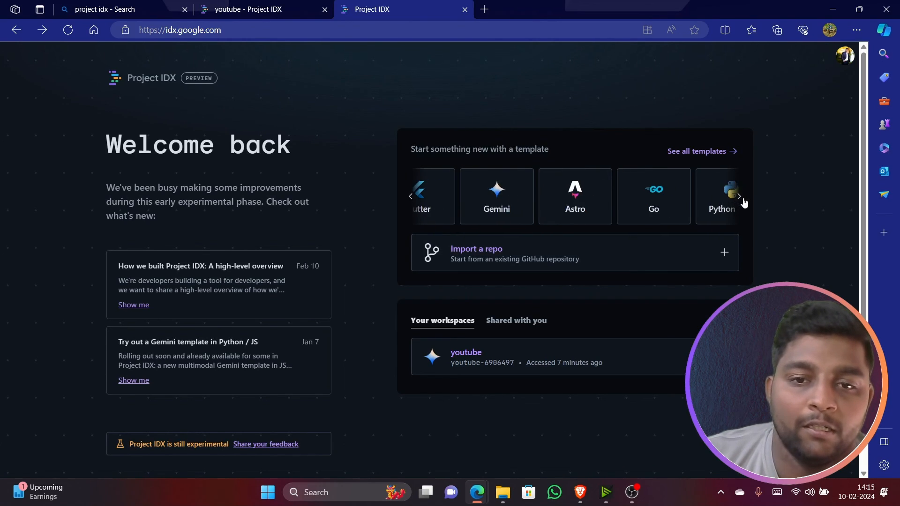
left_click(701, 151)
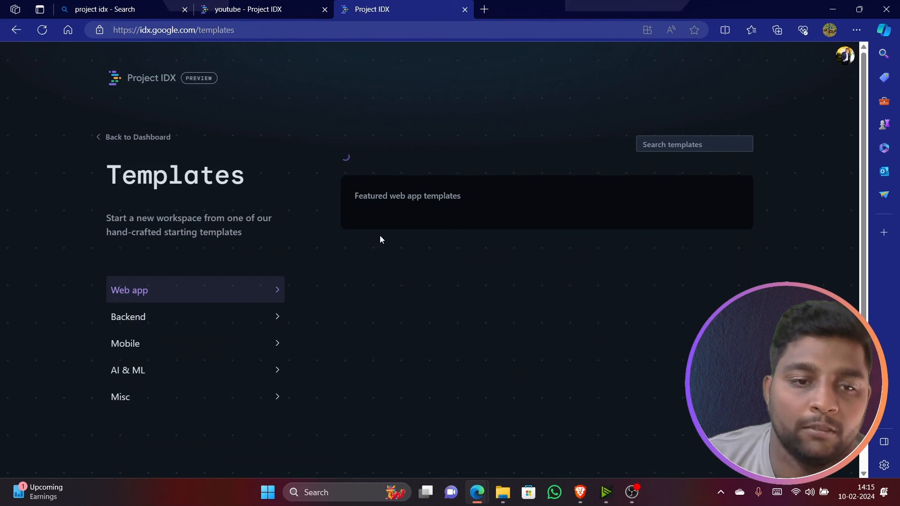
Step: From the AI & ML category, begin a new workspace from the PaLM API template
left_click(128, 370)
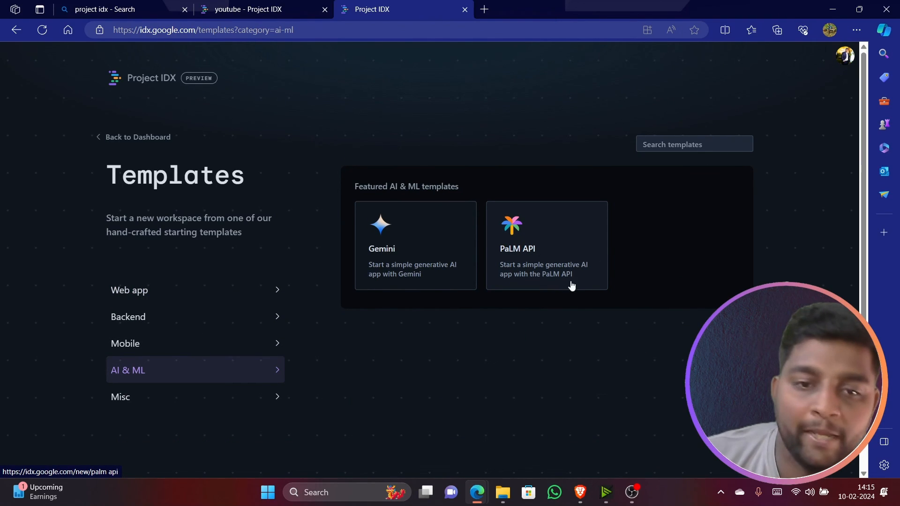
mouse_move(568, 326)
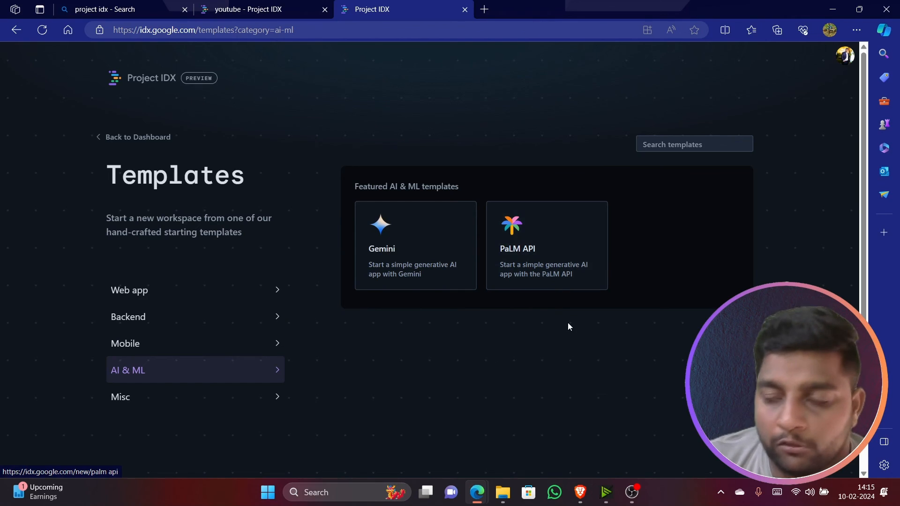
left_click(545, 246)
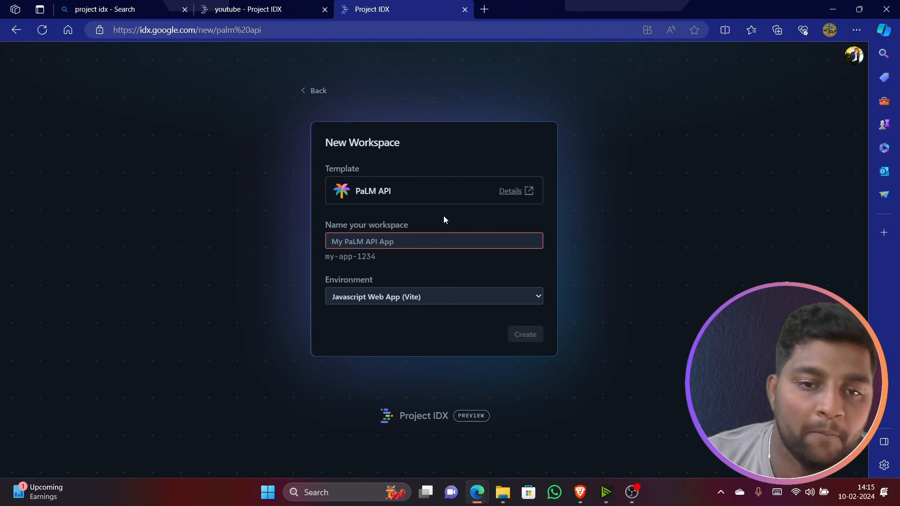
mouse_move(457, 214)
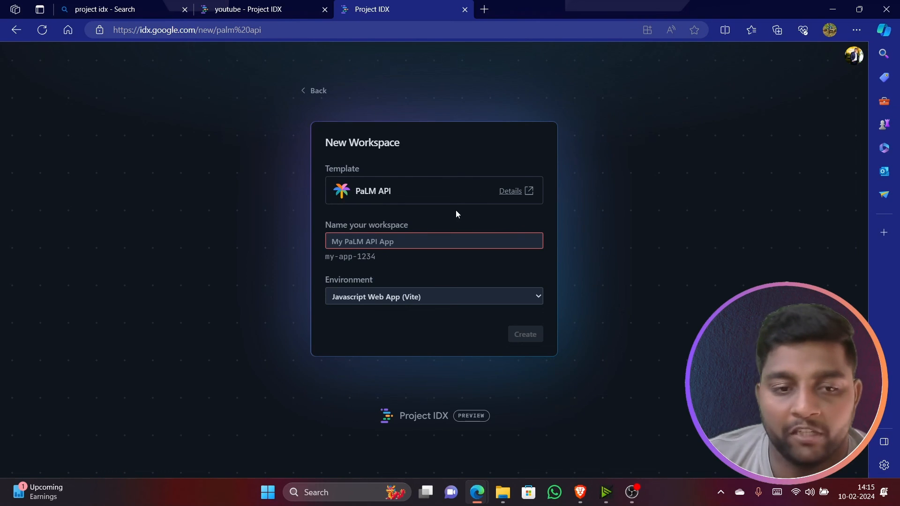
mouse_move(462, 228)
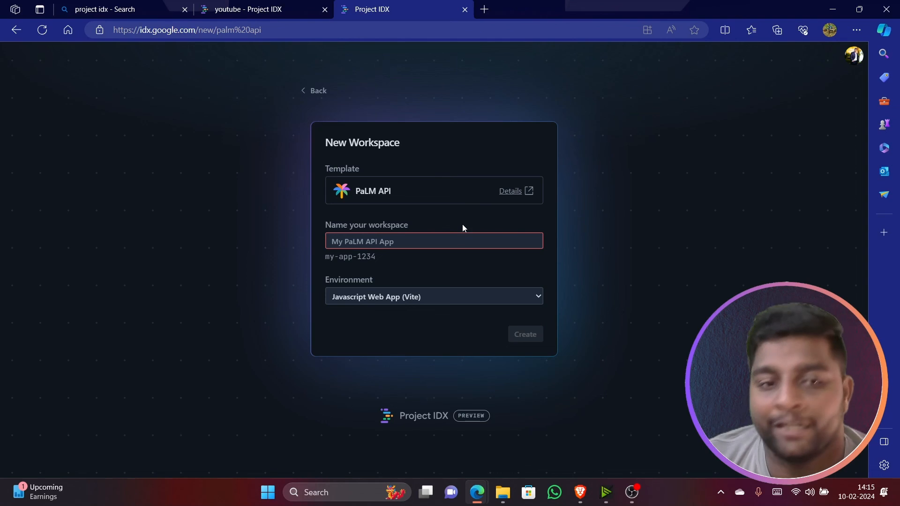